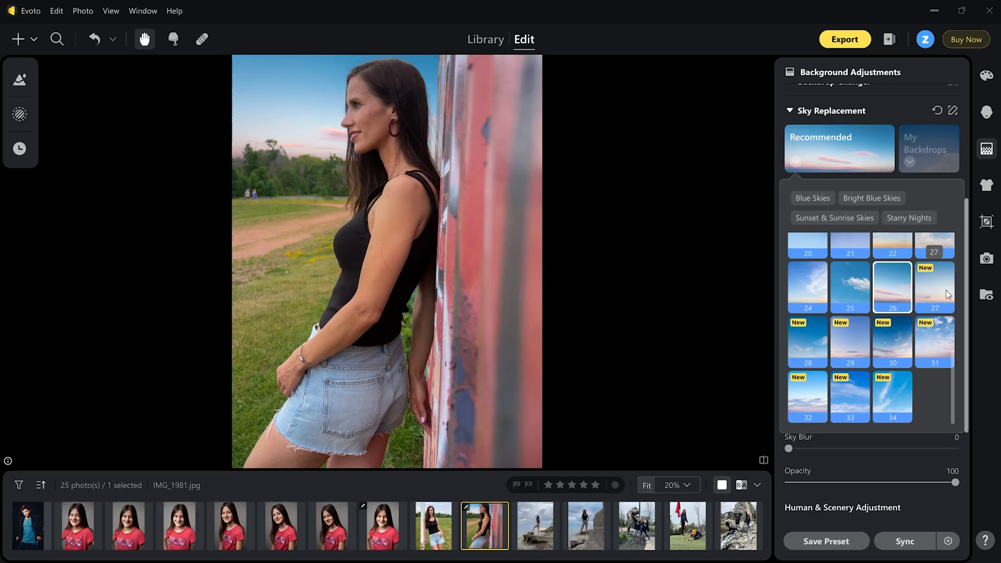
Select the man's studio portrait in the filmstrip
{"action": "left_click", "coordinate": [935, 286]}
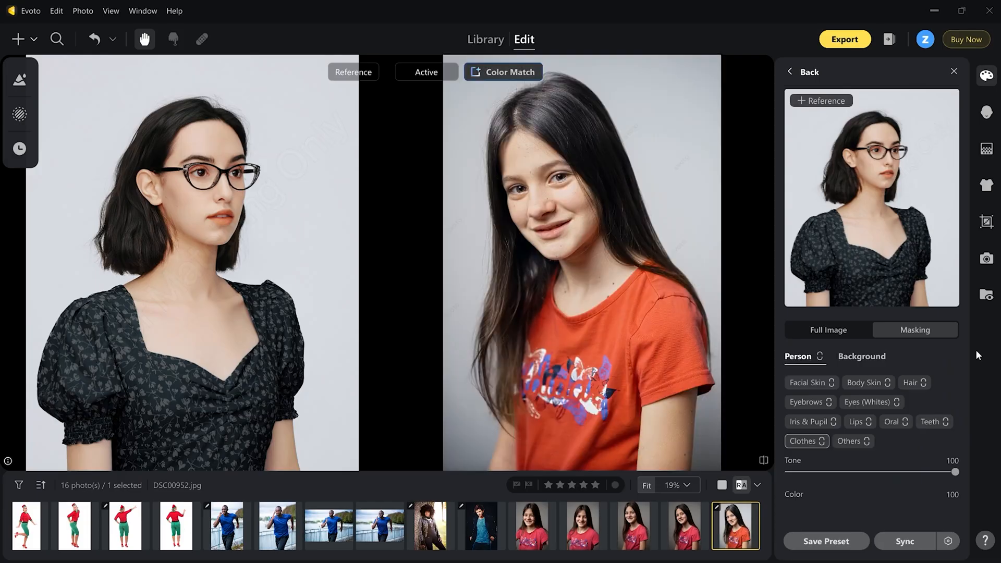
{"action": "mouse_move", "coordinate": [344, 140]}
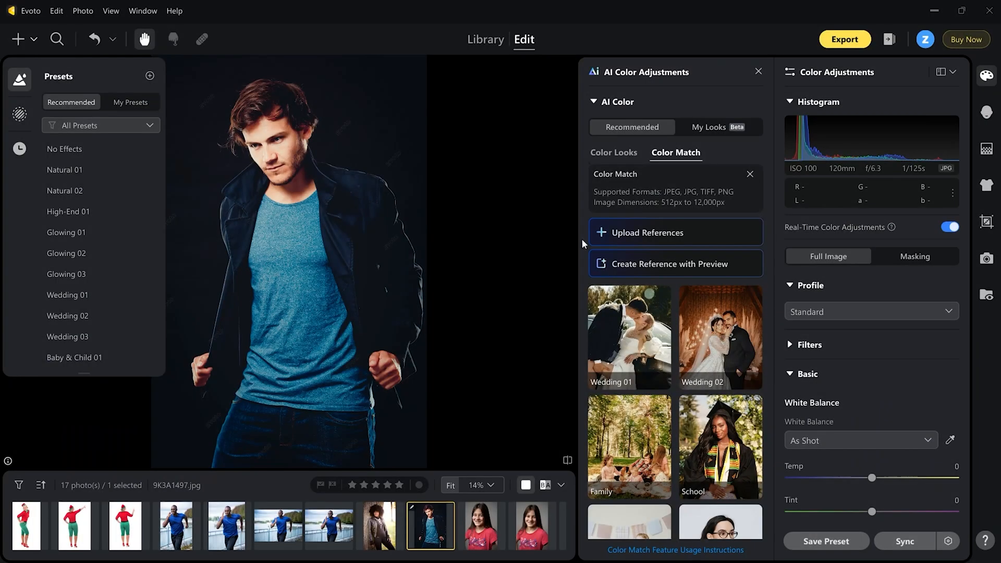
{"action": "mouse_move", "coordinate": [416, 85]}
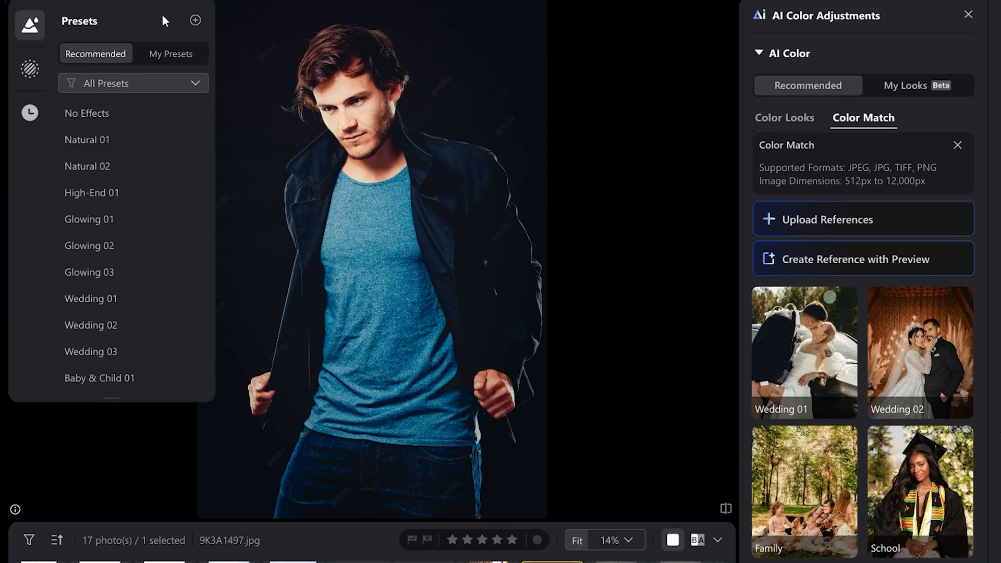
Show the Portrait Retouching, Background, Clothes and Auto Import & Export panels in turn
{"action": "left_click", "coordinate": [170, 53]}
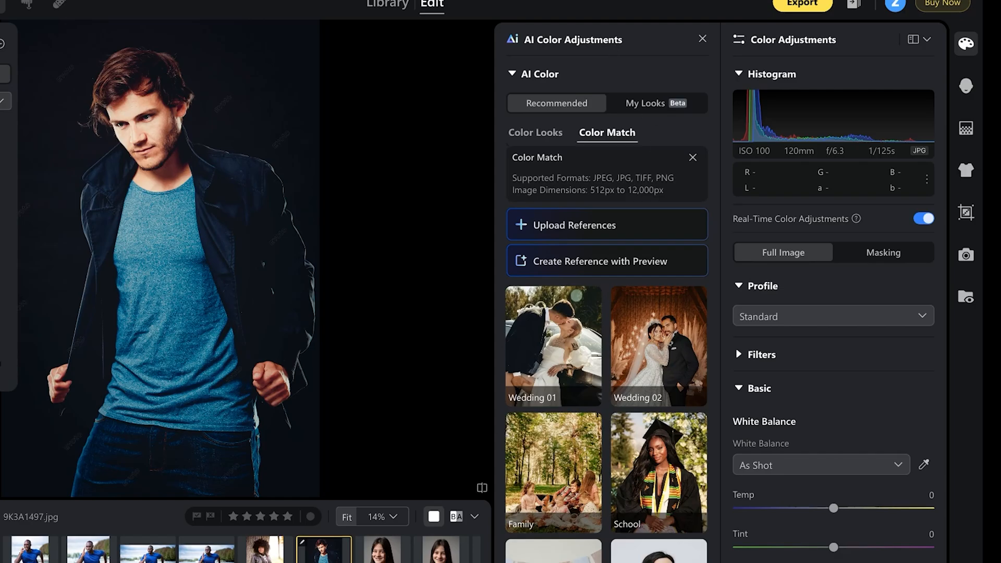
{"action": "mouse_move", "coordinate": [802, 40]}
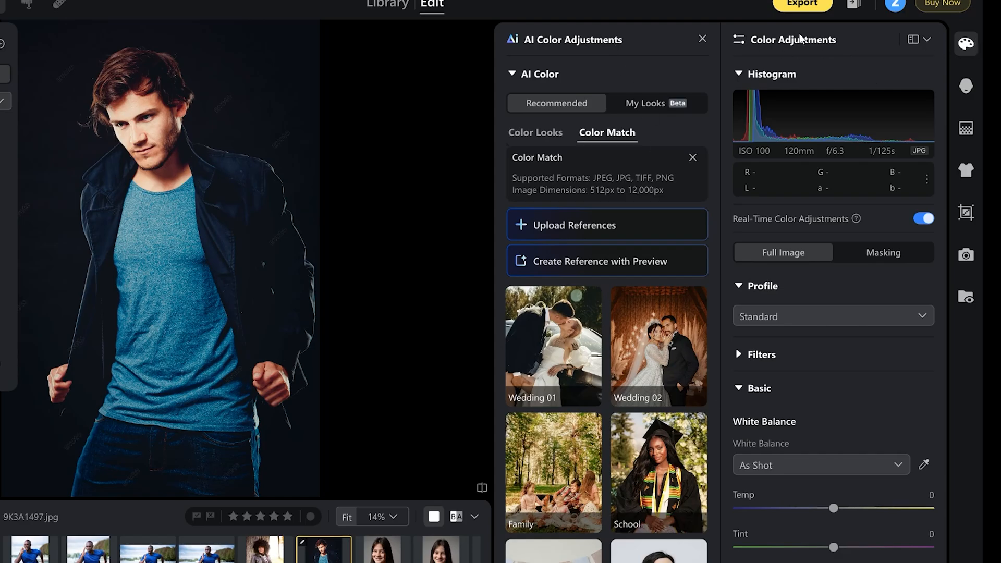
{"action": "left_click", "coordinate": [965, 86]}
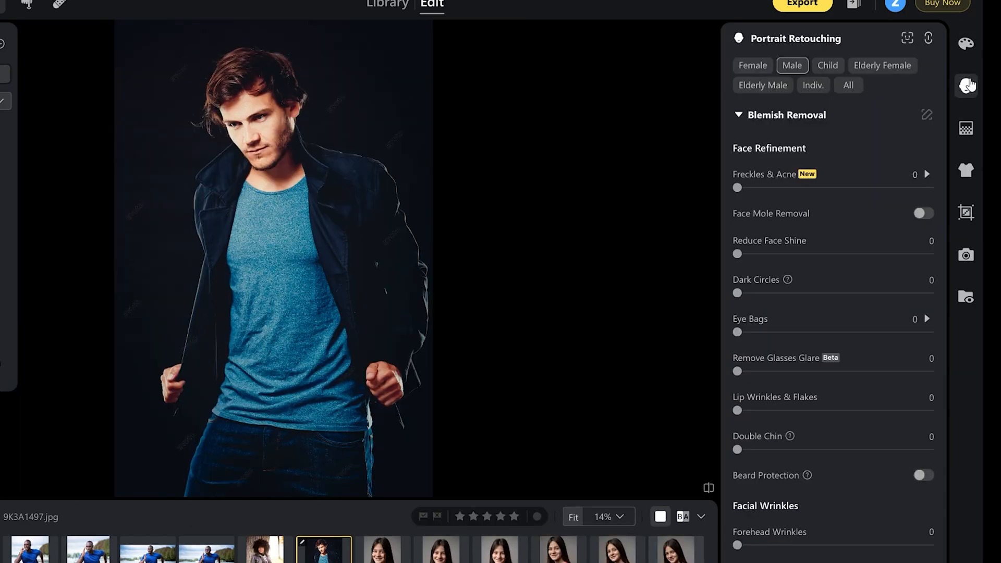
{"action": "left_click", "coordinate": [965, 128]}
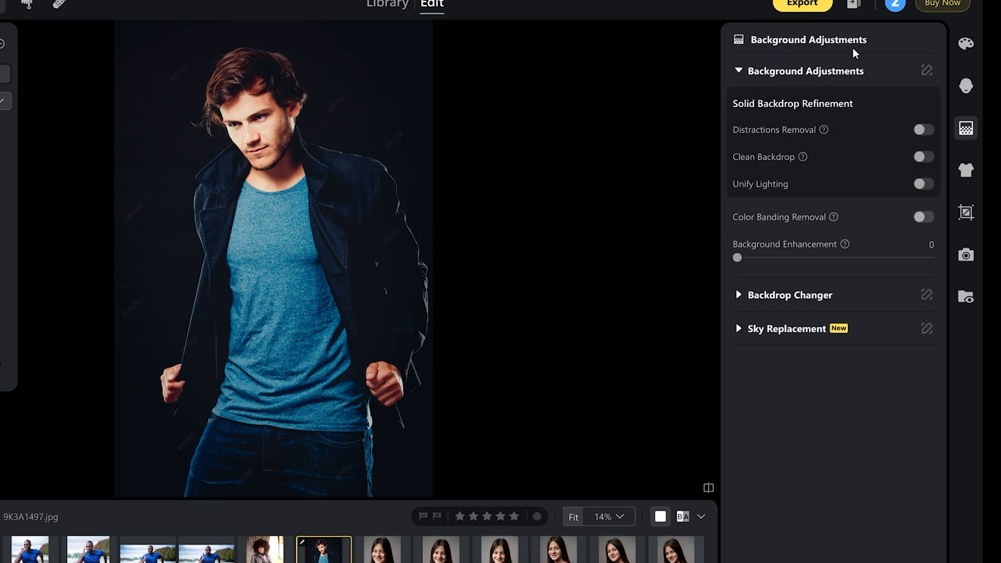
{"action": "left_click", "coordinate": [966, 170]}
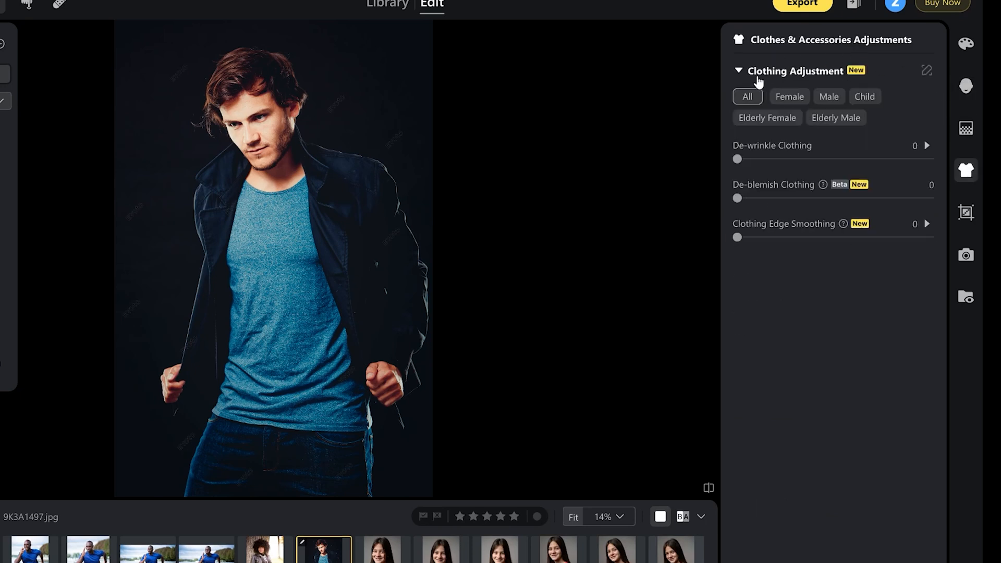
{"action": "left_click", "coordinate": [965, 213]}
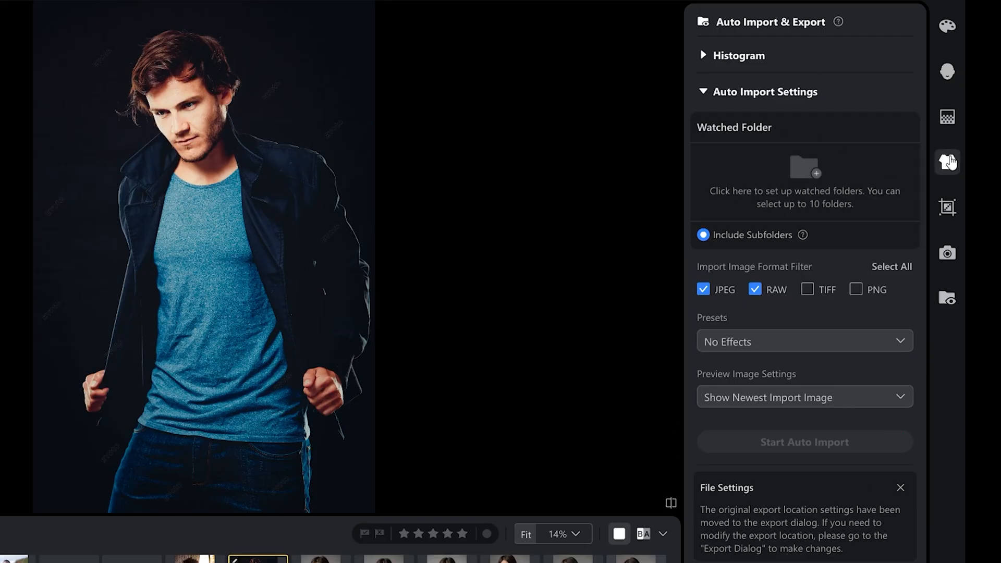
Raise De-wrinkle Clothing to 100 on the man's jacket and T-shirt
{"action": "left_click", "coordinate": [947, 161]}
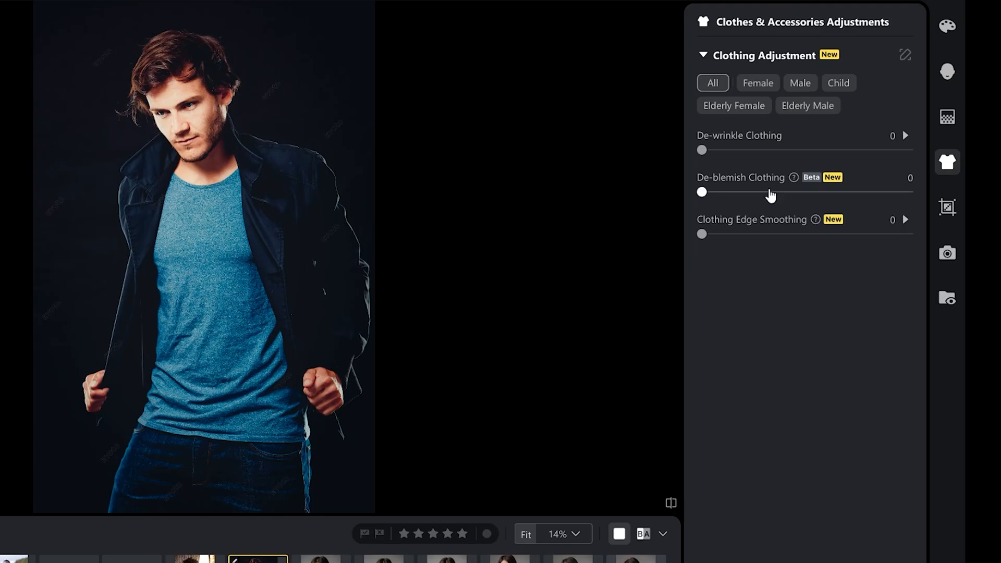
{"action": "mouse_move", "coordinate": [817, 202]}
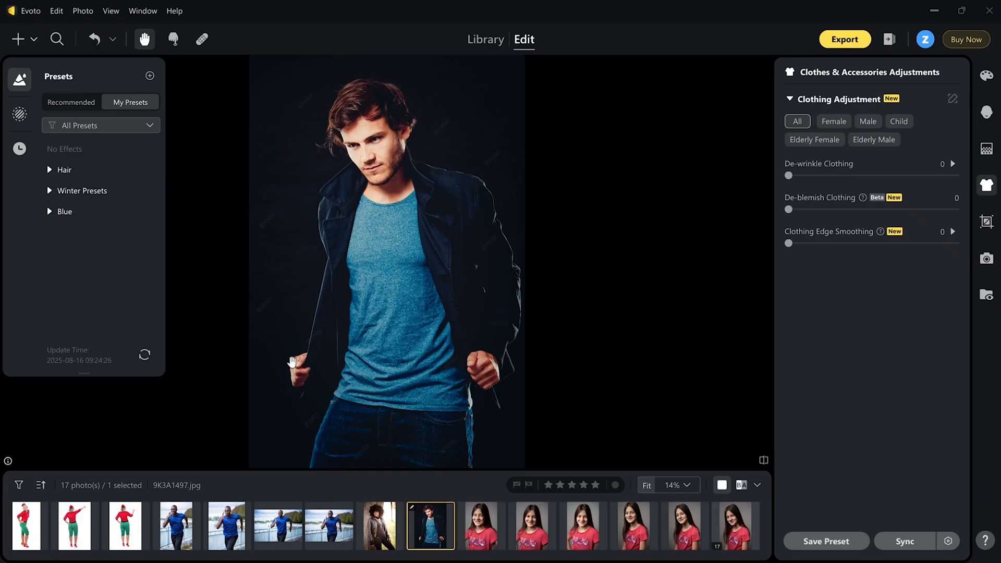
{"action": "left_click_drag", "start_coordinate": [789, 176], "coordinate": [797, 151]}
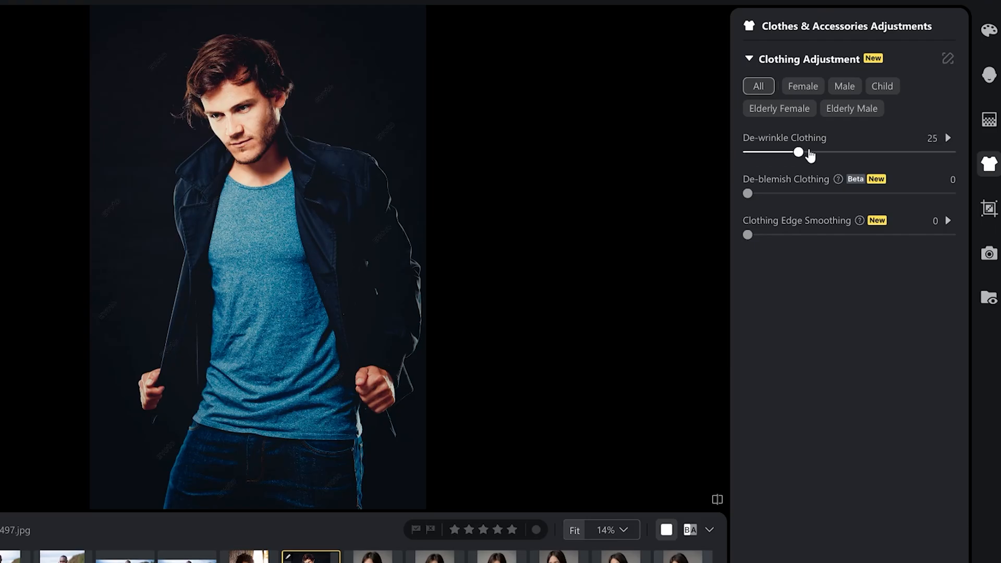
{"action": "left_click_drag", "start_coordinate": [798, 152], "coordinate": [878, 151]}
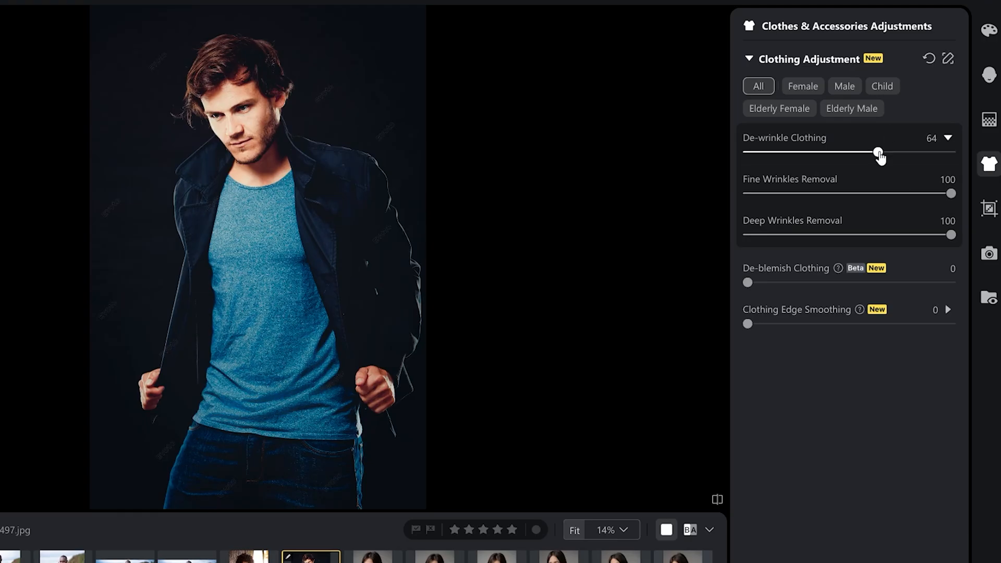
{"action": "left_click_drag", "start_coordinate": [879, 151], "coordinate": [952, 152]}
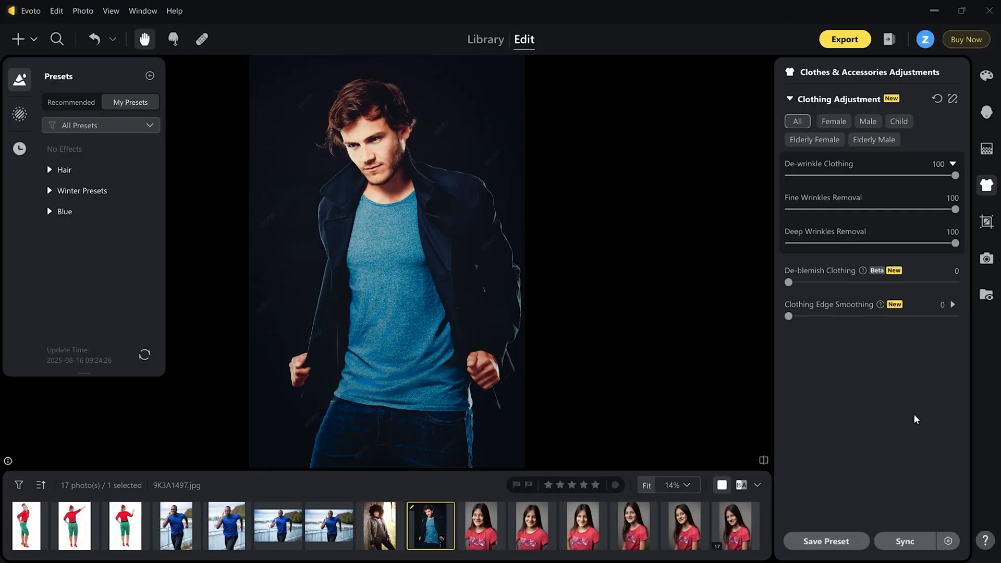
{"action": "mouse_move", "coordinate": [741, 486]}
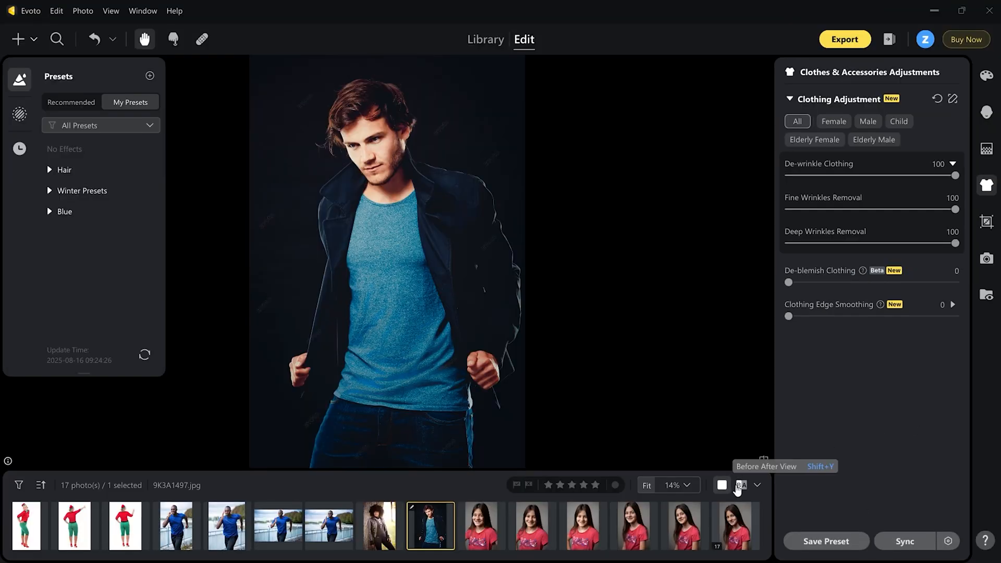
Switch the man's portrait to the side-by-side Before/After view
{"action": "left_click", "coordinate": [740, 486]}
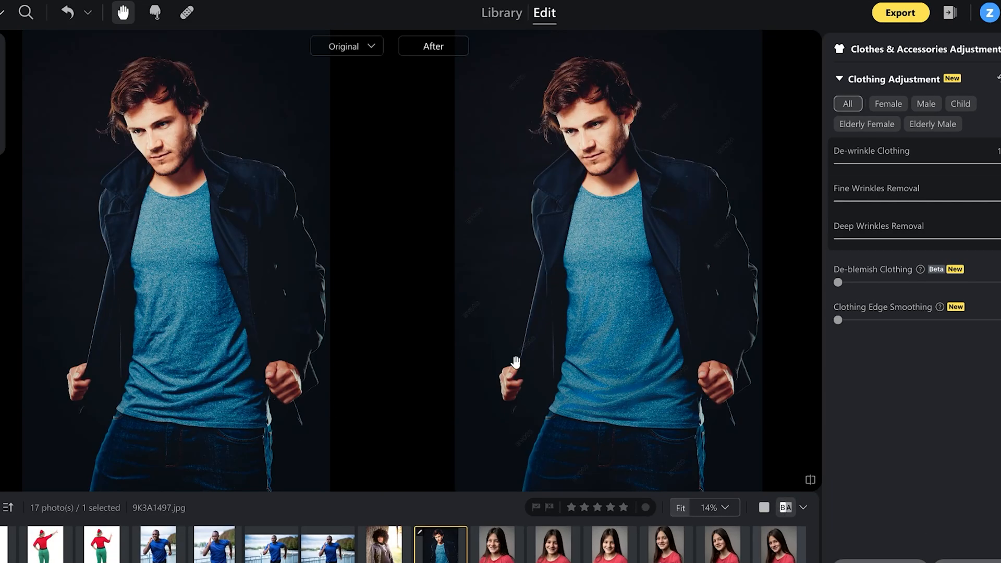
{"action": "mouse_move", "coordinate": [179, 302]}
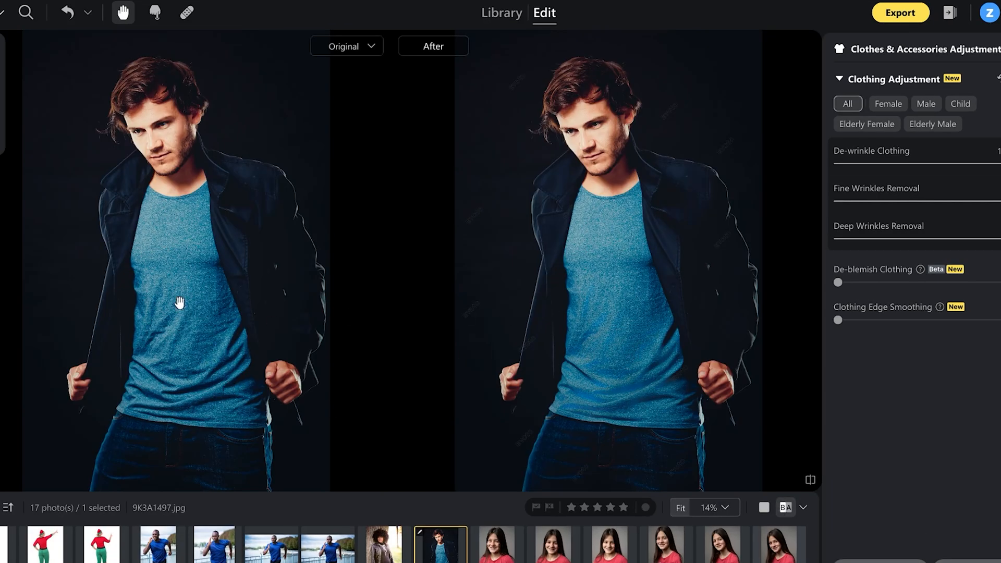
{"action": "mouse_move", "coordinate": [635, 311]}
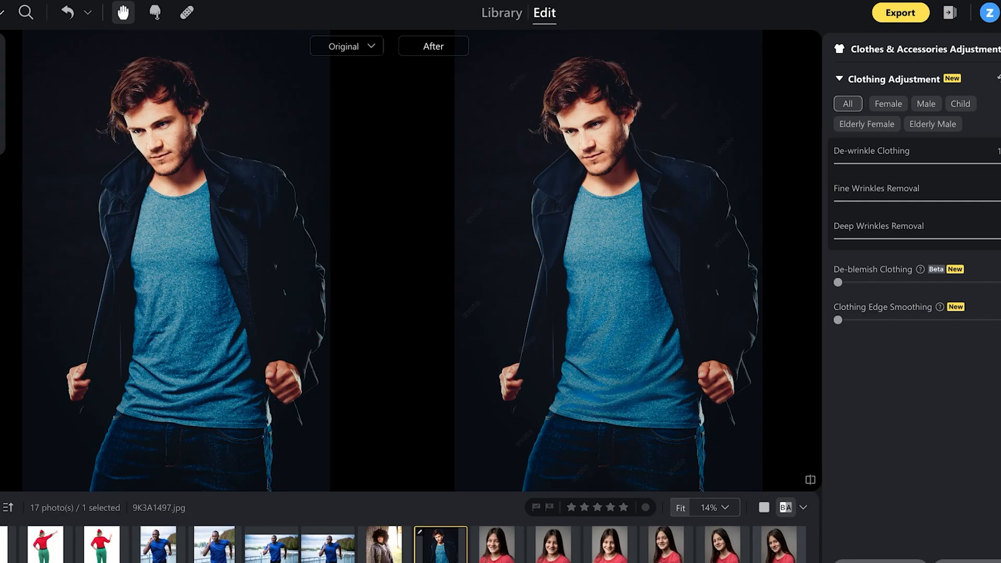
{"action": "mouse_move", "coordinate": [887, 103]}
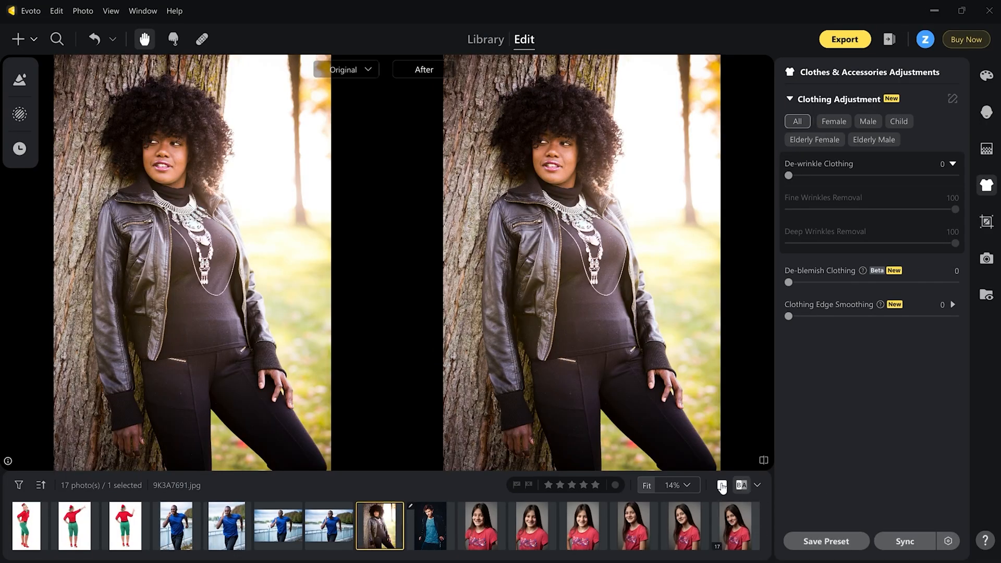
Zoom to 100% on the black top and set De-blemish Clothing to 100
{"action": "left_click", "coordinate": [722, 485]}
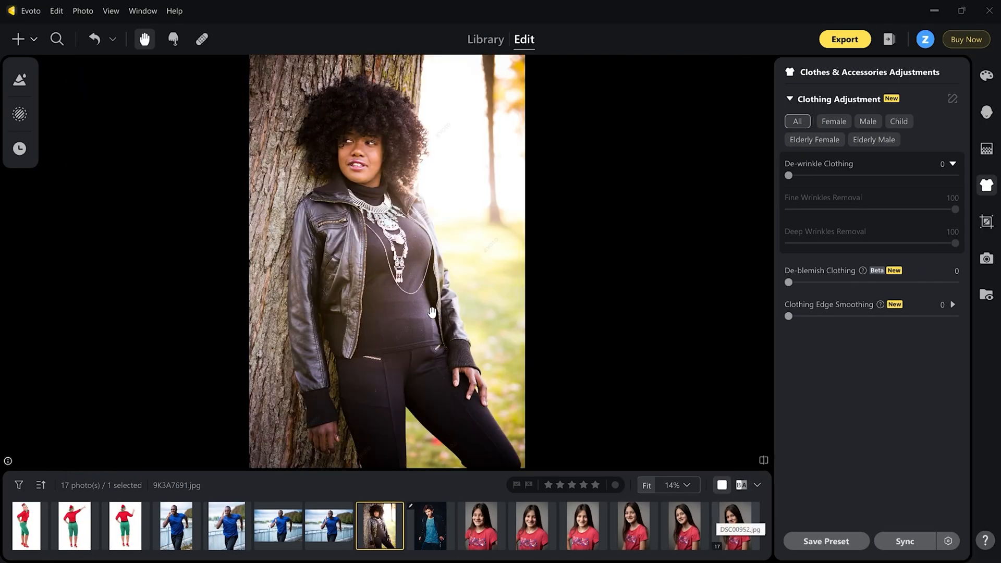
{"action": "left_click", "coordinate": [678, 486]}
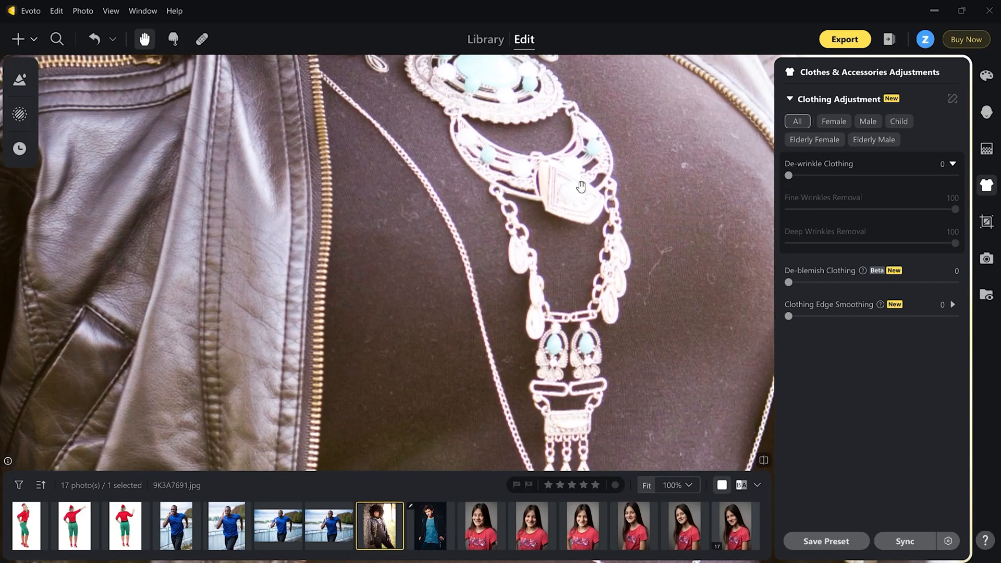
{"action": "left_click_drag", "start_coordinate": [581, 186], "coordinate": [511, 236]}
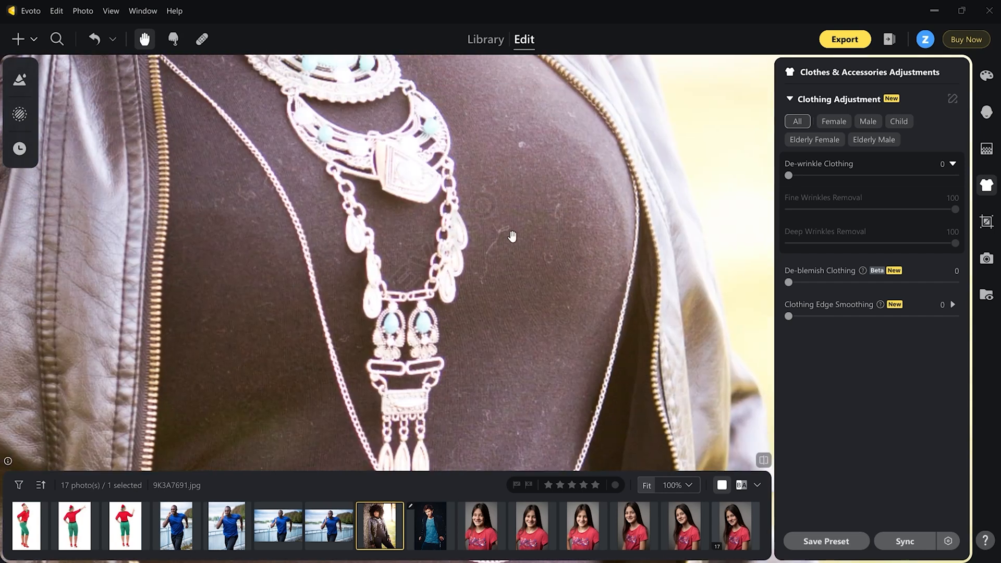
{"action": "mouse_move", "coordinate": [504, 333]}
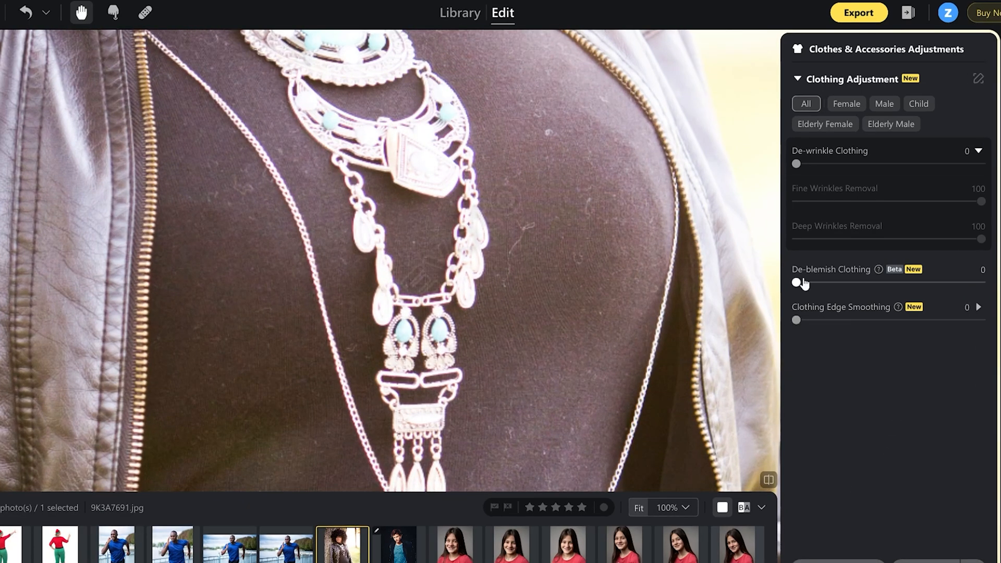
{"action": "left_click_drag", "start_coordinate": [796, 283], "coordinate": [820, 282]}
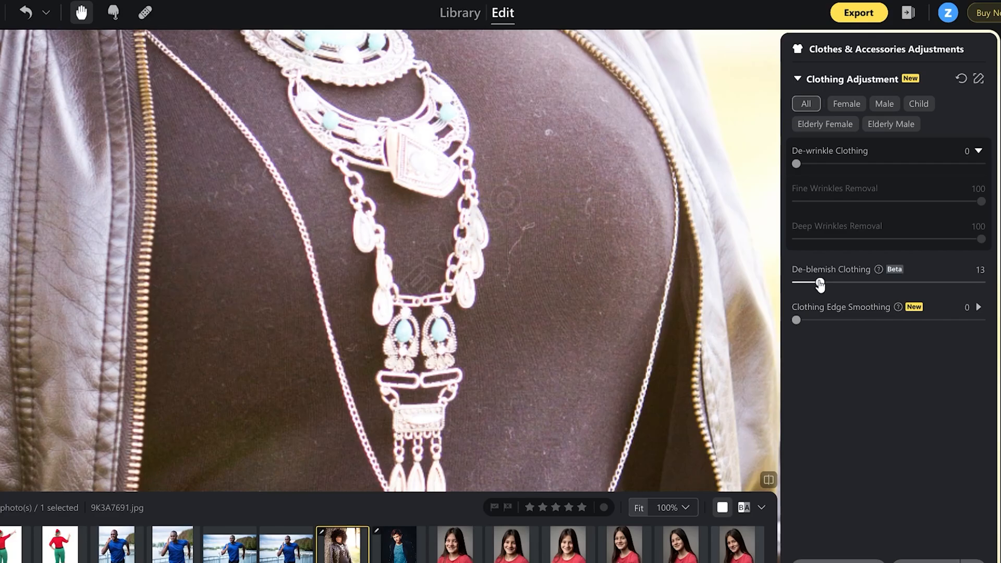
{"action": "left_click_drag", "start_coordinate": [821, 284], "coordinate": [856, 284]}
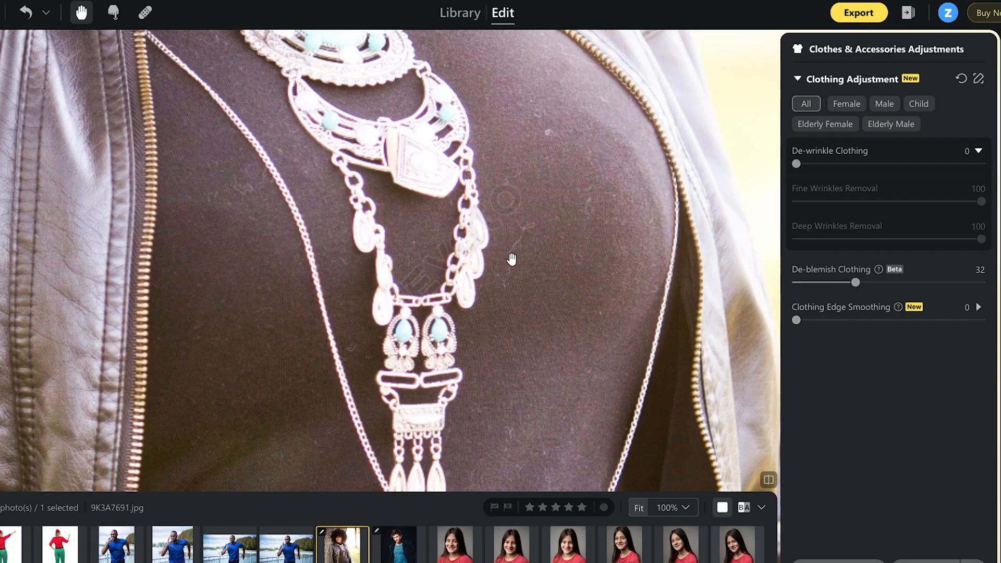
{"action": "left_click_drag", "start_coordinate": [857, 282], "coordinate": [909, 282]}
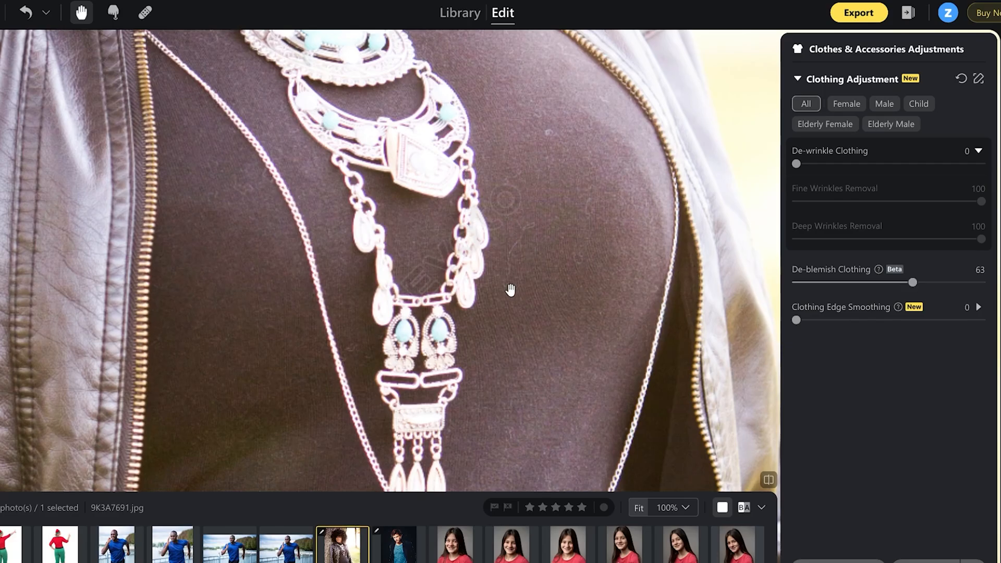
{"action": "left_click_drag", "start_coordinate": [913, 283], "coordinate": [983, 282]}
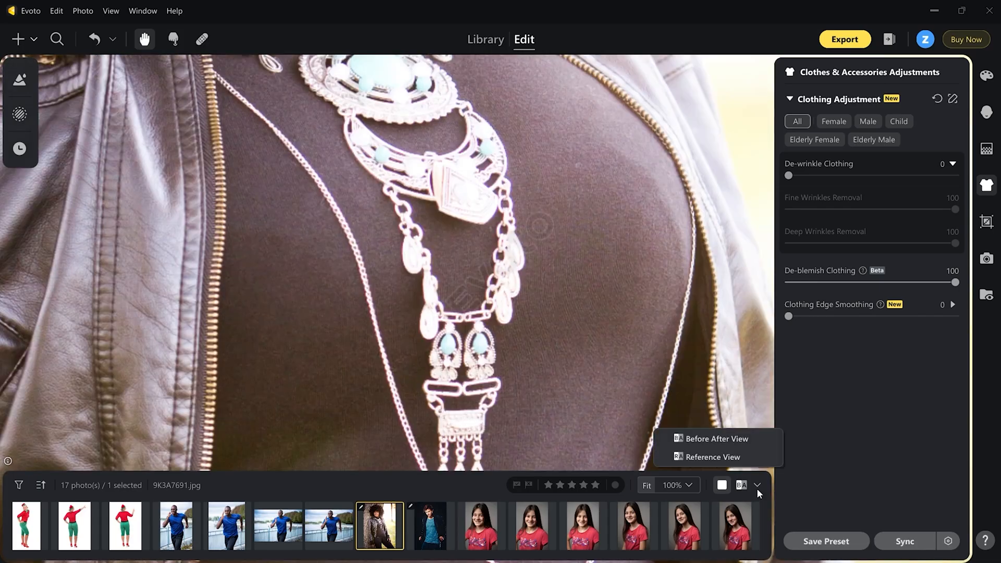
Compare the cleaned top before/after at 100% zoom, then select the red-top photo
{"action": "left_click", "coordinate": [717, 438]}
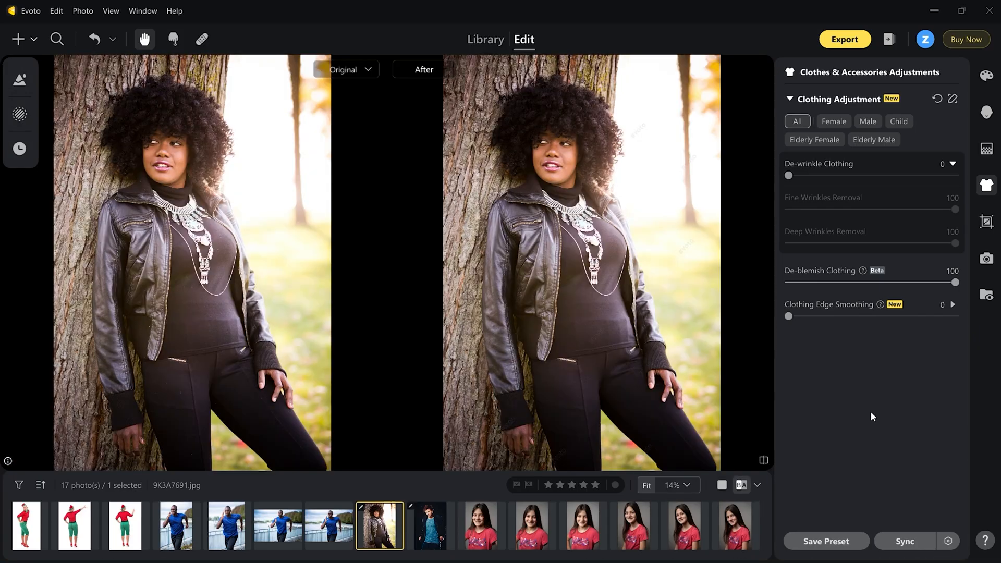
{"action": "mouse_move", "coordinate": [709, 489]}
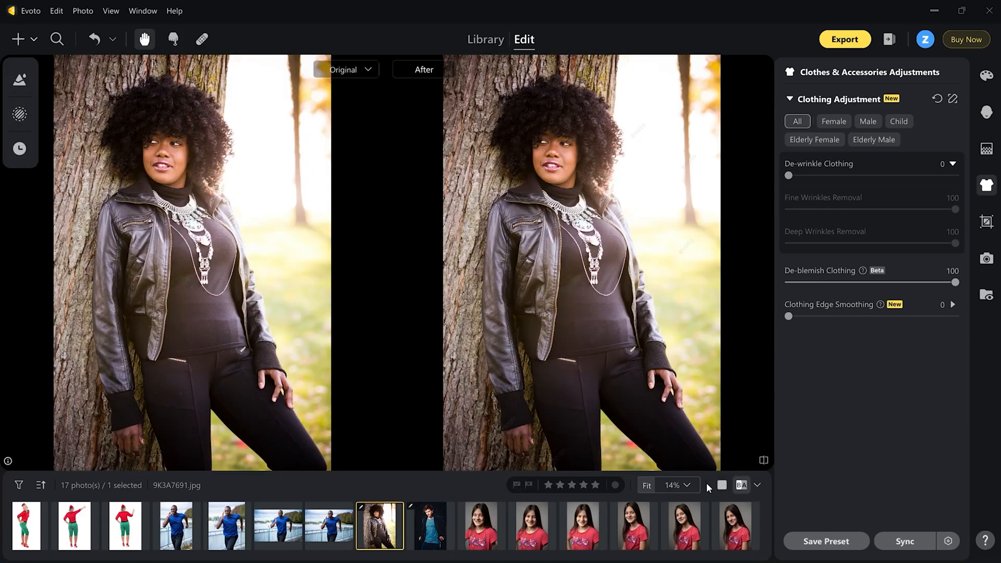
{"action": "left_click", "coordinate": [676, 486]}
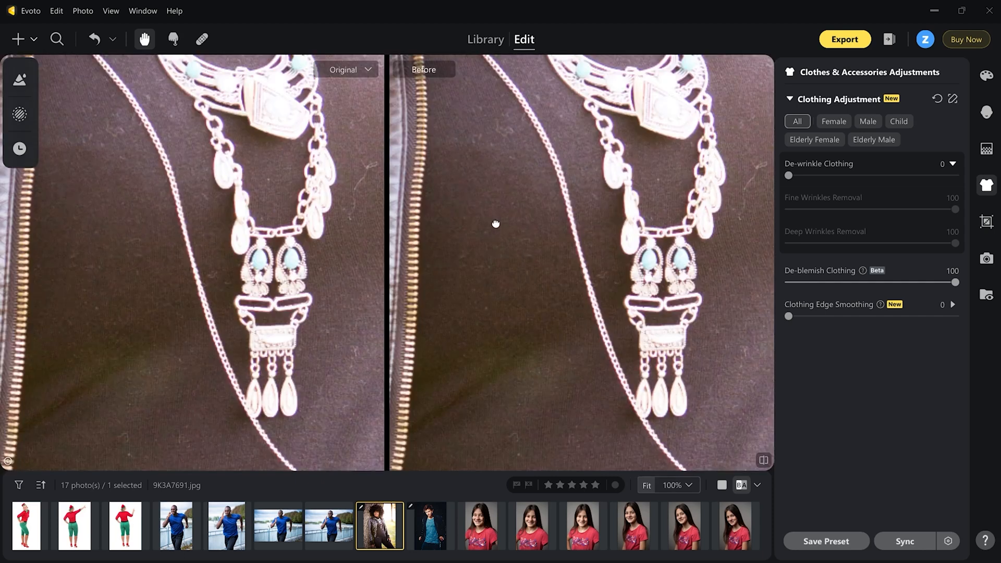
{"action": "left_click", "coordinate": [74, 526]}
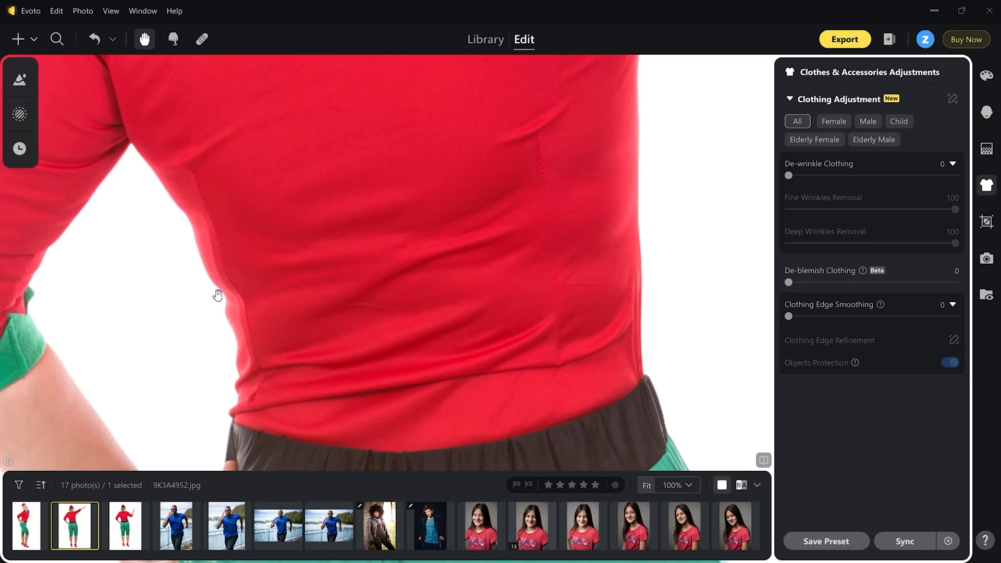
{"action": "mouse_move", "coordinate": [125, 137]}
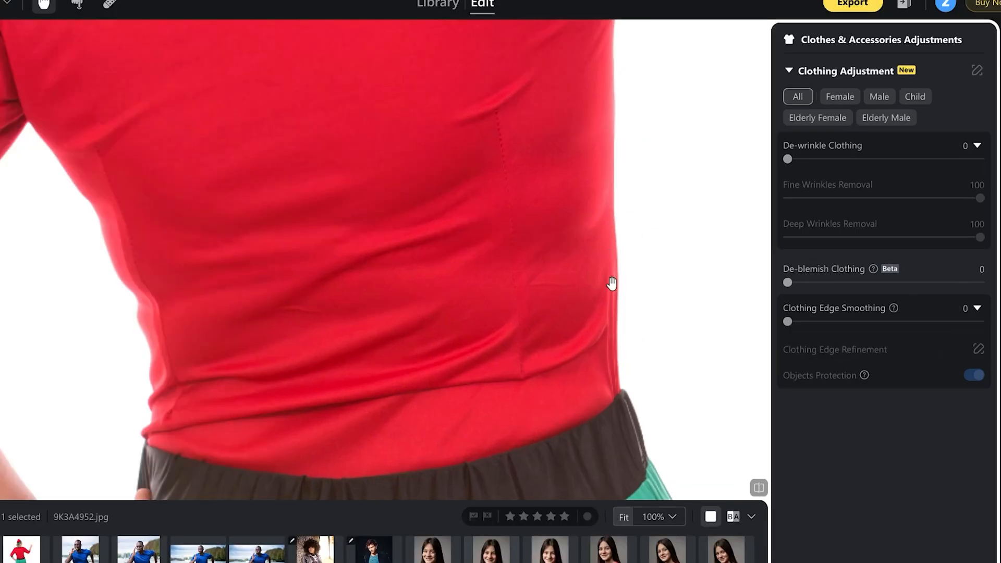
{"action": "mouse_move", "coordinate": [833, 336]}
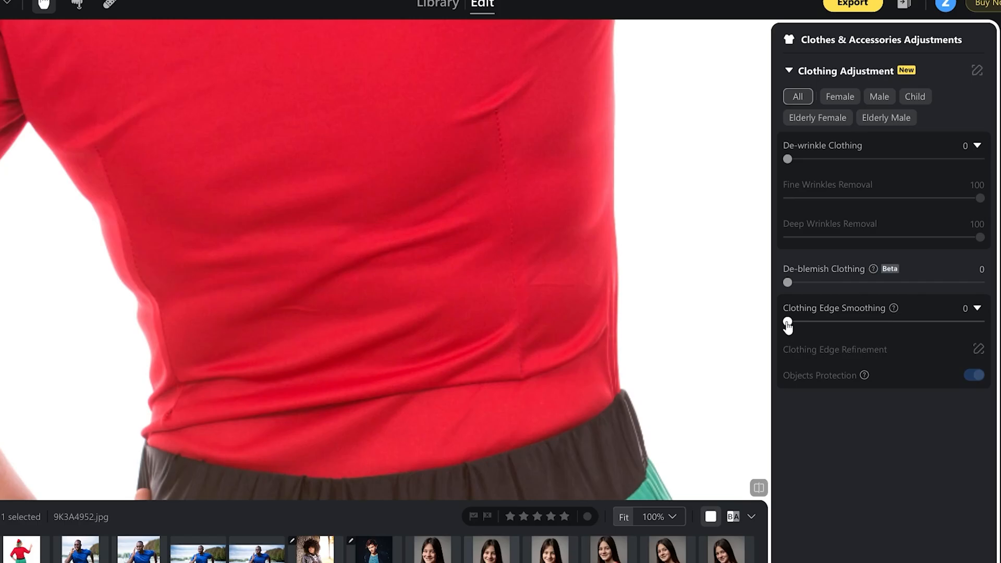
Raise Clothing Edge Smoothing on the red shirt to 100
{"action": "left_click_drag", "start_coordinate": [788, 324], "coordinate": [910, 324]}
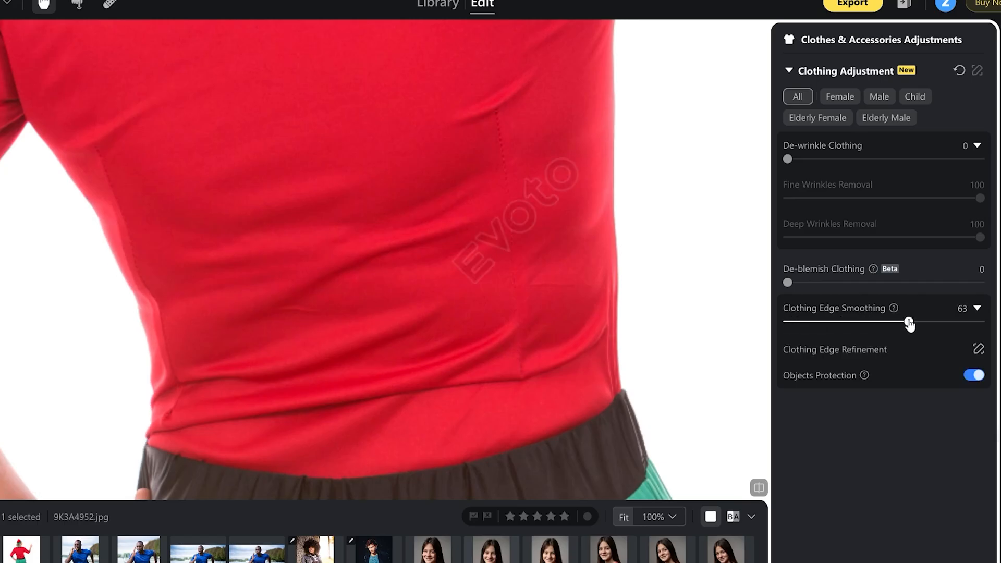
{"action": "left_click_drag", "start_coordinate": [901, 322], "coordinate": [982, 322]}
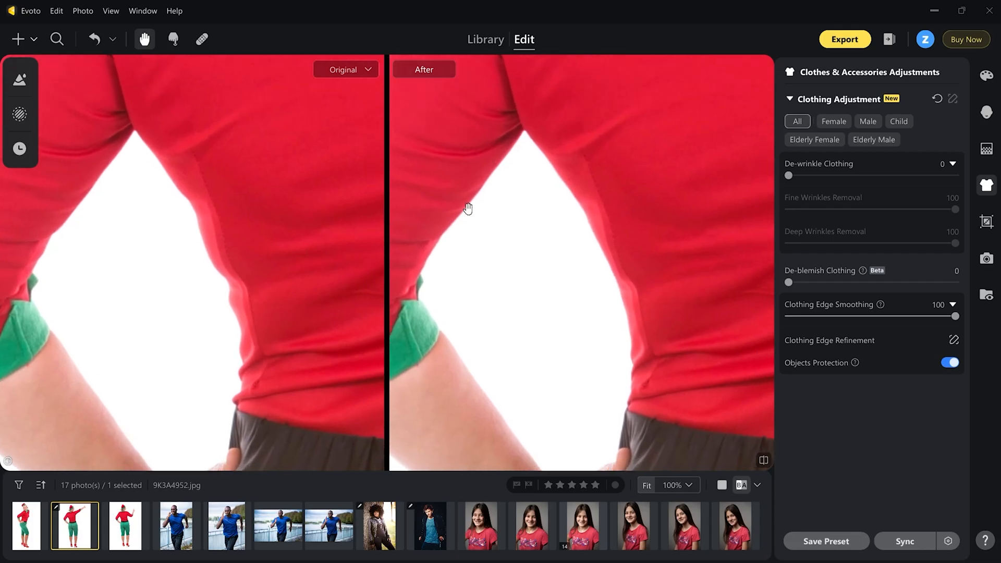
{"action": "mouse_move", "coordinate": [106, 181]}
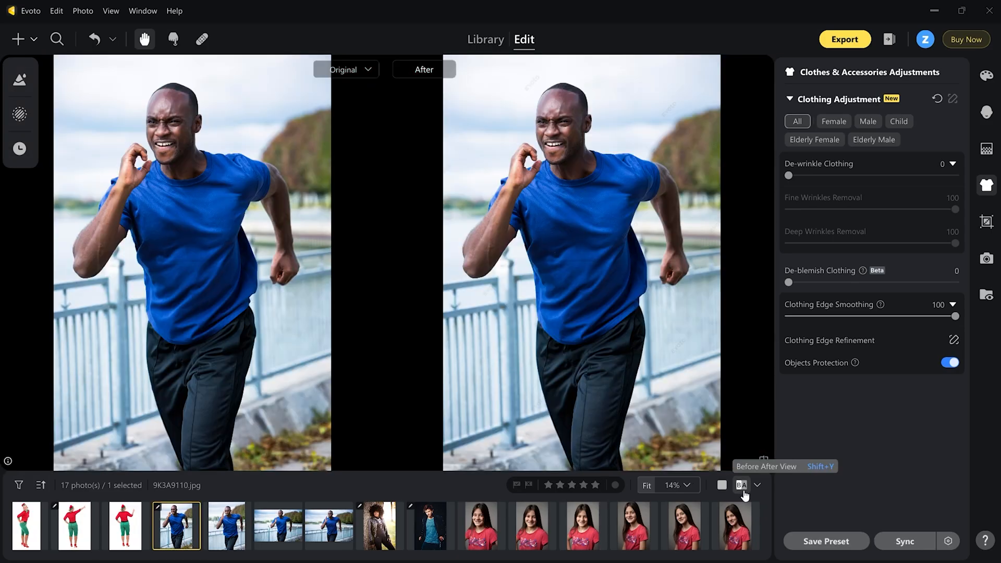
View the runner's shirt comparison at 100% (1:1), then select the red-eyed girl's photo
{"action": "left_click", "coordinate": [672, 486]}
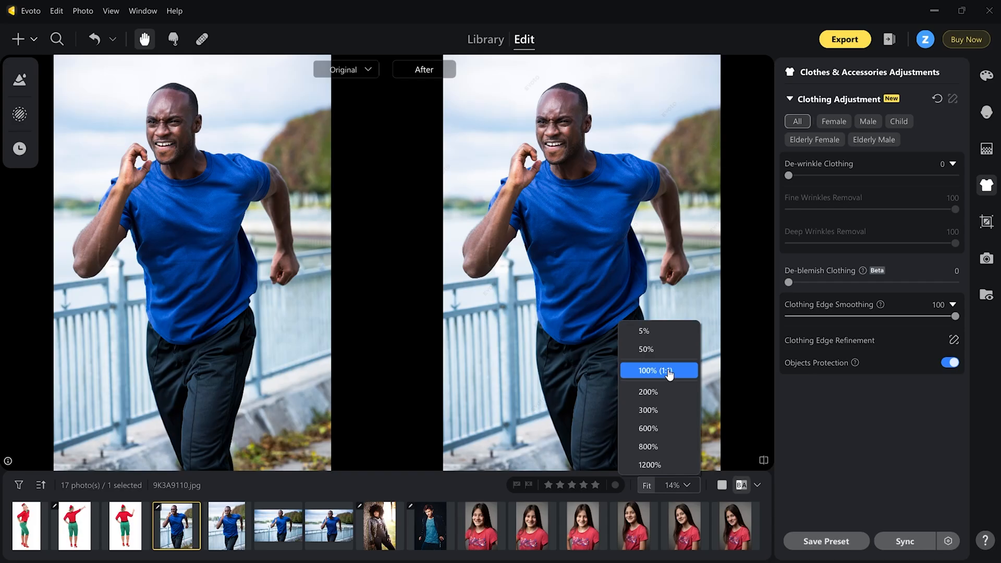
{"action": "left_click", "coordinate": [658, 370]}
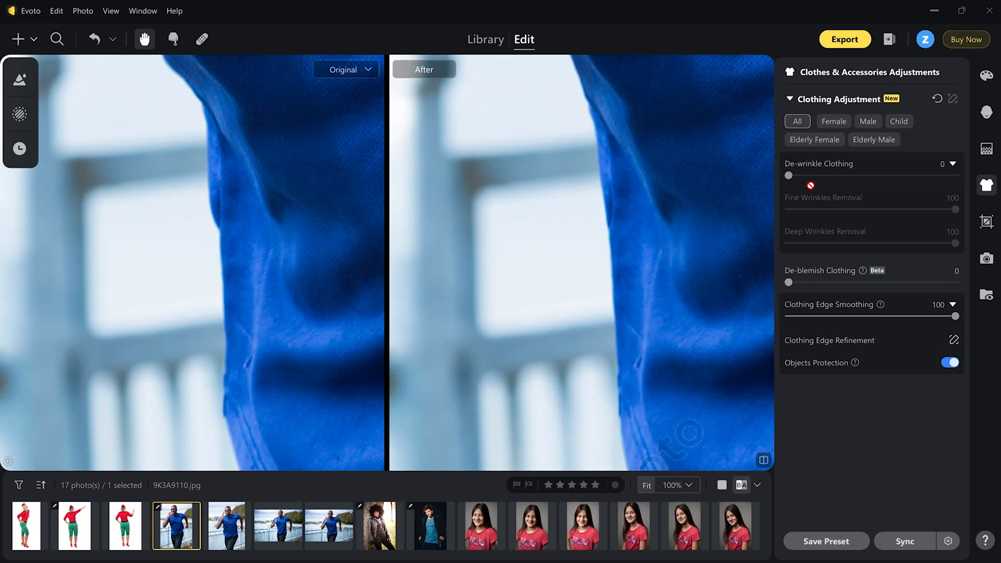
{"action": "left_click", "coordinate": [738, 526]}
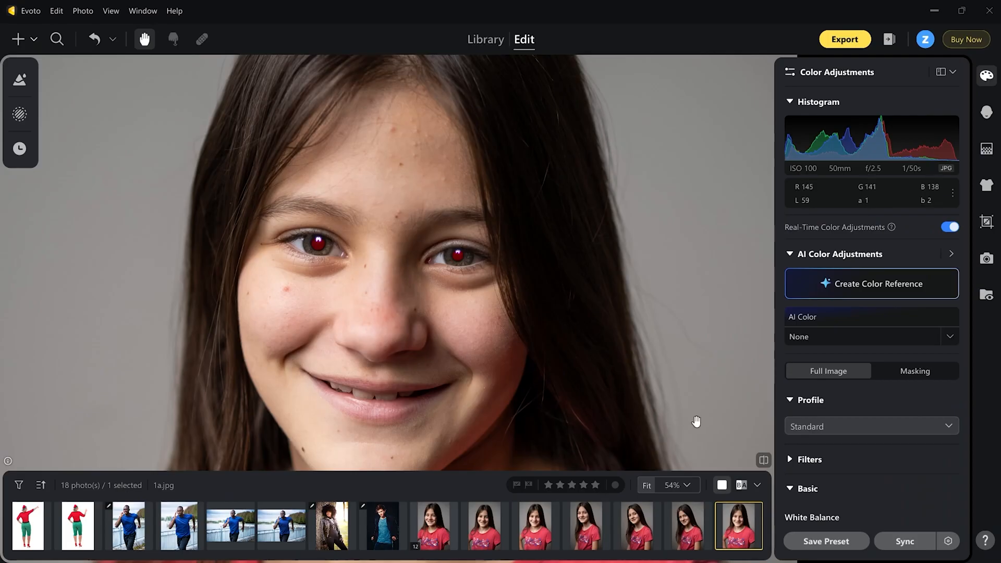
Expand the Eyes options and turn on Red Eye Removal for the girl
{"action": "left_click", "coordinate": [672, 486]}
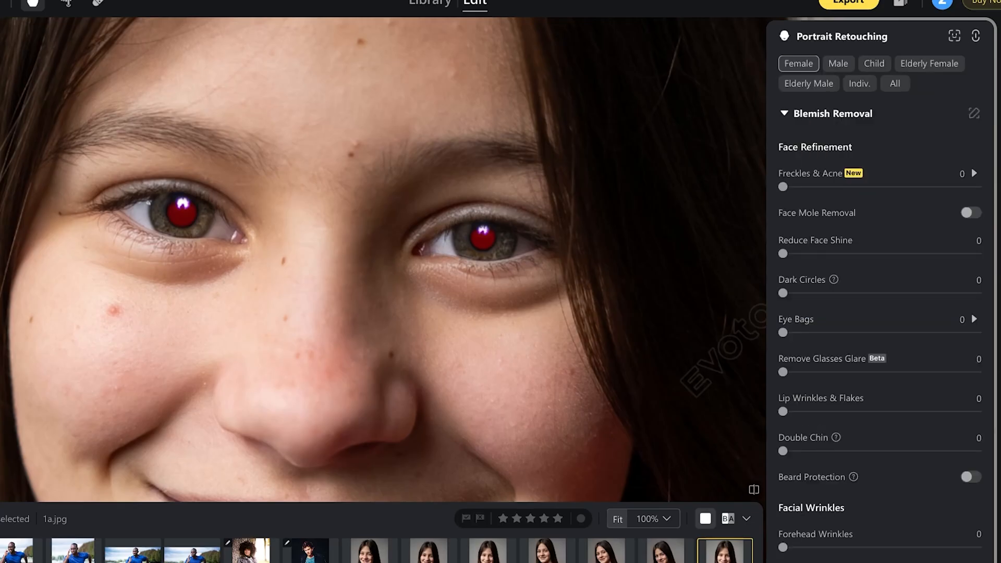
{"action": "scroll", "scroll_direction": "down", "scroll_amount": 3}
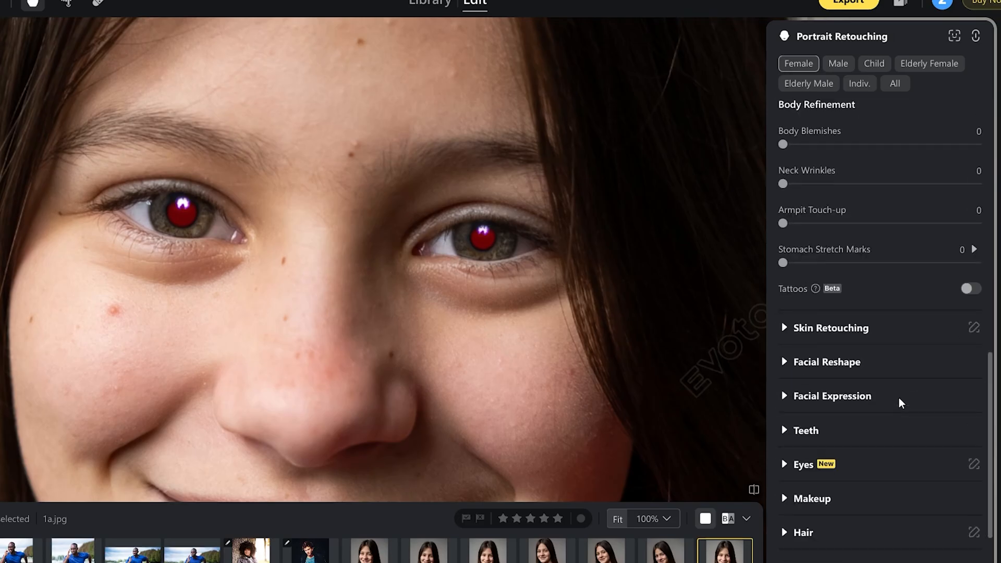
{"action": "mouse_move", "coordinate": [826, 467]}
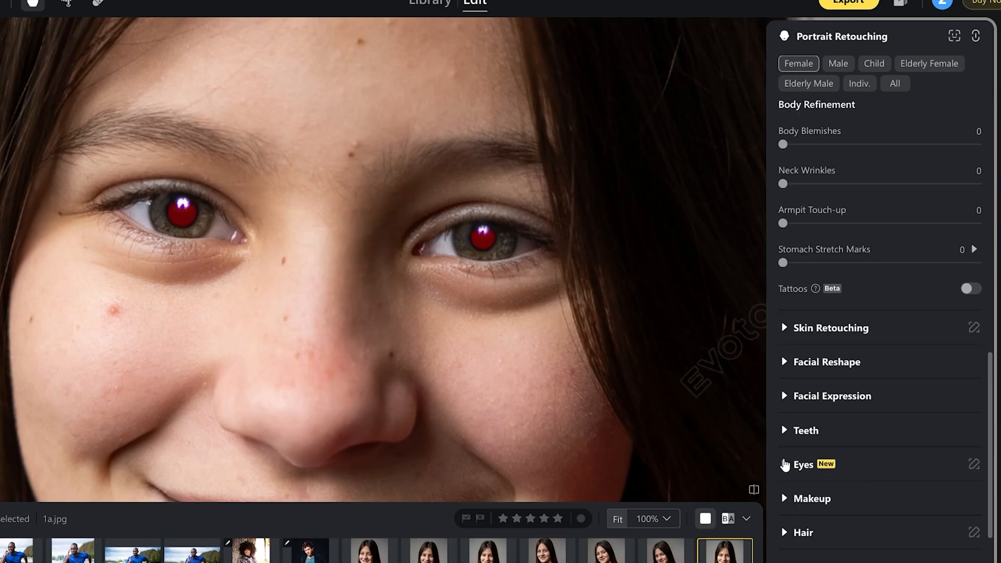
{"action": "left_click", "coordinate": [804, 465]}
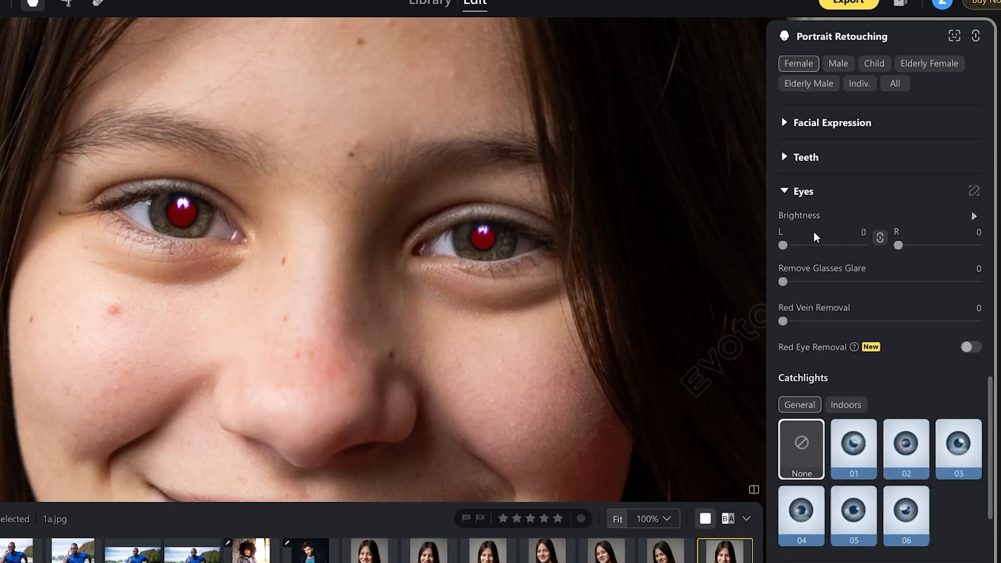
{"action": "mouse_move", "coordinate": [852, 341]}
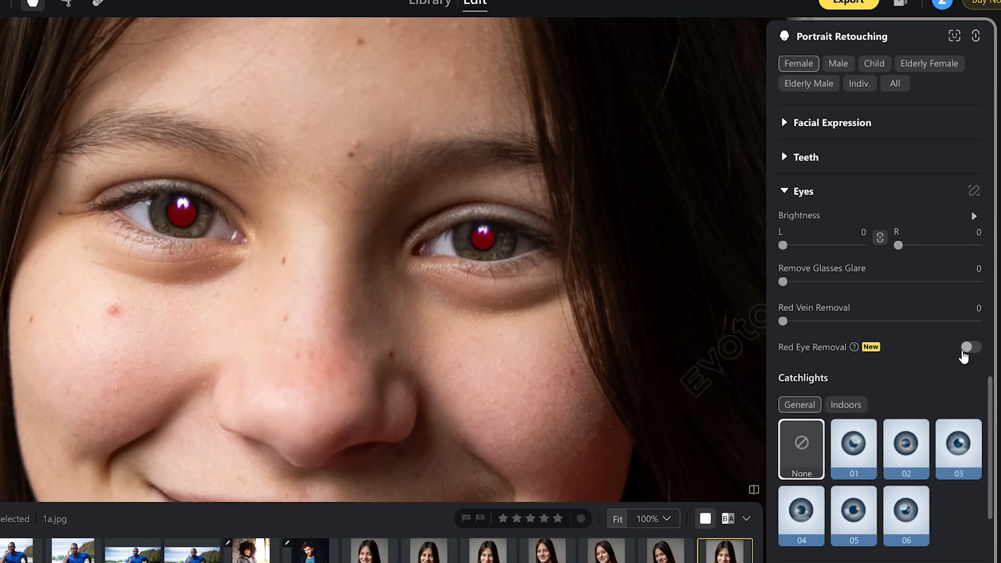
{"action": "left_click", "coordinate": [971, 347]}
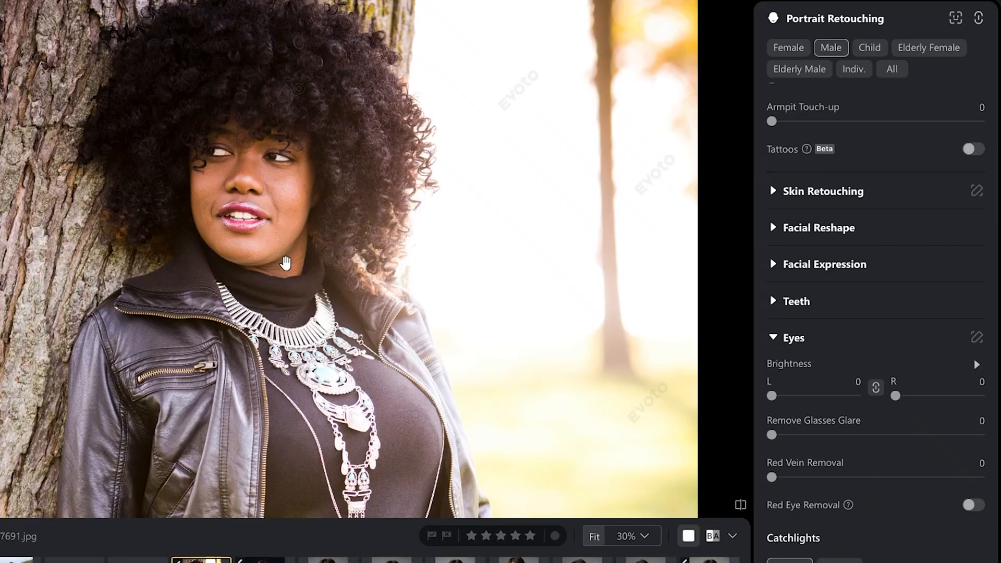
{"action": "mouse_move", "coordinate": [637, 557]}
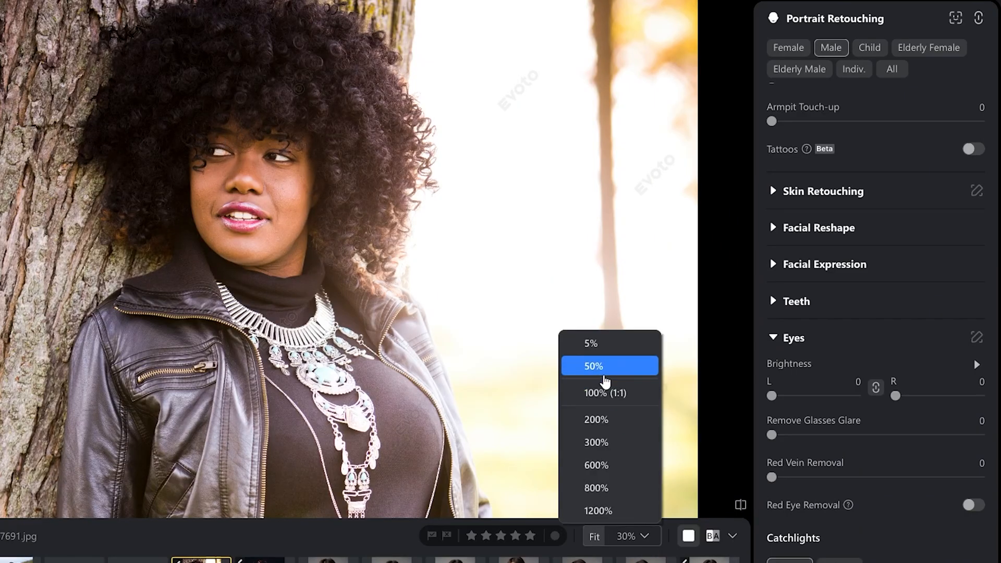
Zoom the curly-haired woman's portrait to 50% and expand Facial Reshape down to V-Shape
{"action": "left_click", "coordinate": [592, 366]}
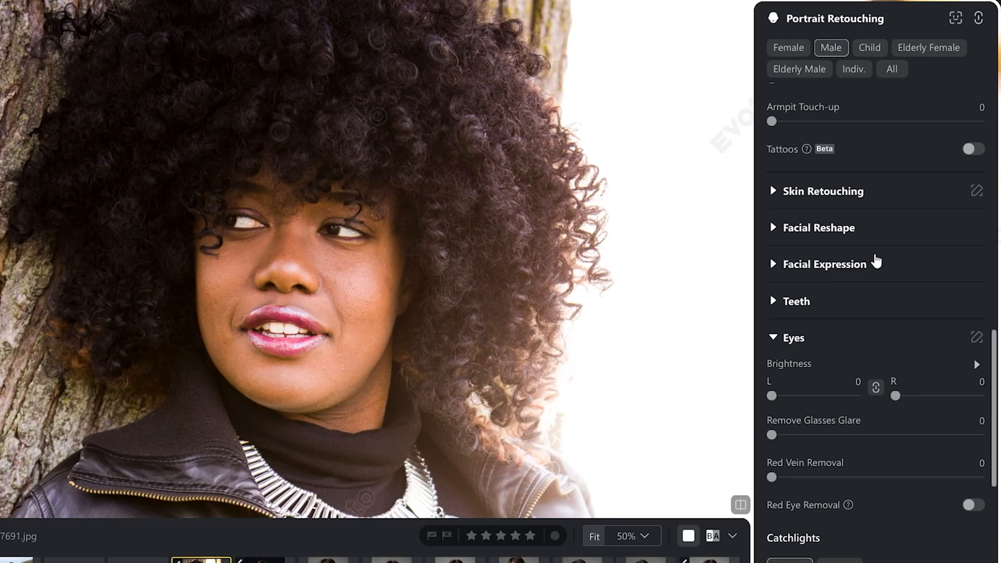
{"action": "scroll", "scroll_direction": "down", "scroll_amount": 3}
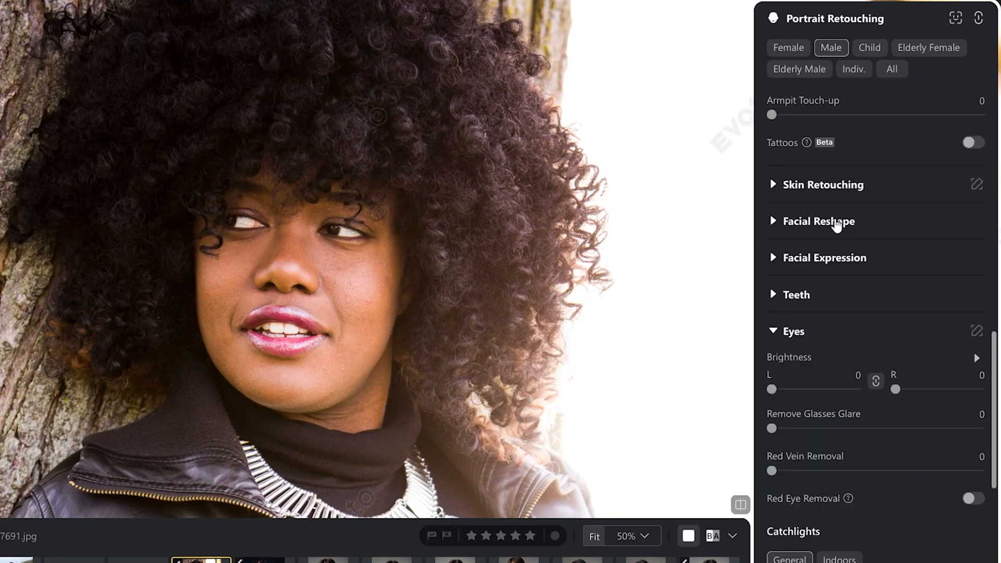
{"action": "left_click", "coordinate": [819, 221]}
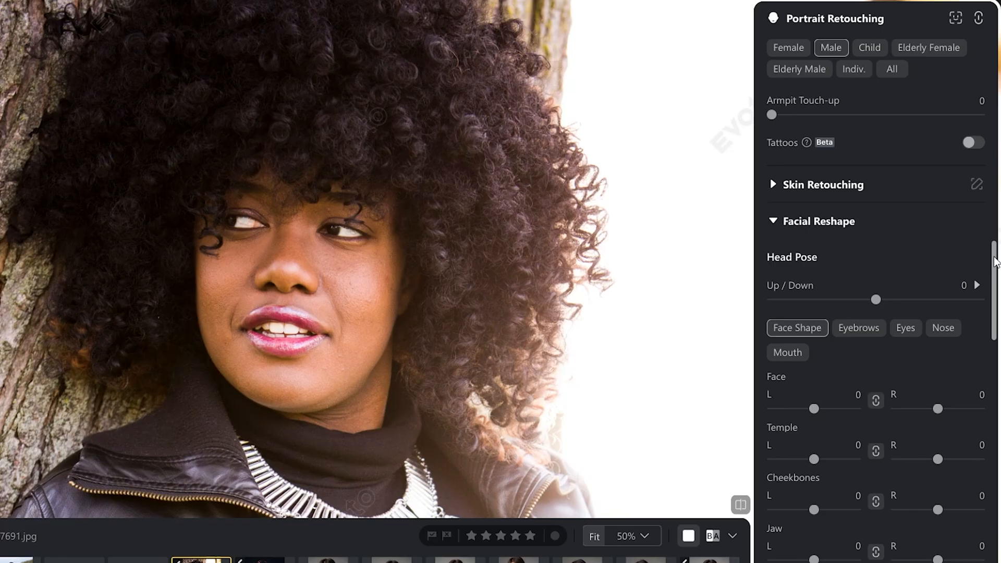
{"action": "scroll", "scroll_direction": "down", "scroll_amount": 3}
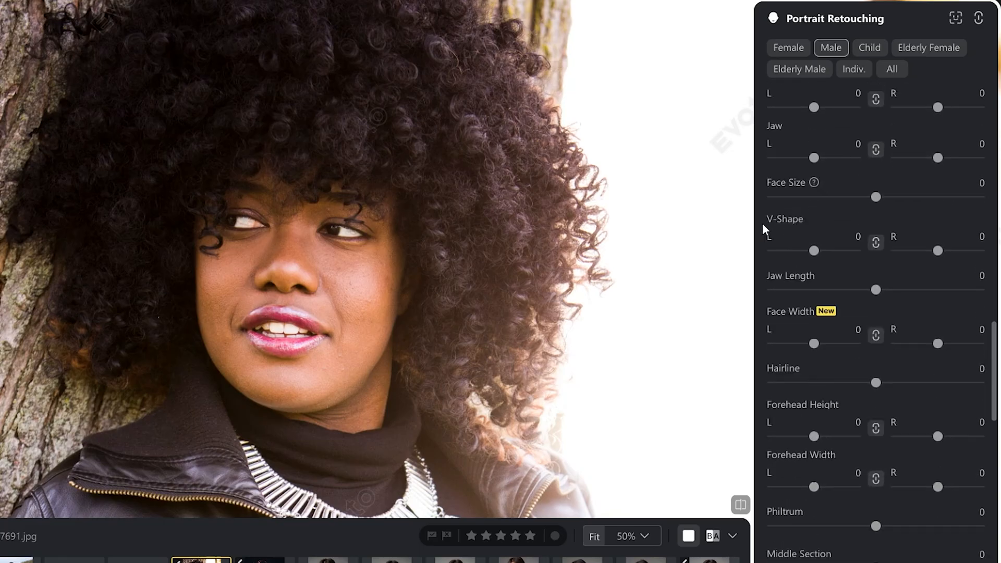
{"action": "mouse_move", "coordinate": [887, 255]}
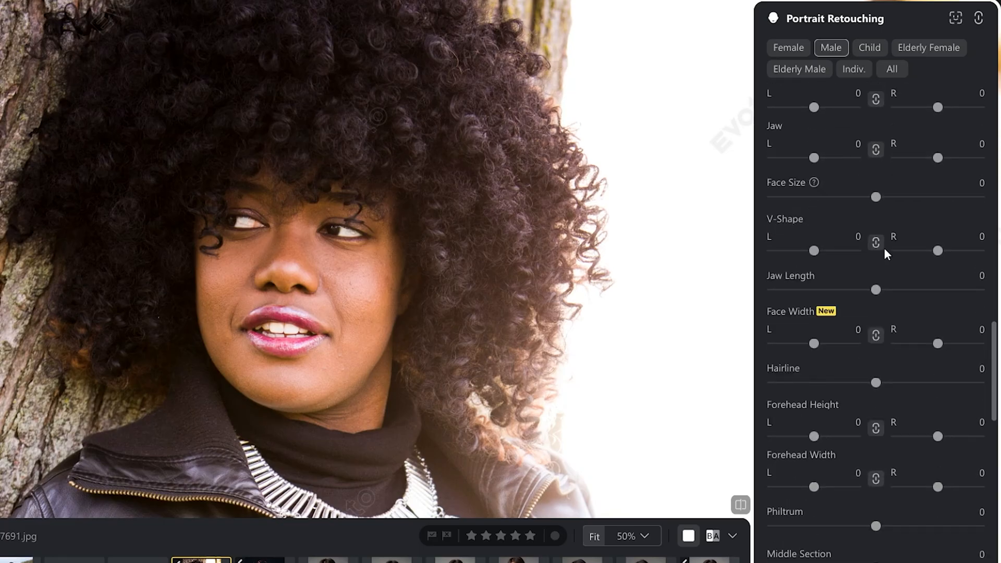
{"action": "mouse_move", "coordinate": [876, 243]}
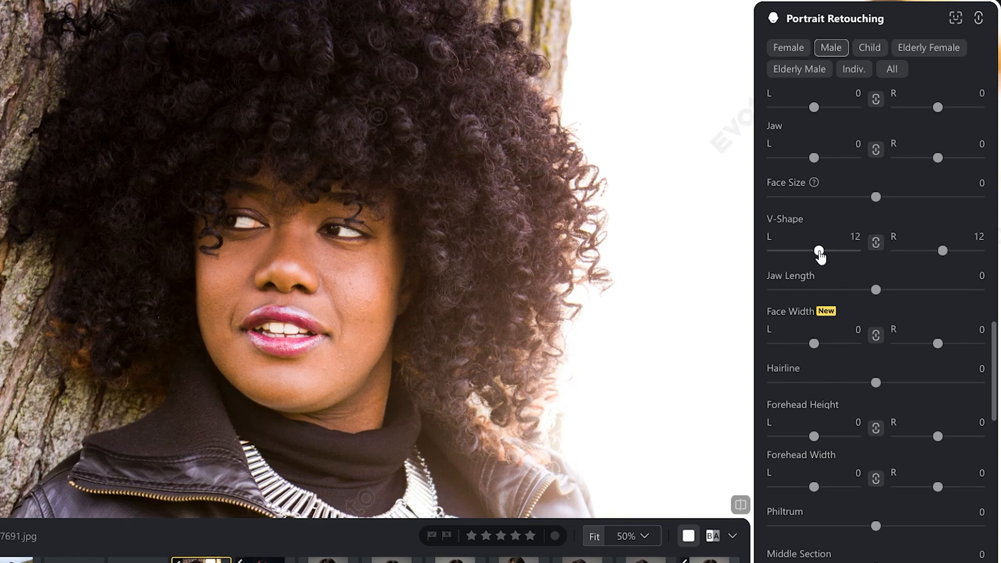
Test V-Shape slimming from zero to maximum, settling at 50 on both sides
{"action": "left_click_drag", "start_coordinate": [820, 251], "coordinate": [858, 251]}
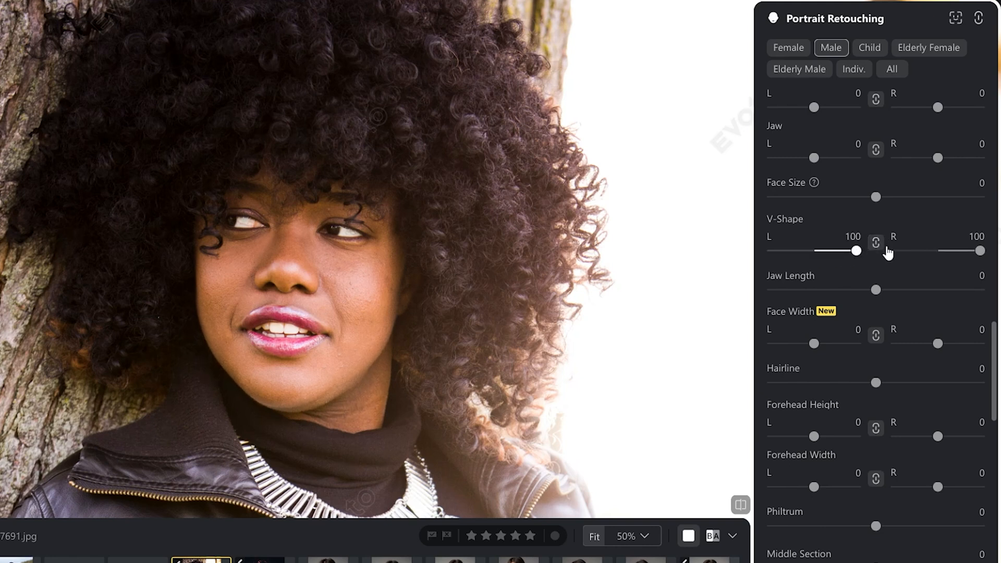
{"action": "left_click_drag", "start_coordinate": [858, 250], "coordinate": [777, 250]}
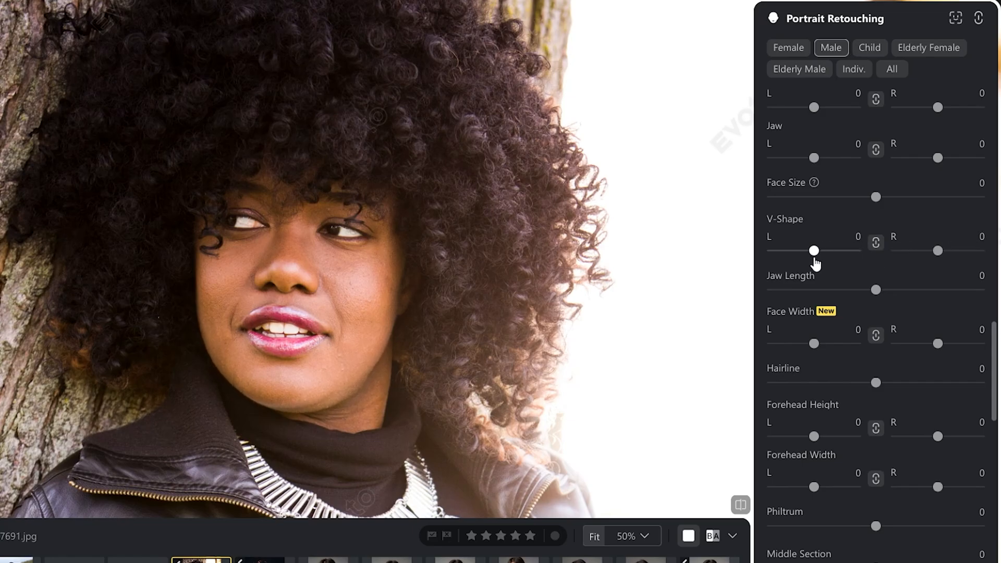
{"action": "left_click_drag", "start_coordinate": [814, 251], "coordinate": [816, 251]}
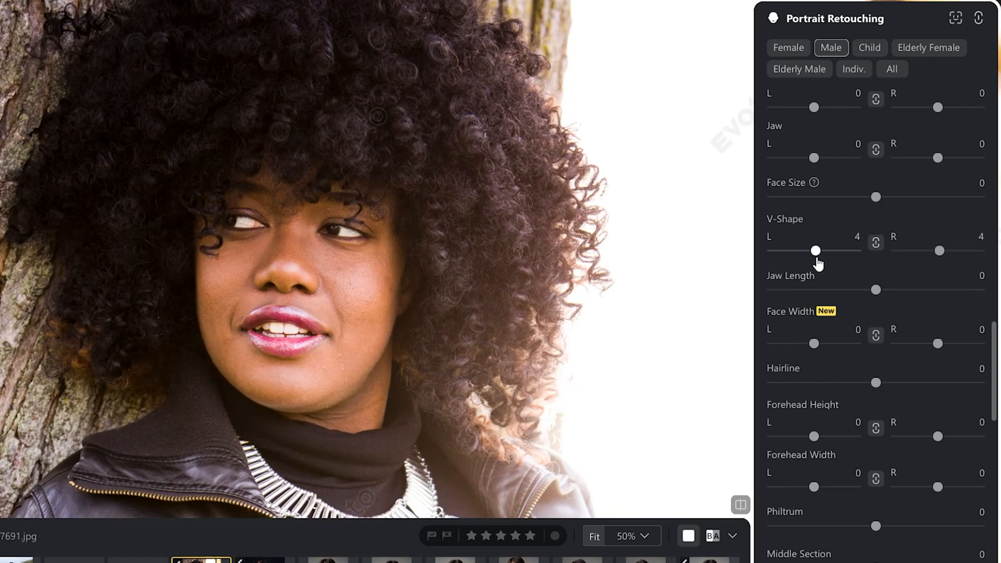
{"action": "left_click_drag", "start_coordinate": [814, 251], "coordinate": [836, 251]}
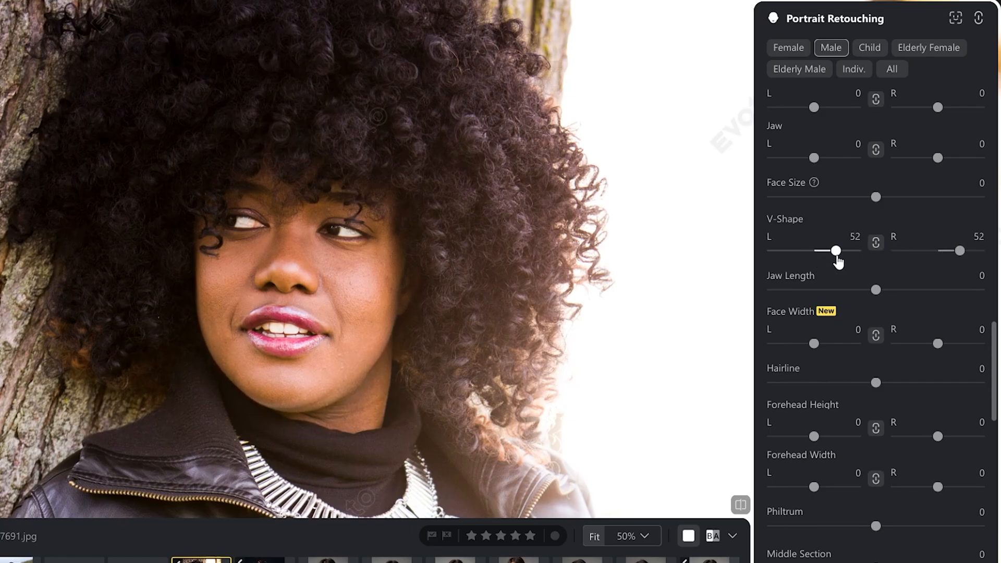
{"action": "left_click_drag", "start_coordinate": [837, 250], "coordinate": [831, 250]}
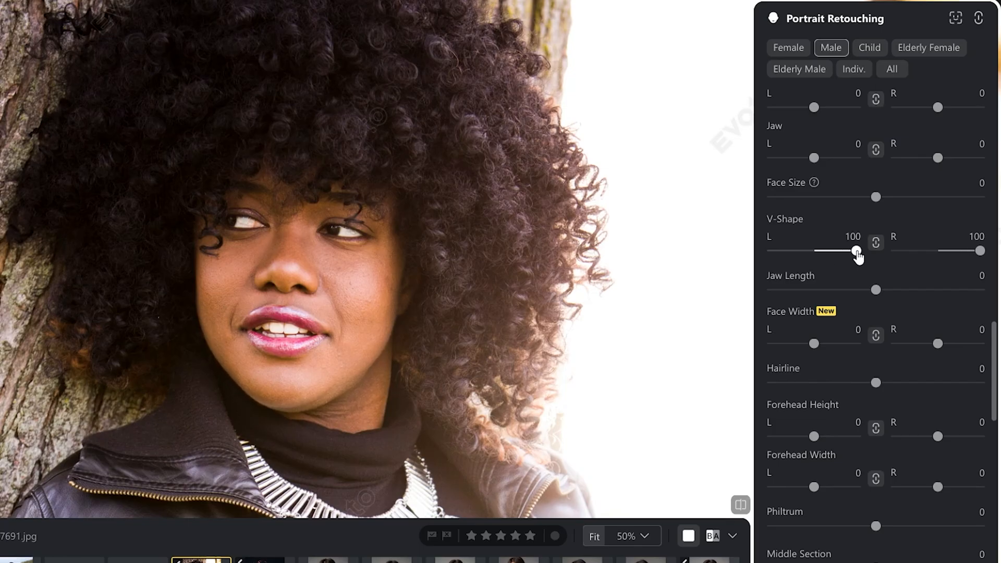
{"action": "left_click_drag", "start_coordinate": [854, 251], "coordinate": [828, 250]}
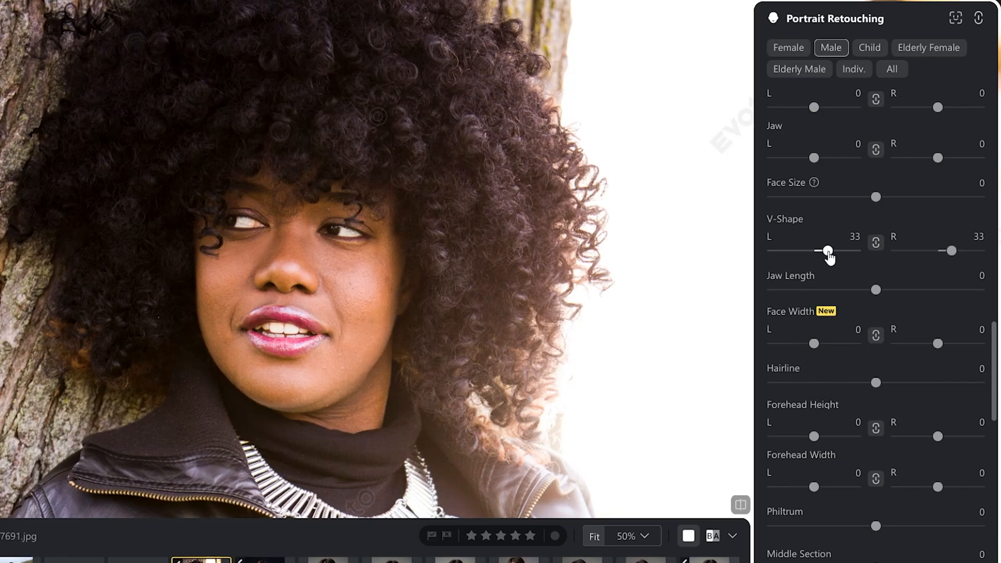
{"action": "left_click_drag", "start_coordinate": [827, 251], "coordinate": [857, 251]}
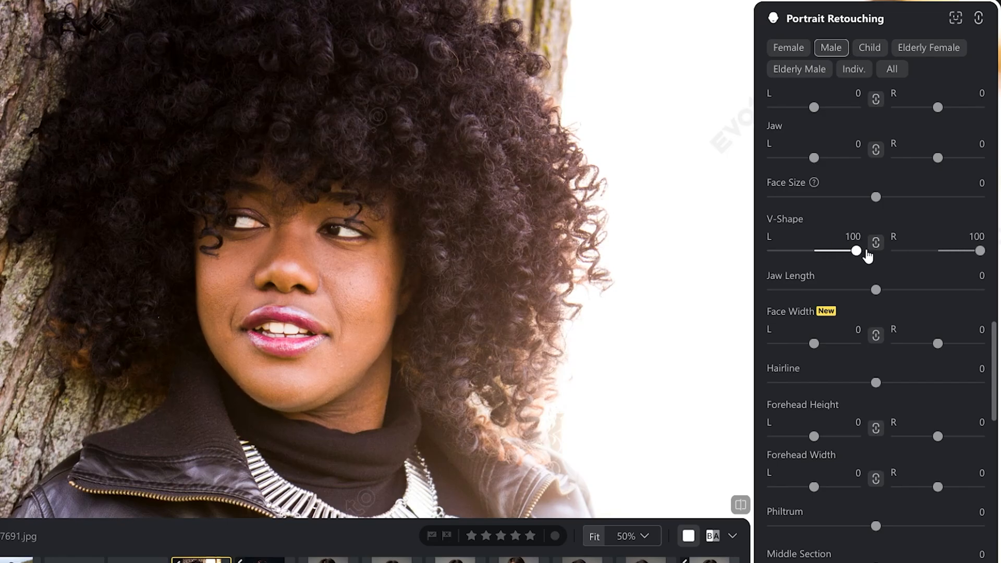
{"action": "left_click_drag", "start_coordinate": [857, 250], "coordinate": [839, 250]}
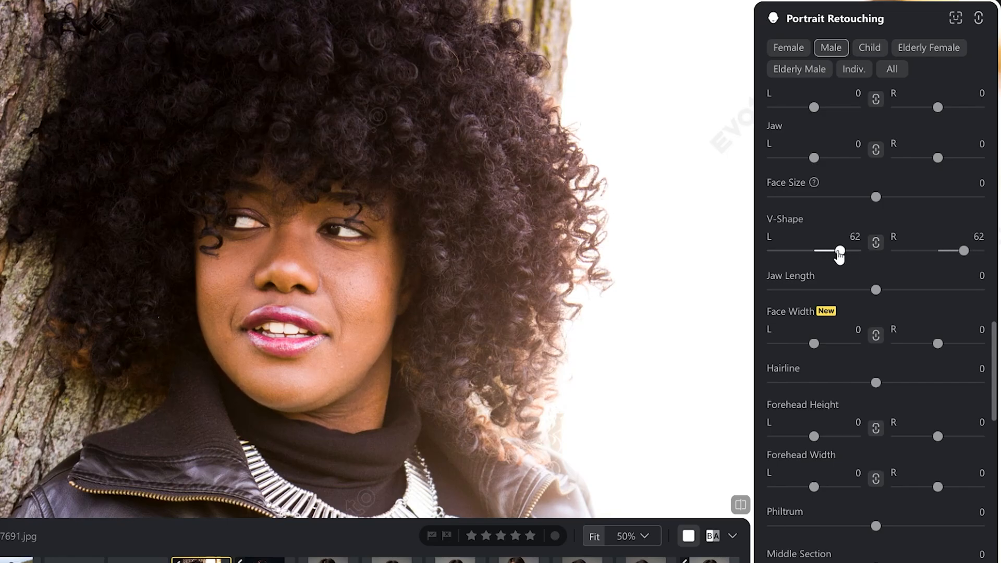
{"action": "left_click_drag", "start_coordinate": [839, 251], "coordinate": [834, 250]}
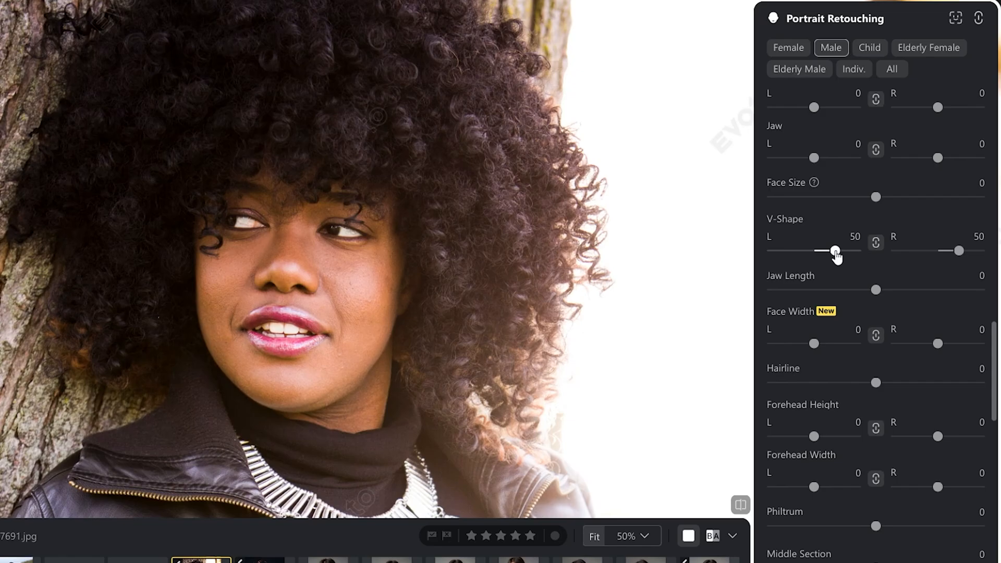
Shorten the jaw slightly, settling Jaw Length at about -19
{"action": "left_click_drag", "start_coordinate": [876, 290], "coordinate": [896, 290]}
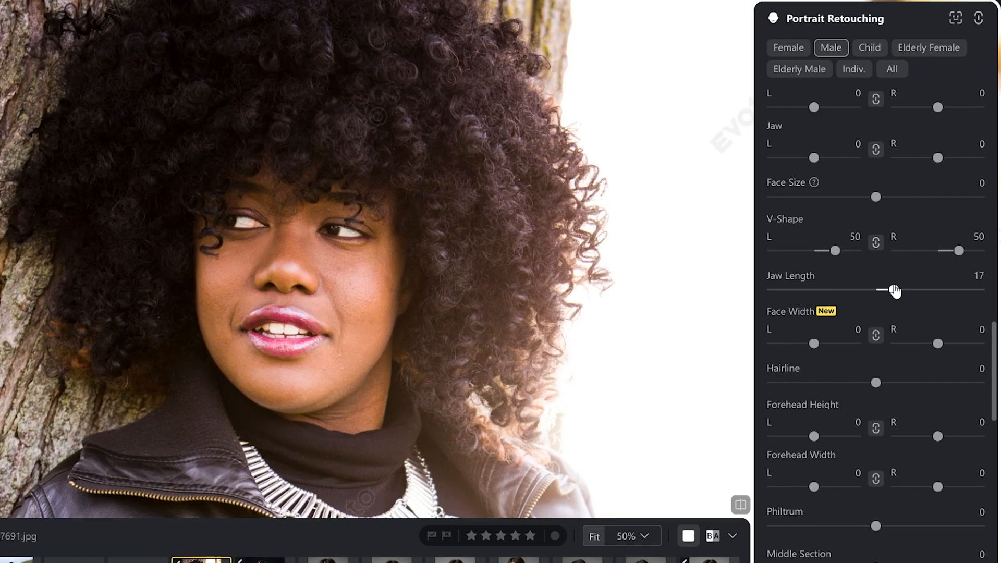
{"action": "left_click_drag", "start_coordinate": [893, 291], "coordinate": [797, 291]}
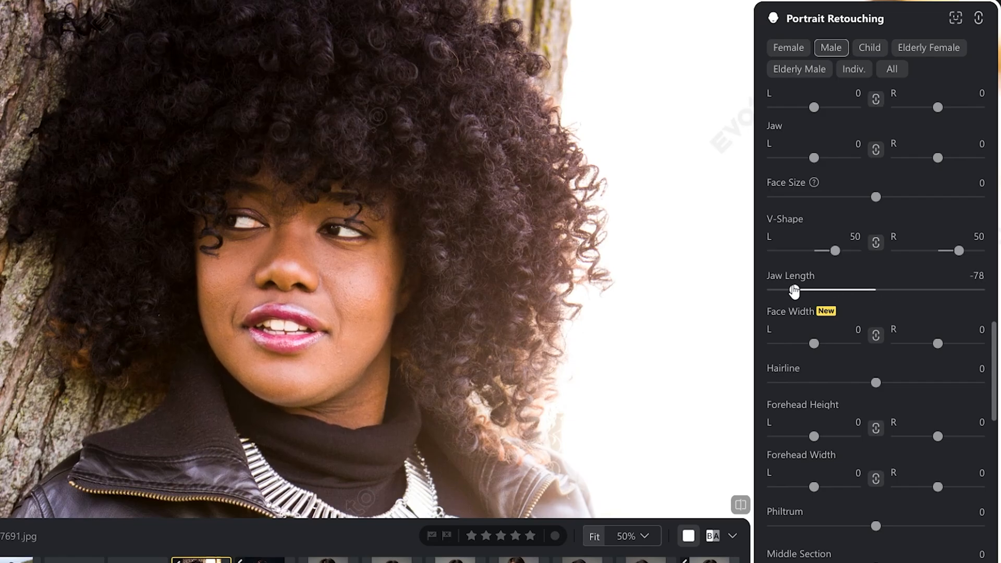
{"action": "left_click_drag", "start_coordinate": [815, 291], "coordinate": [771, 291]}
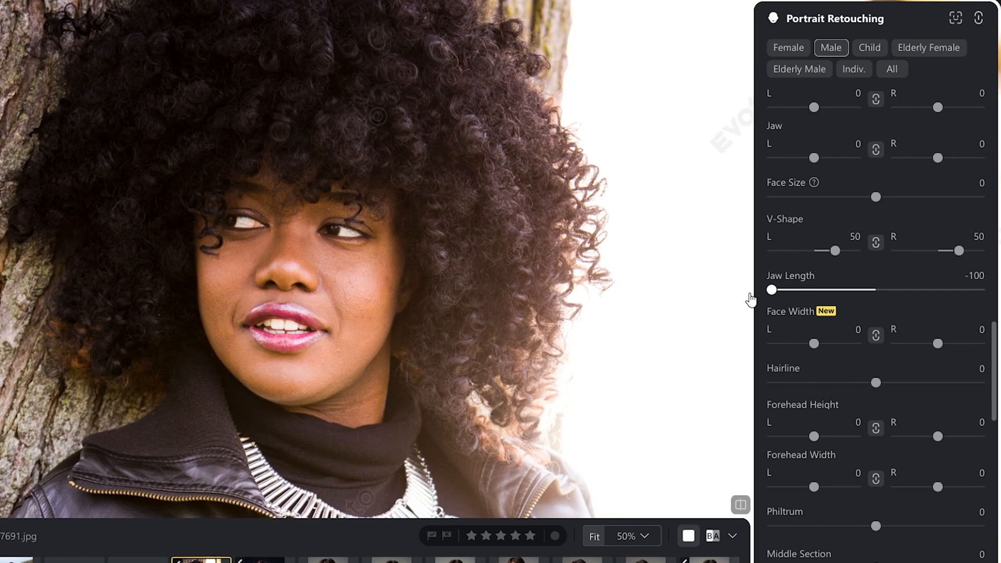
{"action": "left_click_drag", "start_coordinate": [771, 290], "coordinate": [857, 290]}
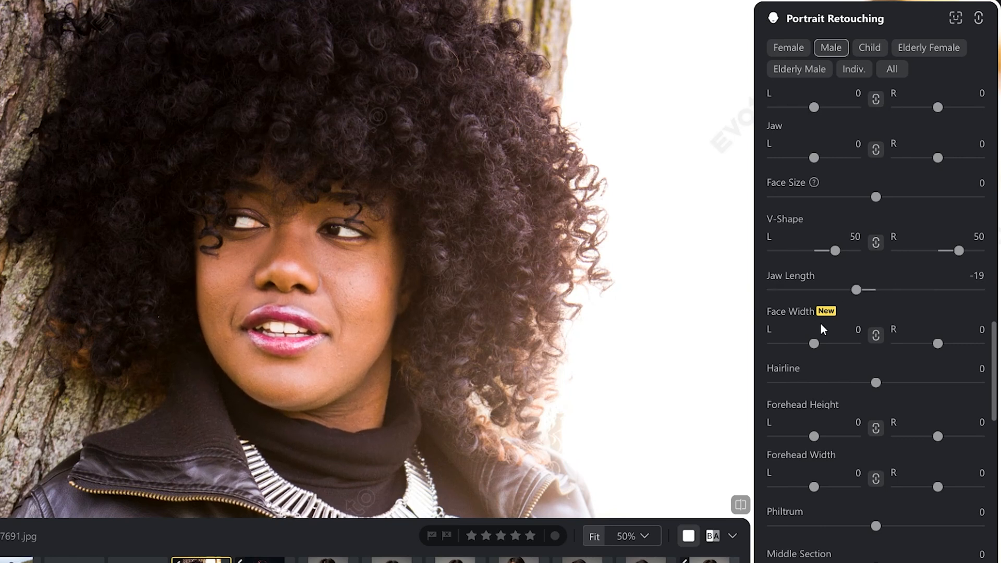
{"action": "mouse_move", "coordinate": [785, 318]}
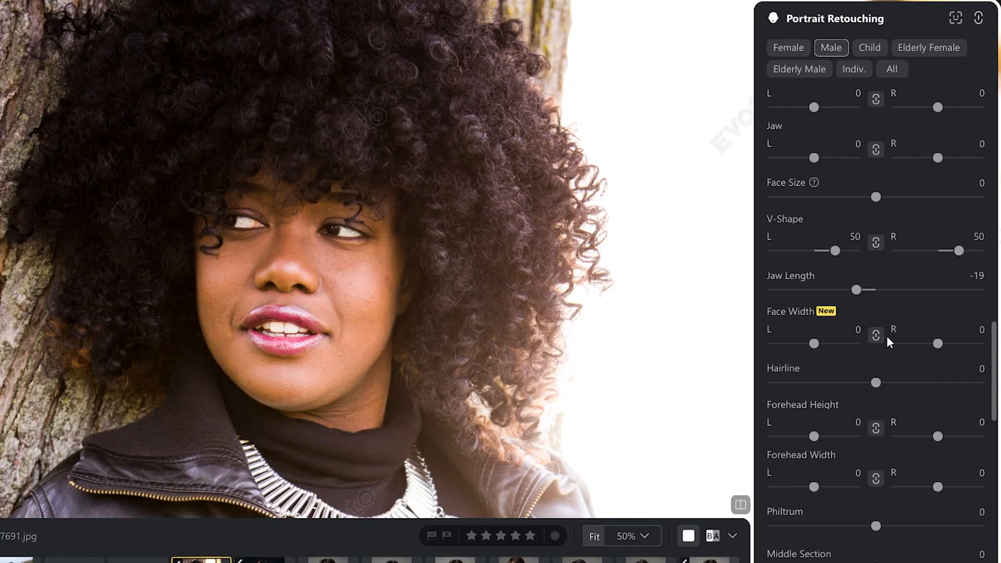
Narrow the face on both sides, settling Face Width at about -38
{"action": "left_click_drag", "start_coordinate": [814, 344], "coordinate": [821, 344]}
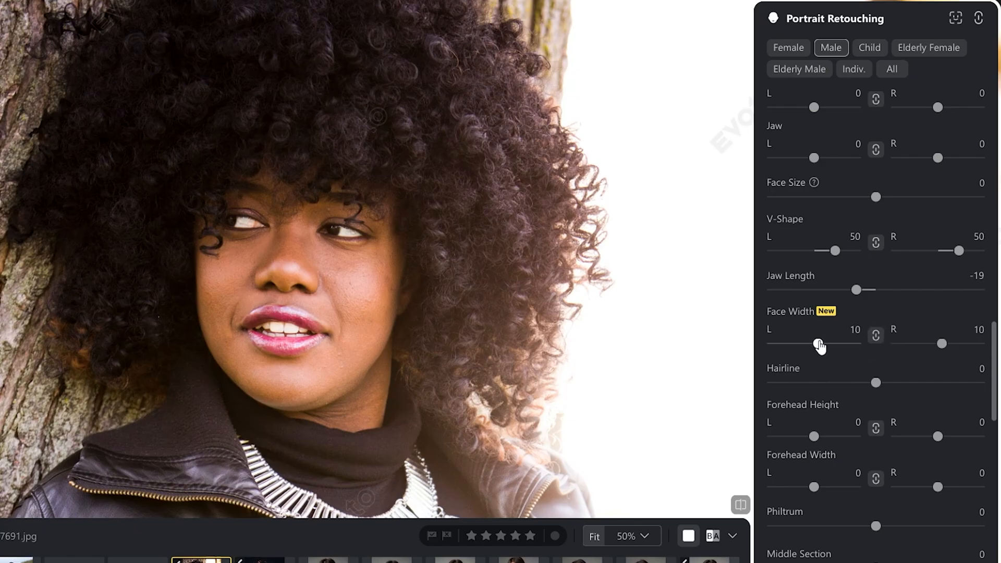
{"action": "left_click_drag", "start_coordinate": [821, 343], "coordinate": [773, 344]}
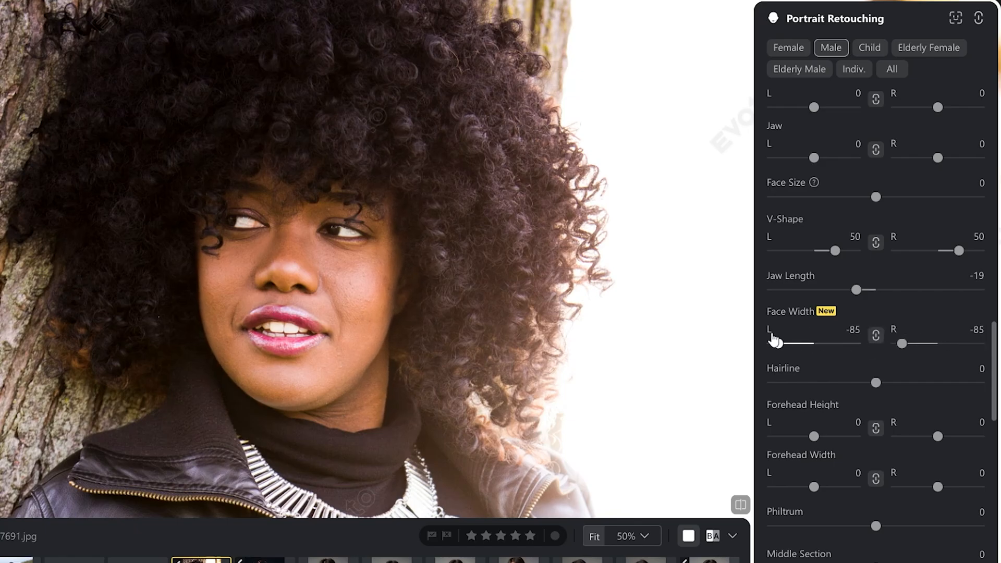
{"action": "left_click_drag", "start_coordinate": [773, 344], "coordinate": [814, 344]}
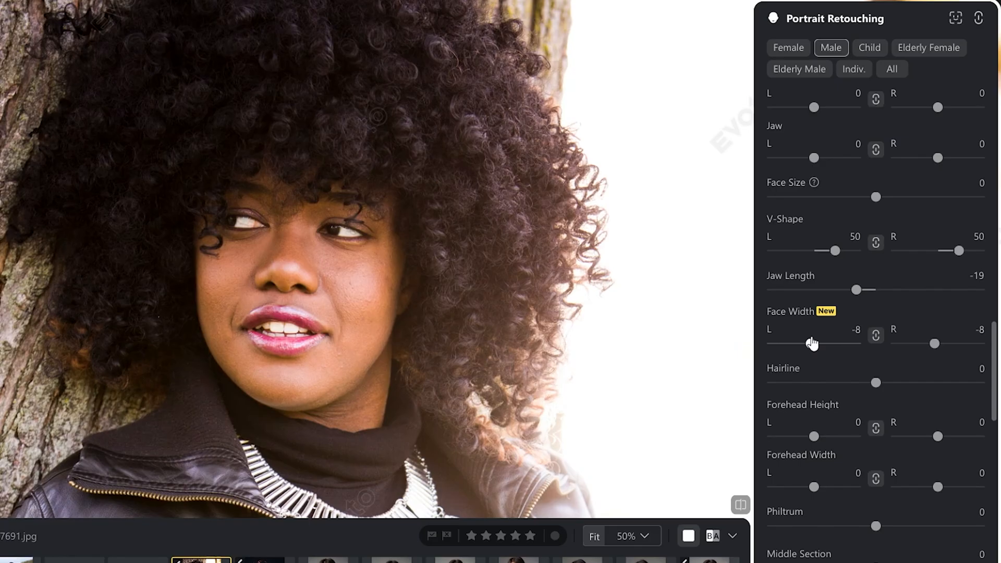
{"action": "left_click_drag", "start_coordinate": [813, 343], "coordinate": [810, 344]}
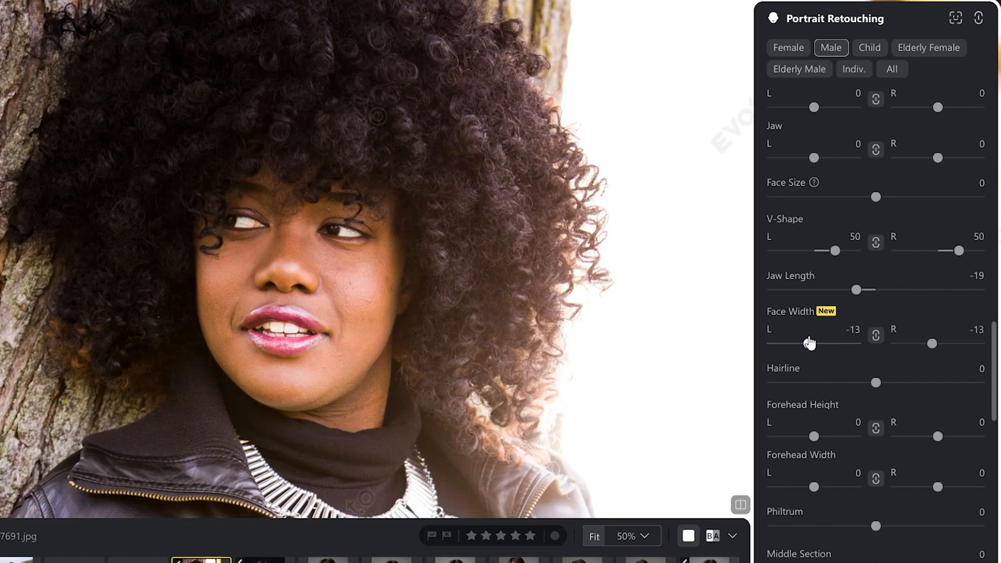
{"action": "left_click_drag", "start_coordinate": [814, 343], "coordinate": [795, 344]}
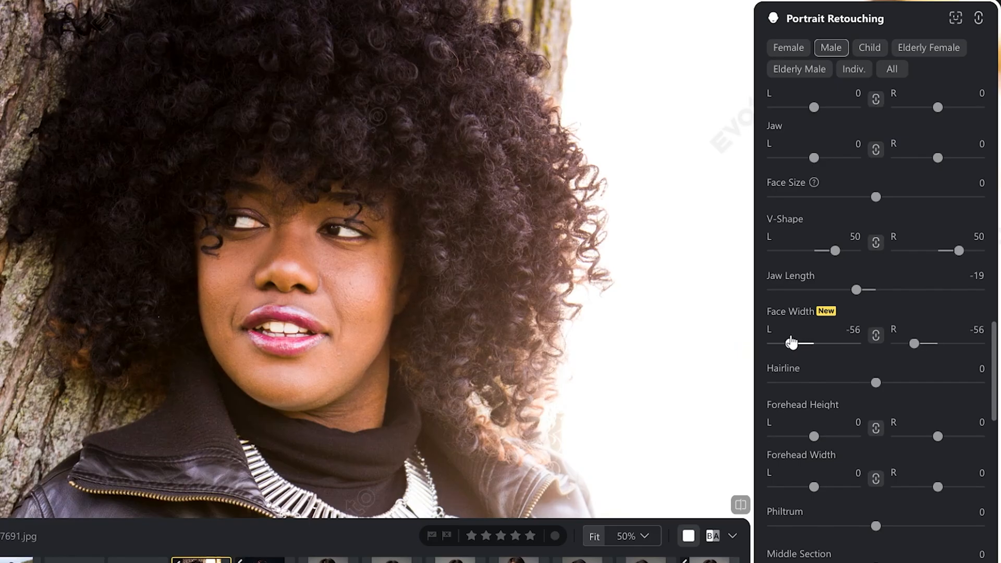
{"action": "left_click_drag", "start_coordinate": [792, 344], "coordinate": [833, 344]}
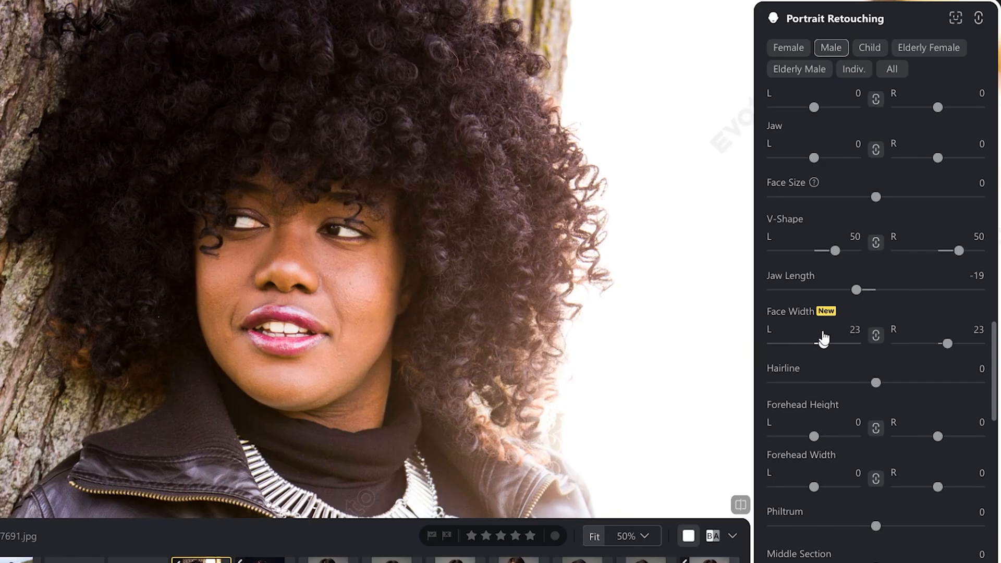
{"action": "left_click_drag", "start_coordinate": [815, 343], "coordinate": [798, 344]}
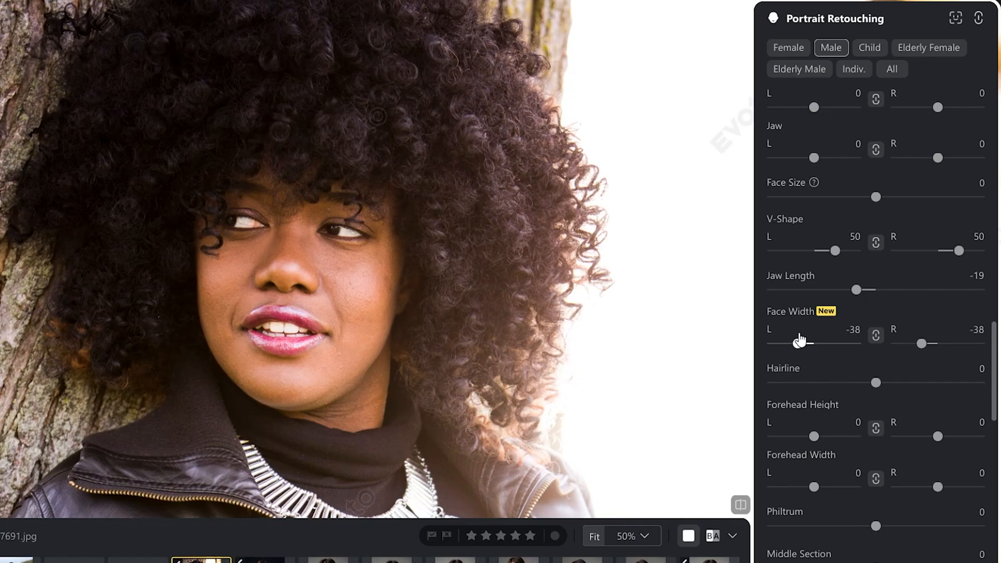
{"action": "left_click_drag", "start_coordinate": [800, 343], "coordinate": [811, 344]}
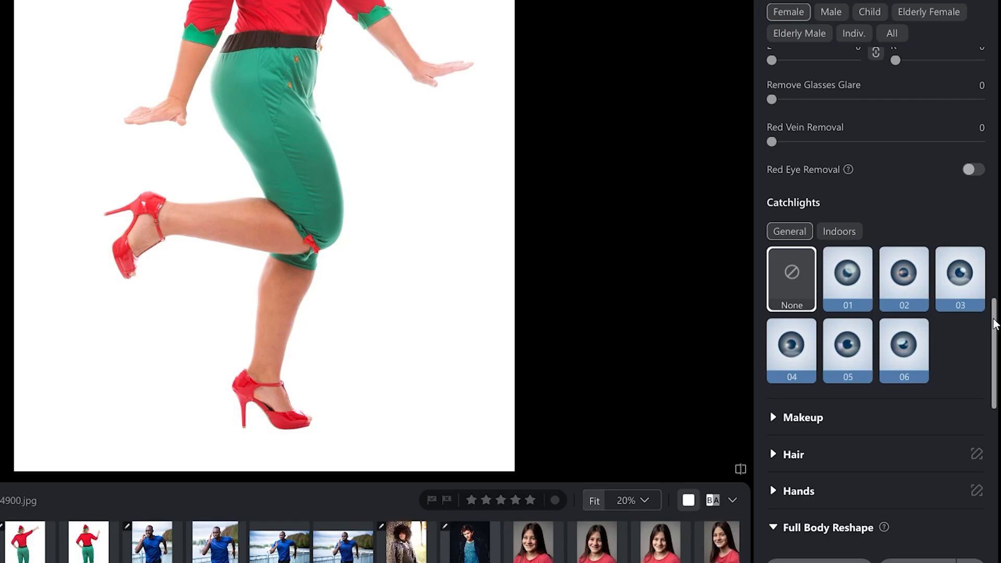
Slim the thighs under Full Body Reshape > Leg Width, aiming for about -31
{"action": "scroll", "scroll_direction": "down", "scroll_amount": 3}
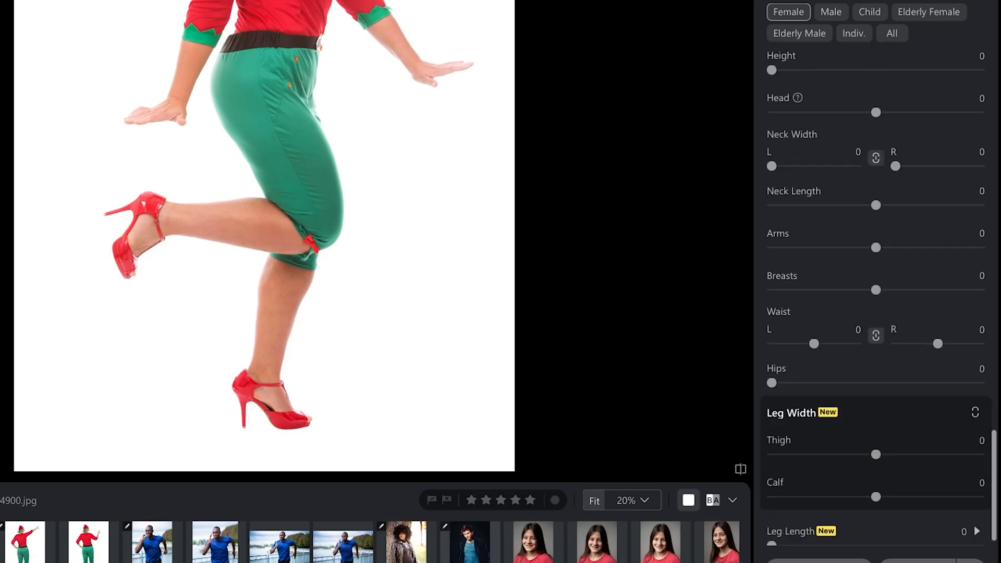
{"action": "scroll", "scroll_direction": "down", "scroll_amount": 3}
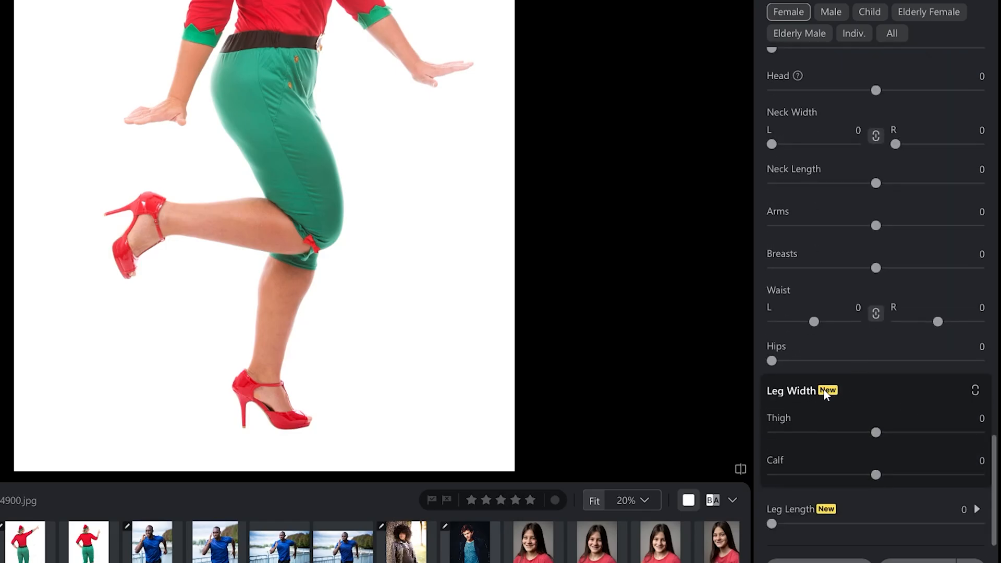
{"action": "left_click_drag", "start_coordinate": [876, 432], "coordinate": [853, 433]}
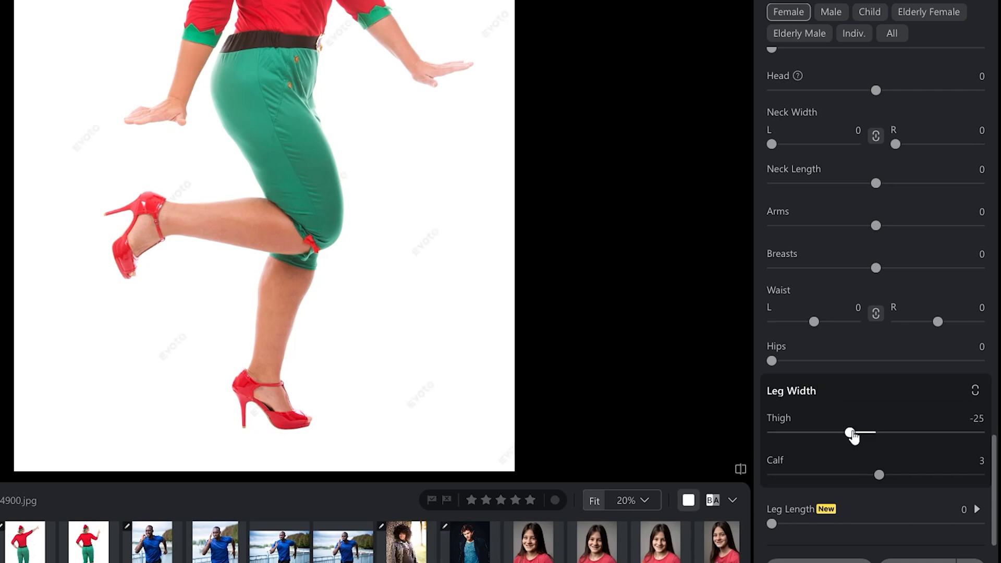
{"action": "left_click_drag", "start_coordinate": [853, 433], "coordinate": [784, 432]}
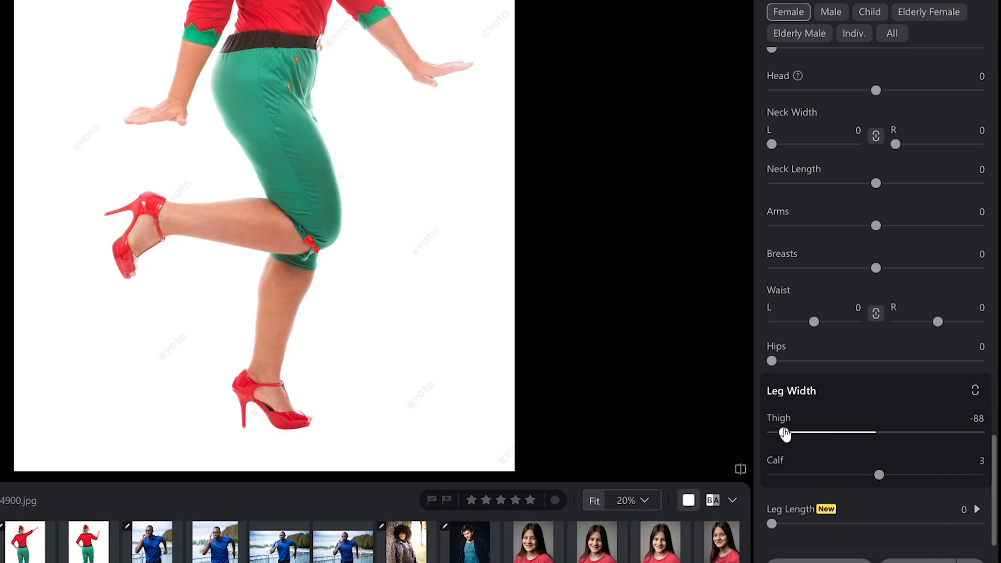
{"action": "left_click_drag", "start_coordinate": [784, 433], "coordinate": [844, 433]}
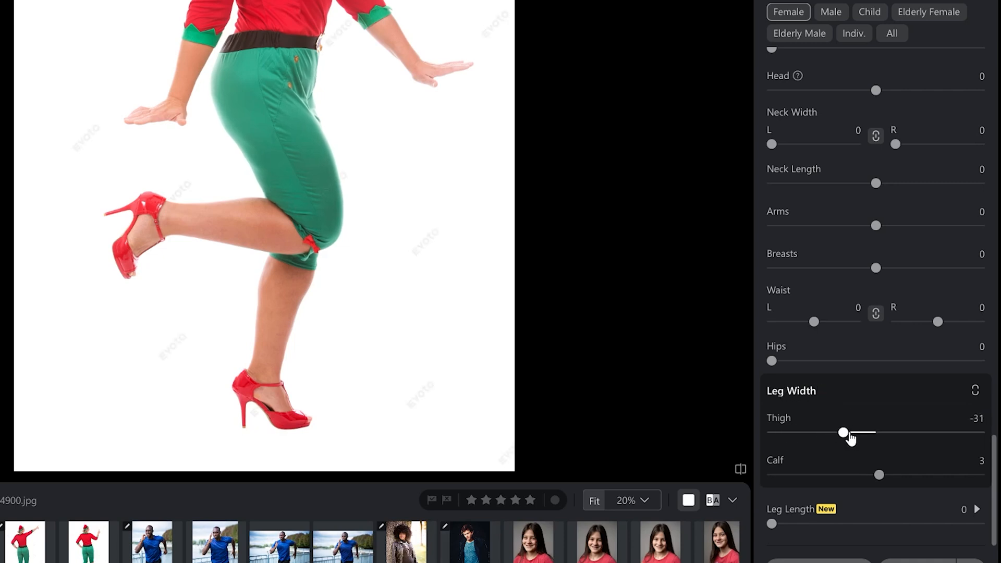
Slim the calves with the Calf slider, aiming for about -48
{"action": "left_click_drag", "start_coordinate": [878, 475], "coordinate": [861, 475]}
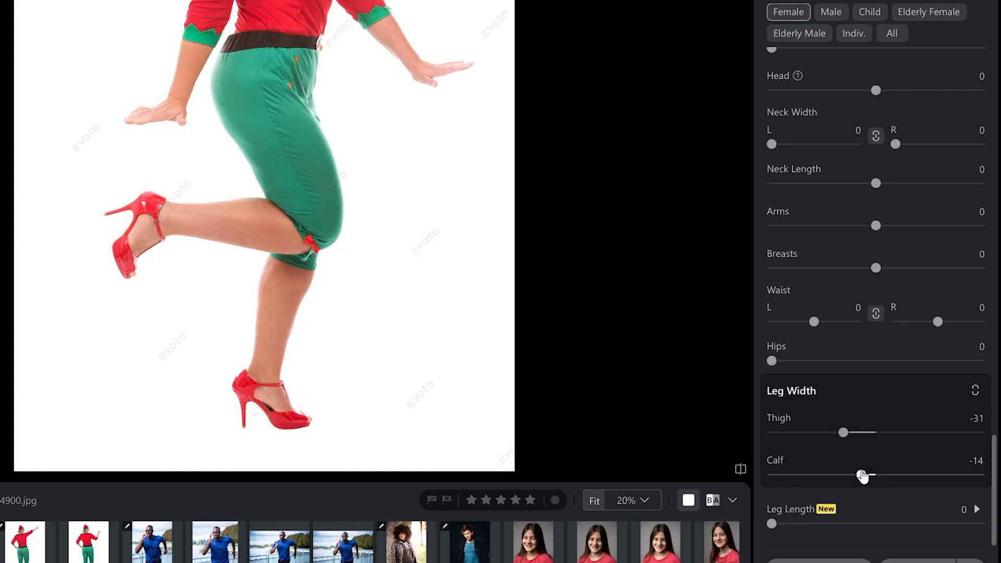
{"action": "left_click_drag", "start_coordinate": [866, 476], "coordinate": [830, 473]}
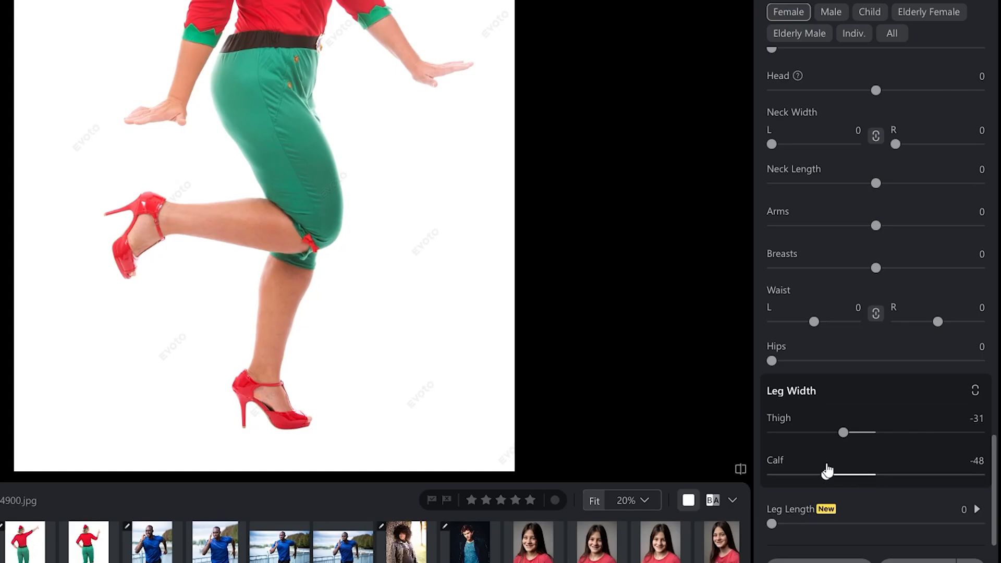
{"action": "left_click_drag", "start_coordinate": [828, 474], "coordinate": [843, 474]}
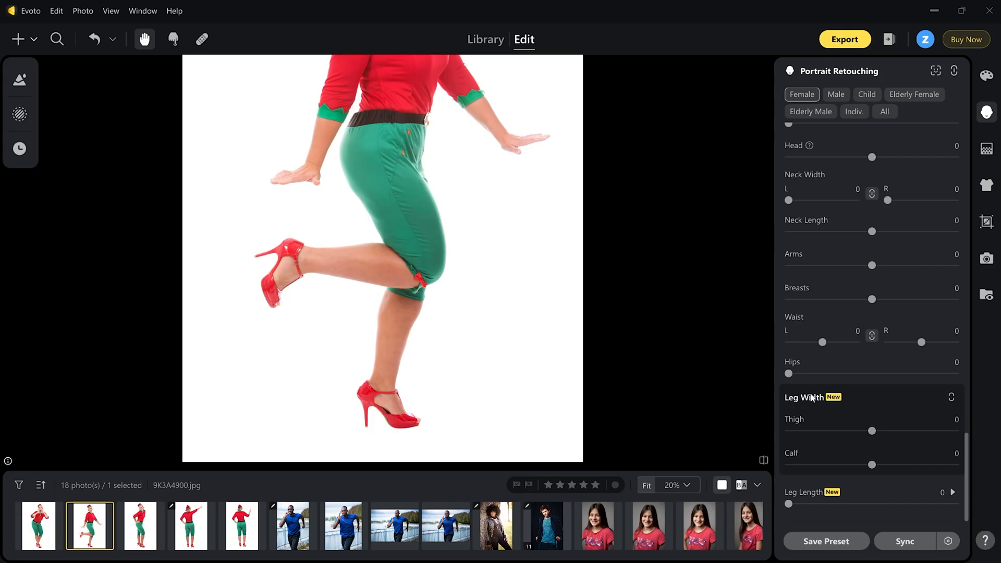
{"action": "mouse_move", "coordinate": [796, 427]}
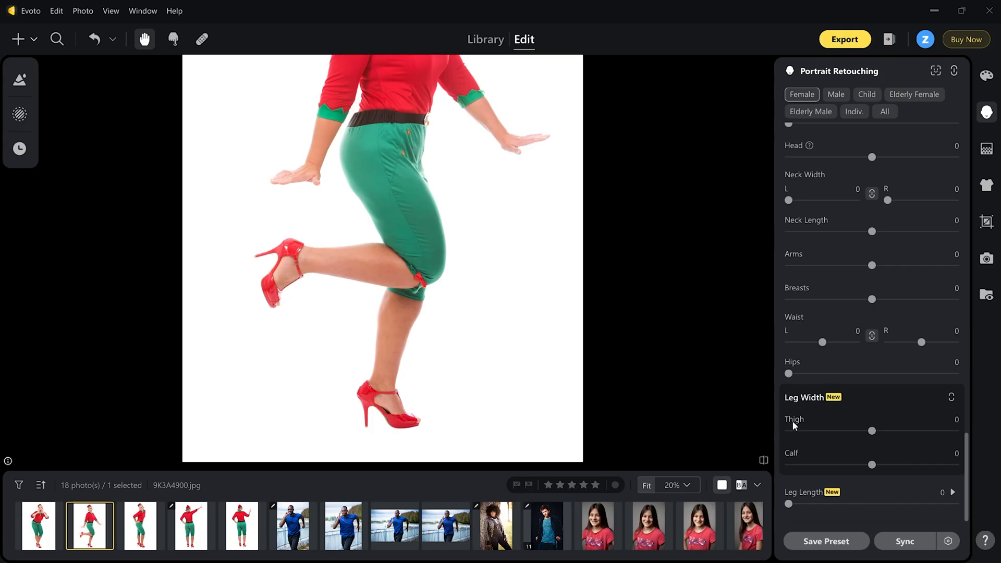
{"action": "mouse_move", "coordinate": [791, 500]}
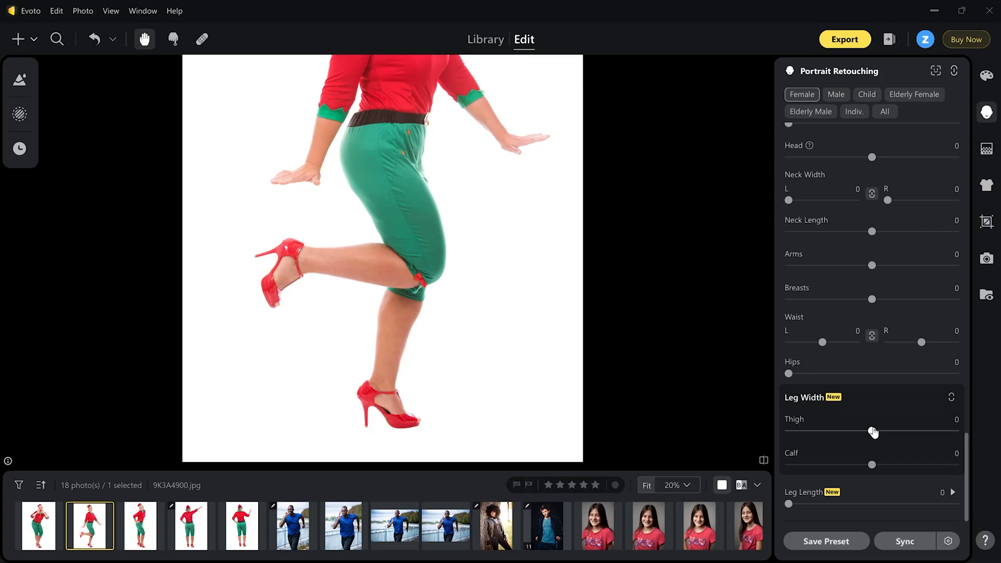
Test the Thigh and Calf width sliders at their maximum and minimum extremes
{"action": "left_click_drag", "start_coordinate": [873, 431], "coordinate": [955, 432]}
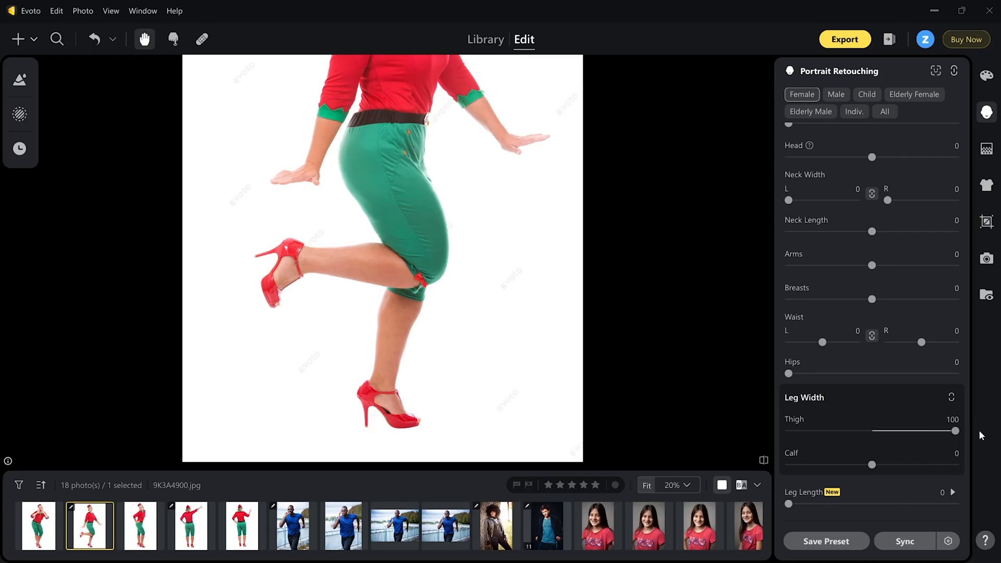
{"action": "left_click_drag", "start_coordinate": [956, 430], "coordinate": [789, 430]}
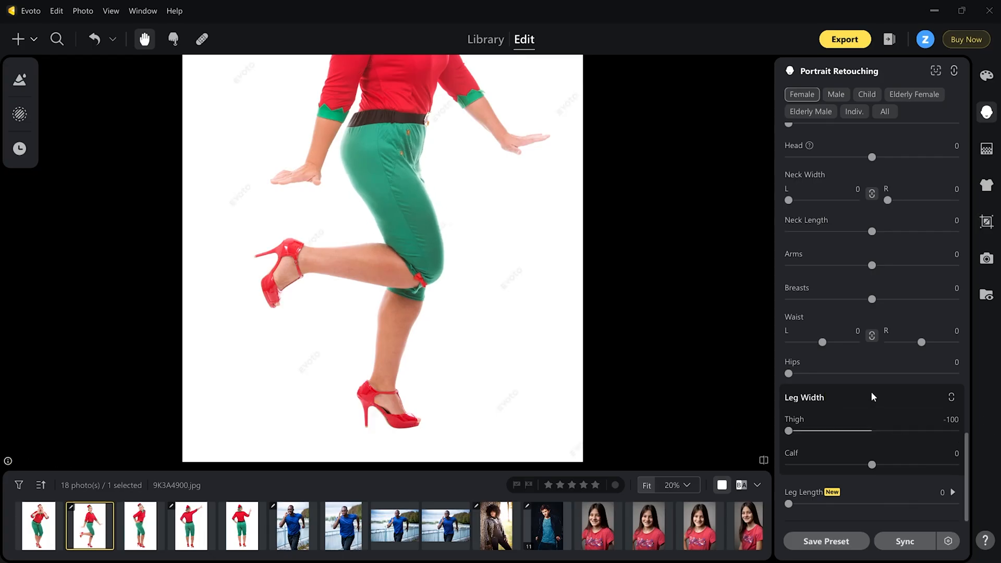
{"action": "left_click_drag", "start_coordinate": [789, 431], "coordinate": [876, 430]}
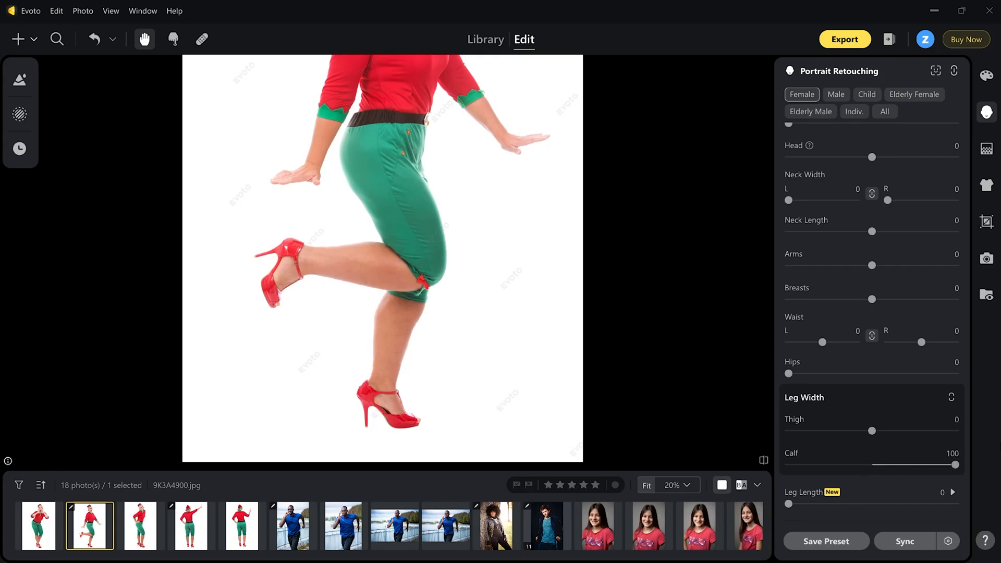
{"action": "left_click_drag", "start_coordinate": [955, 465], "coordinate": [790, 465]}
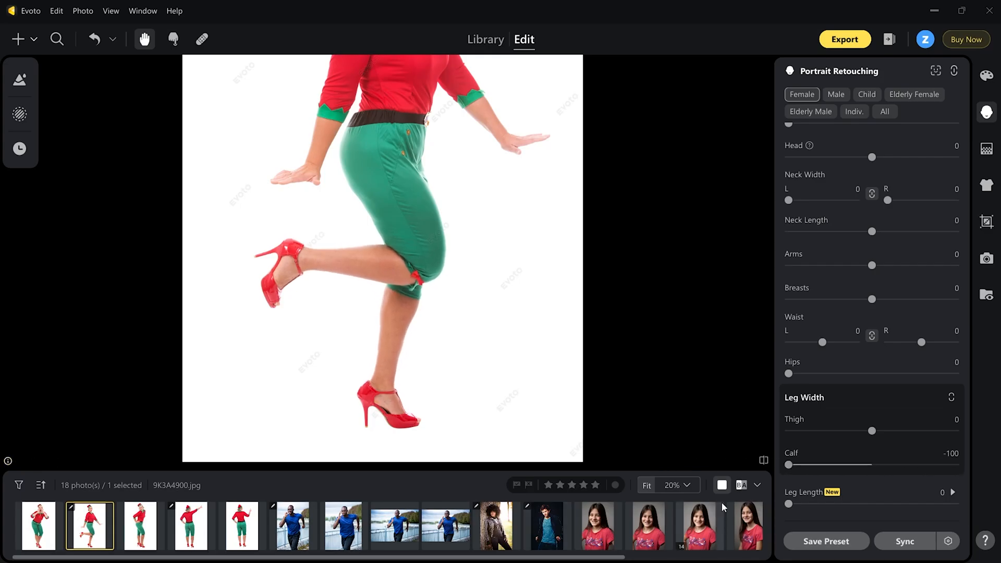
{"action": "left_click_drag", "start_coordinate": [789, 466], "coordinate": [874, 466]}
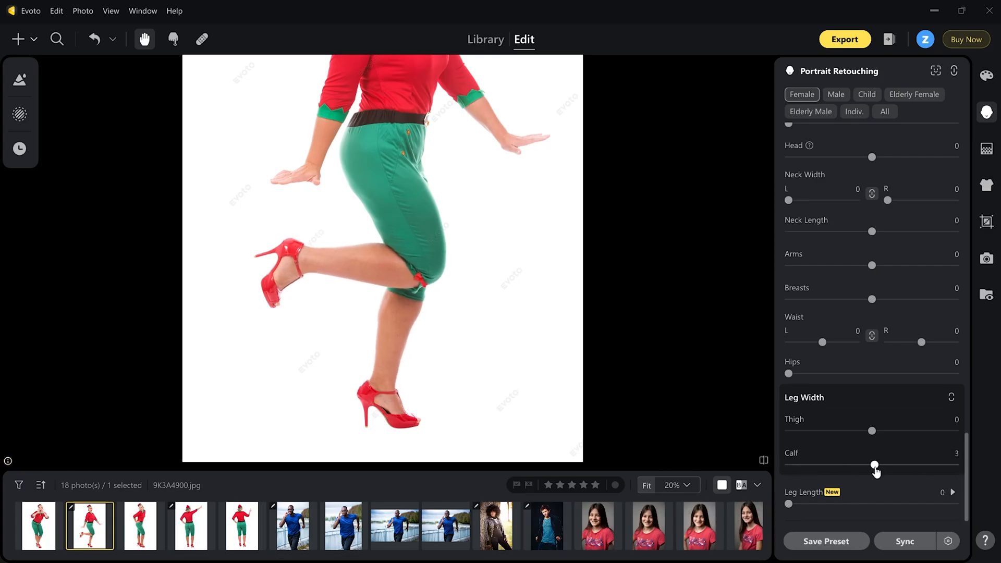
Slim the thighs to -31 and the calves to -28
{"action": "left_click_drag", "start_coordinate": [873, 431], "coordinate": [851, 432]}
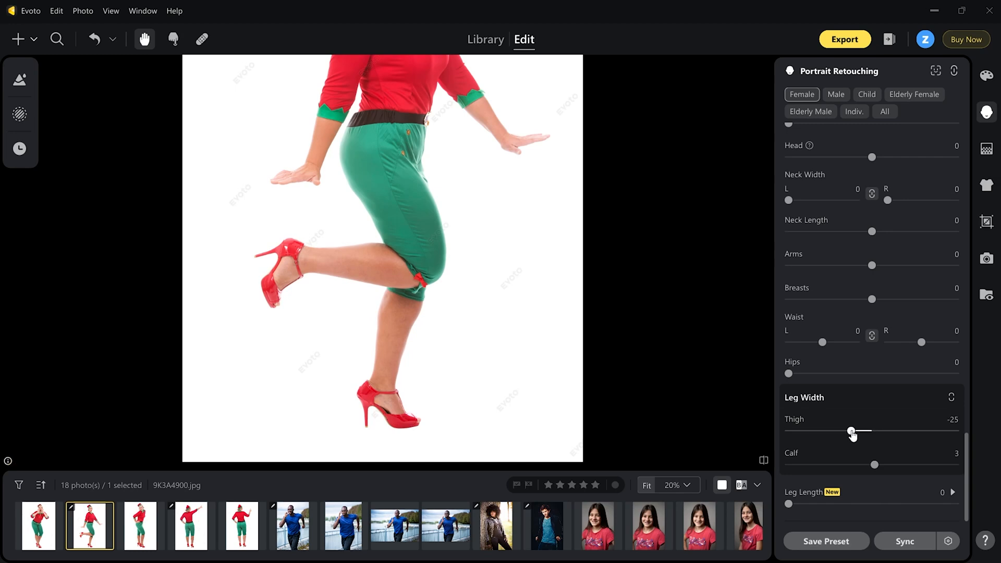
{"action": "left_click_drag", "start_coordinate": [852, 432], "coordinate": [840, 432]}
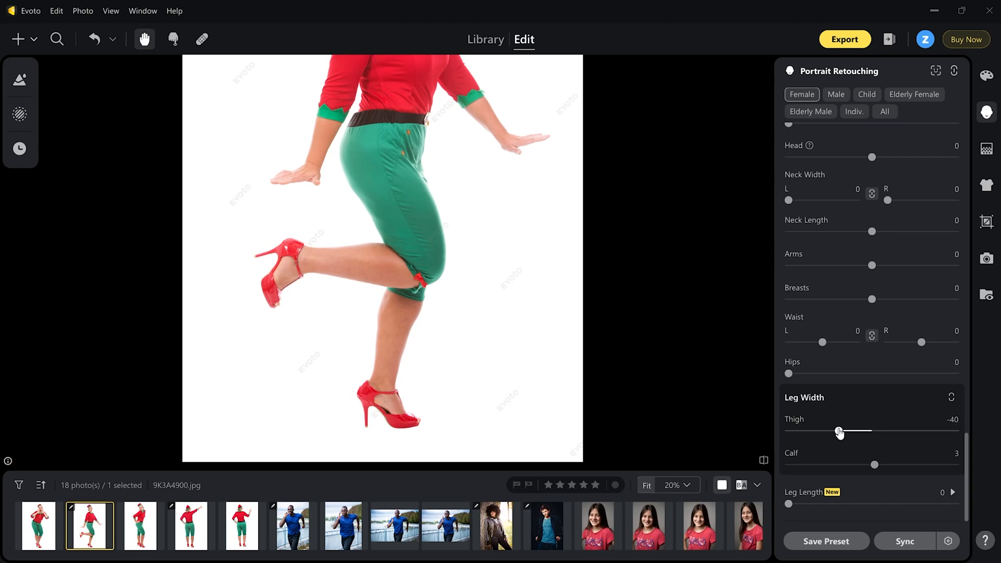
{"action": "left_click_drag", "start_coordinate": [840, 431], "coordinate": [836, 430]}
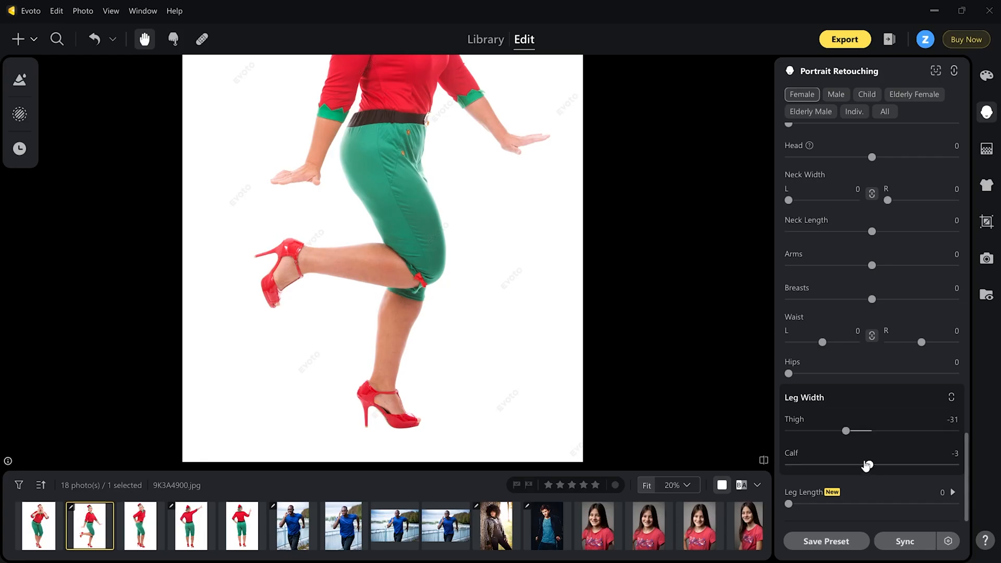
{"action": "left_click_drag", "start_coordinate": [867, 464], "coordinate": [834, 462]}
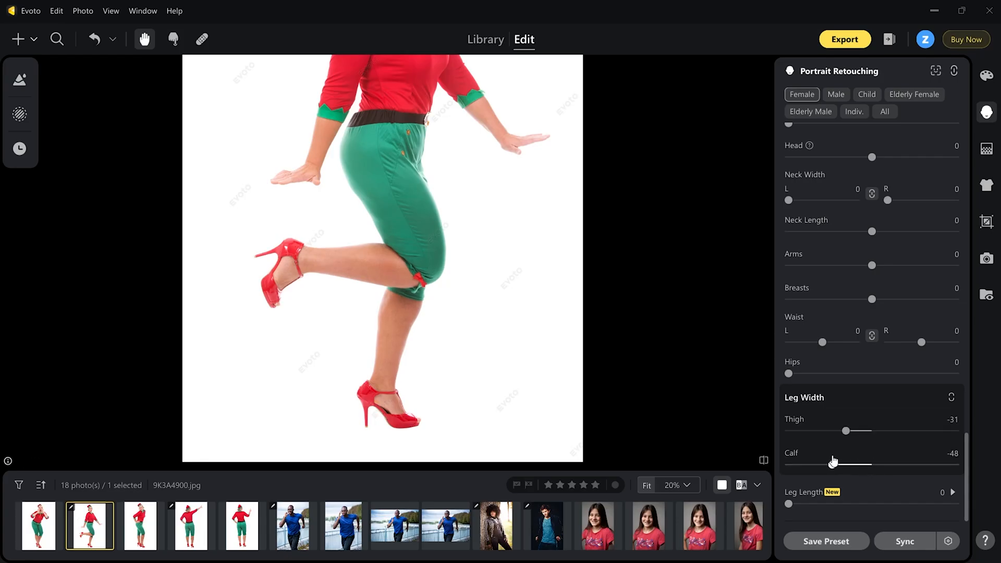
{"action": "left_click_drag", "start_coordinate": [852, 464], "coordinate": [814, 465]}
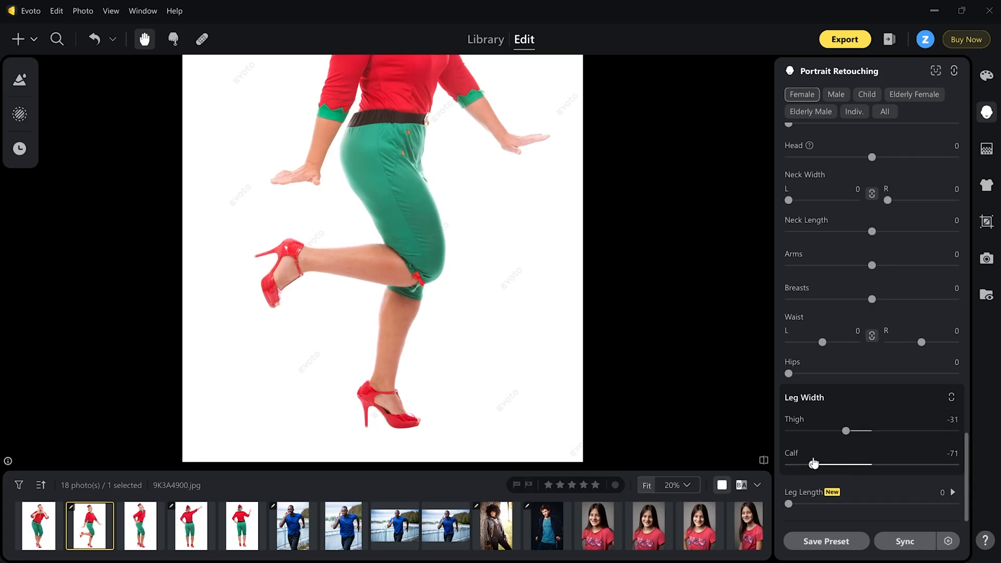
{"action": "left_click_drag", "start_coordinate": [813, 465], "coordinate": [849, 464]}
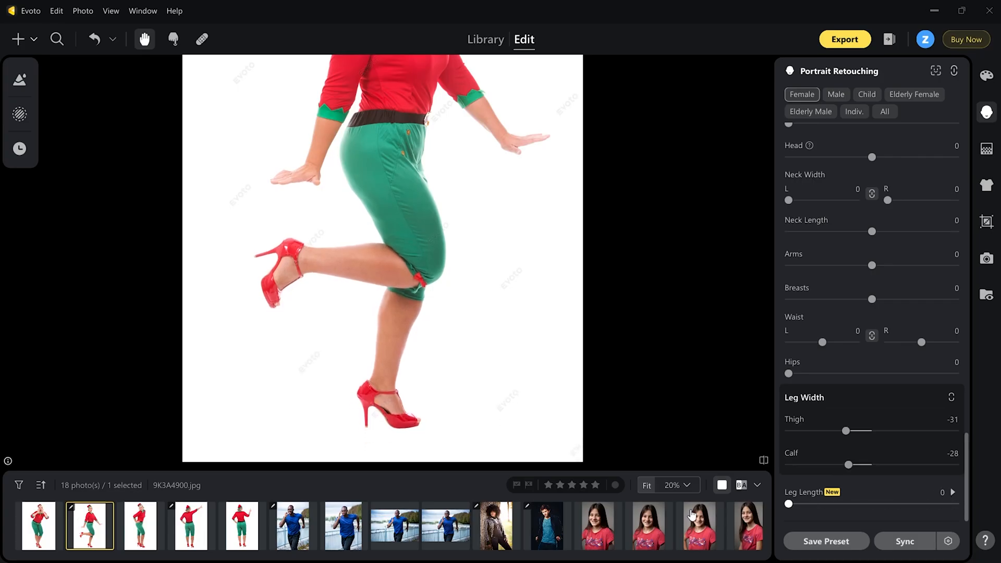
Lengthen the dancing woman's legs to 70 with the Leg Length slider
{"action": "left_click_drag", "start_coordinate": [789, 504], "coordinate": [905, 504]}
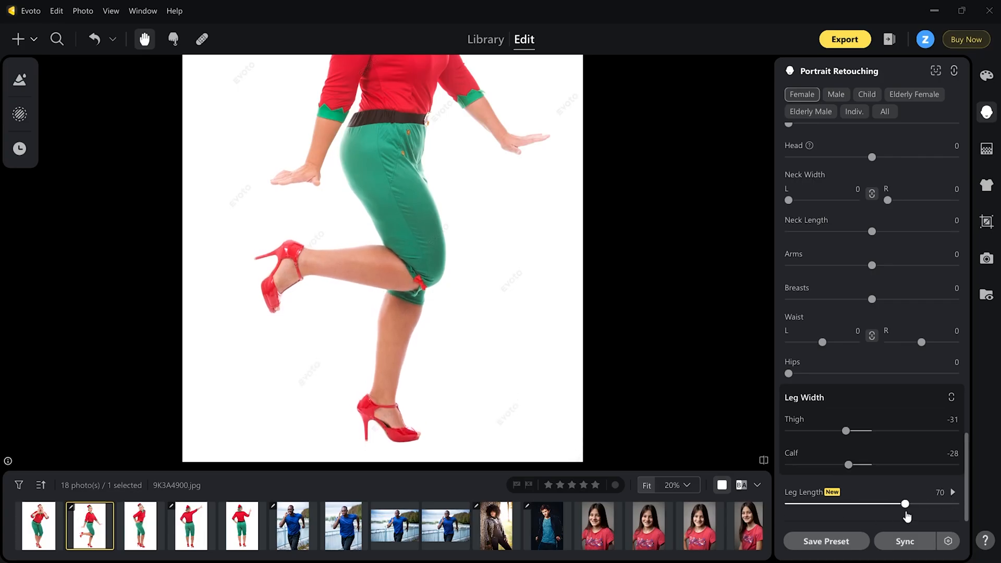
{"action": "left_click_drag", "start_coordinate": [907, 504], "coordinate": [903, 504]}
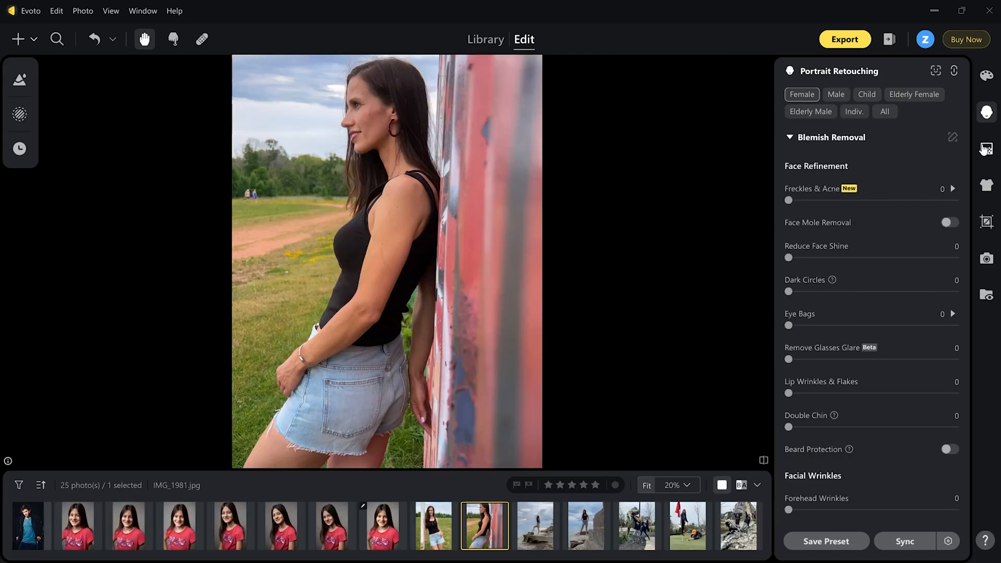
Expand Sky Replacement under Background Adjustments and show the Recommended sky collection
{"action": "left_click", "coordinate": [986, 148]}
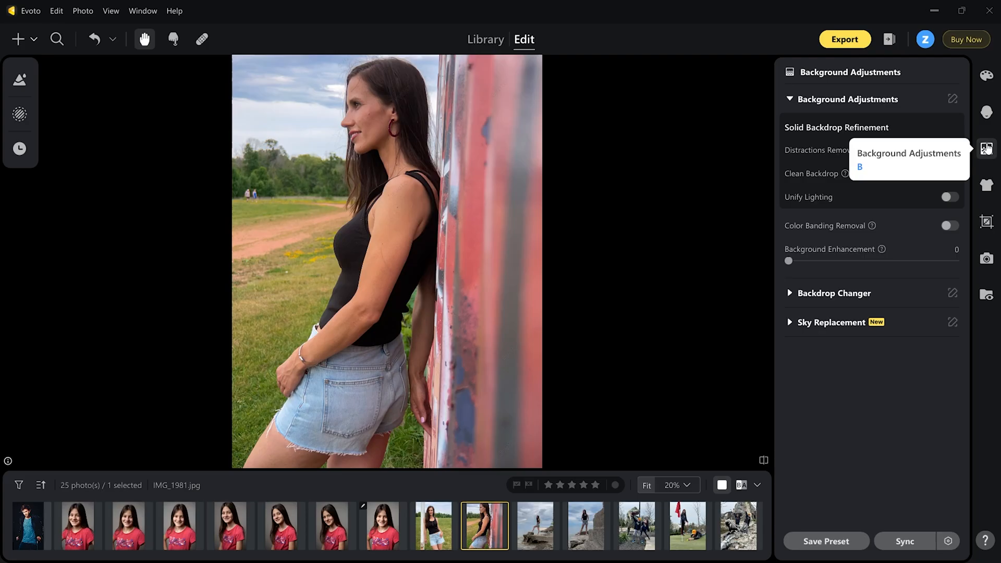
{"action": "mouse_move", "coordinate": [900, 470]}
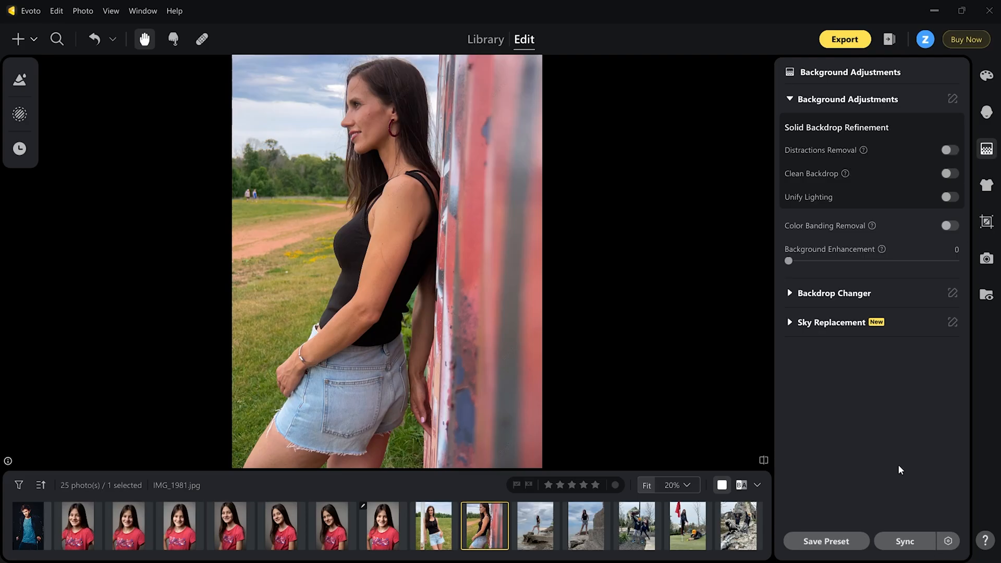
{"action": "left_click", "coordinate": [833, 322]}
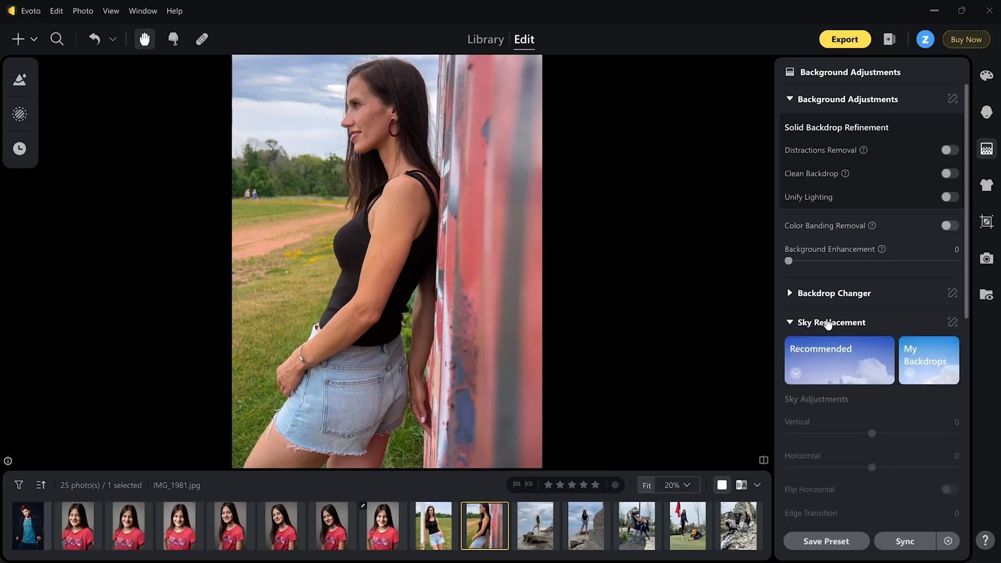
{"action": "scroll", "scroll_direction": "down", "scroll_amount": 3}
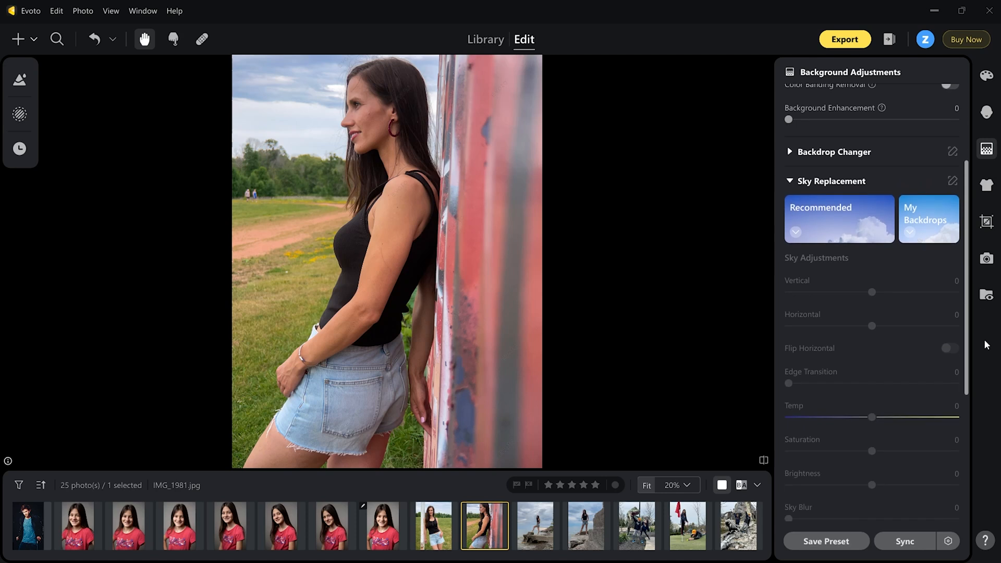
{"action": "scroll", "scroll_direction": "down", "scroll_amount": 3}
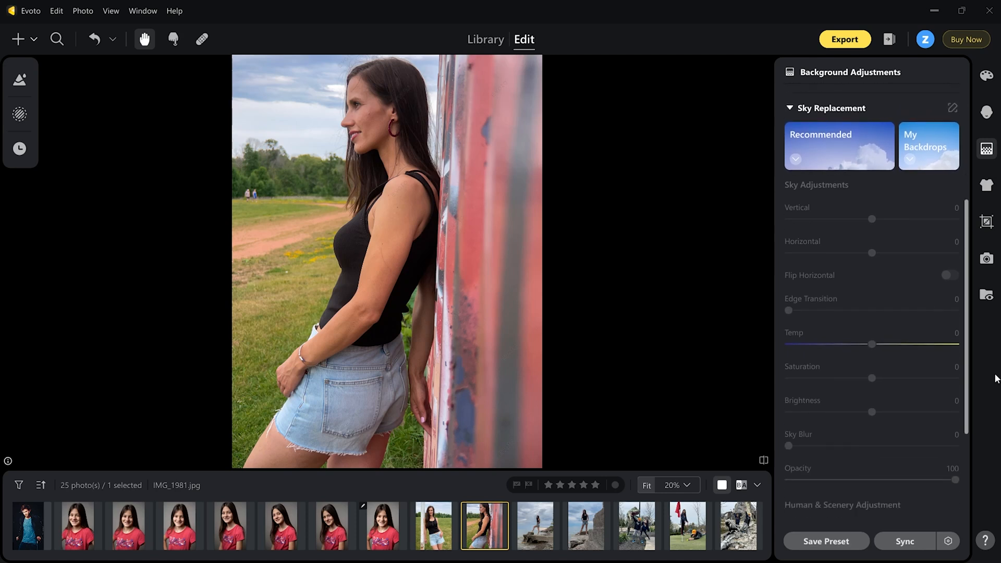
{"action": "left_click", "coordinate": [838, 145]}
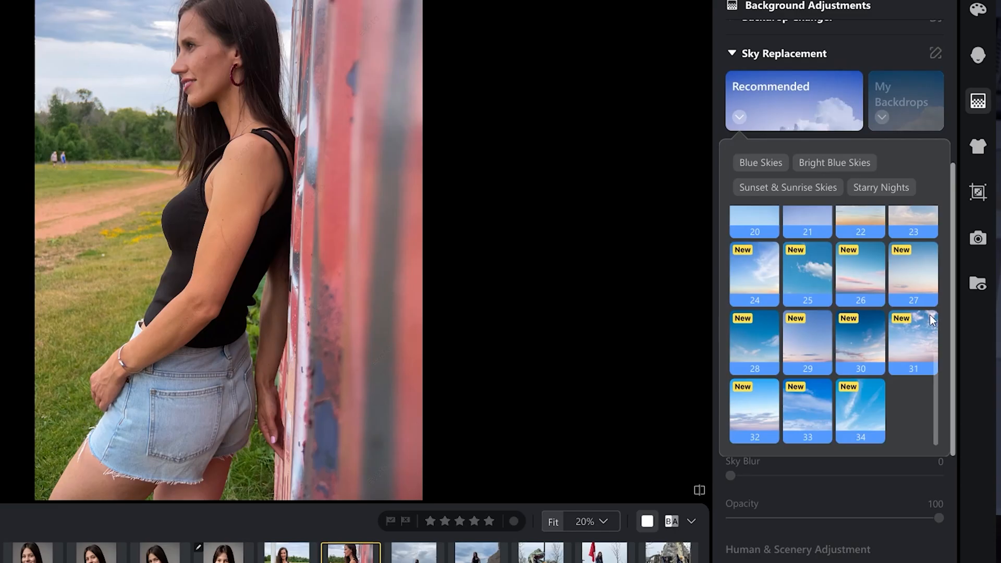
{"action": "mouse_move", "coordinate": [826, 341]}
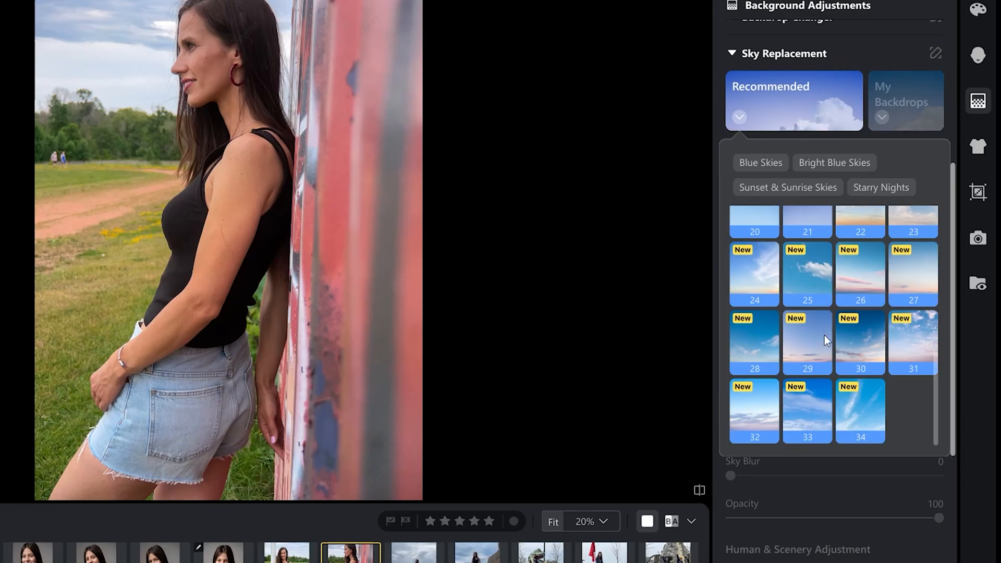
Try recommended skies 24 through 32, then keep dusk sky 27 and close the gallery
{"action": "left_click", "coordinate": [755, 273]}
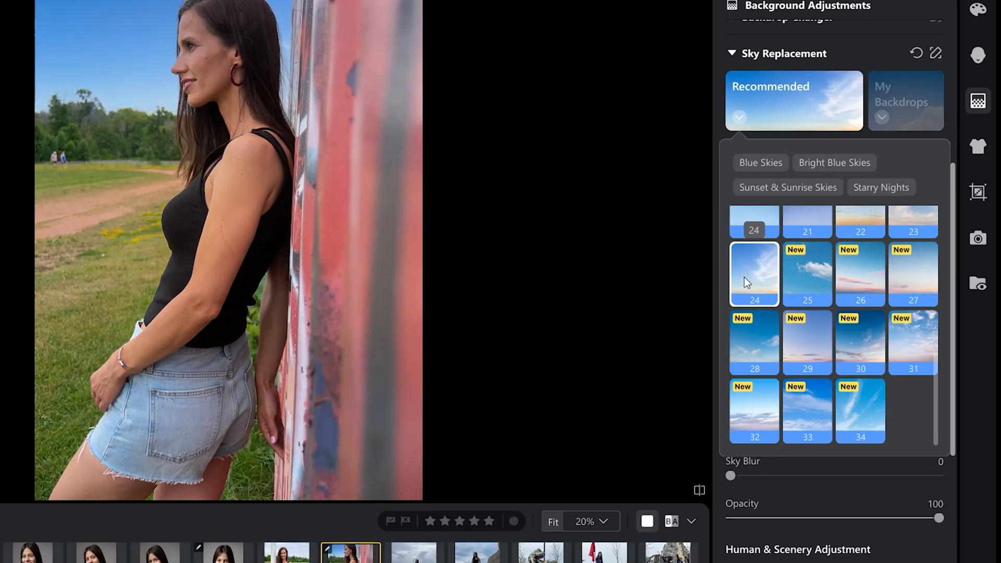
{"action": "left_click", "coordinate": [807, 273]}
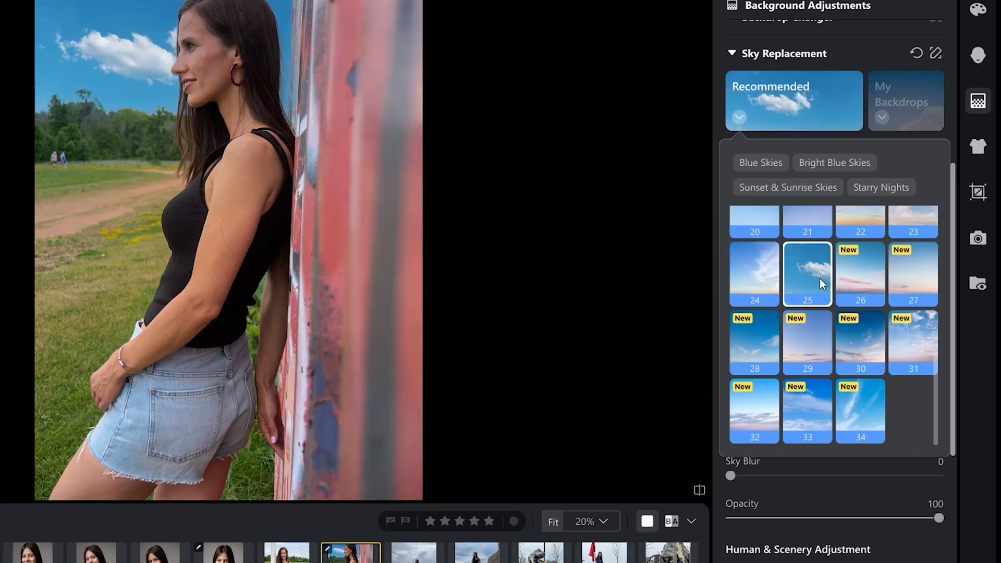
{"action": "left_click", "coordinate": [860, 274]}
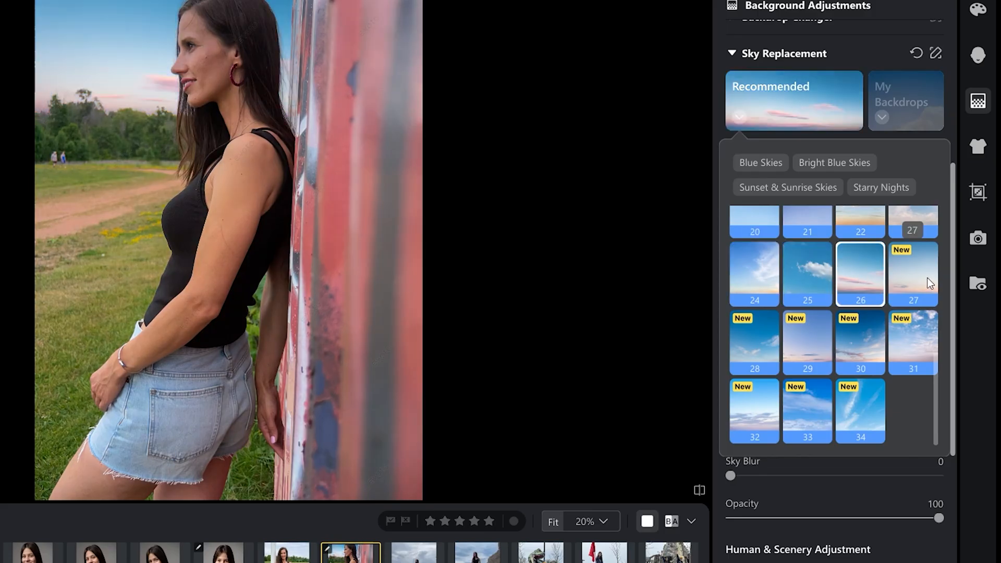
{"action": "left_click", "coordinate": [913, 273]}
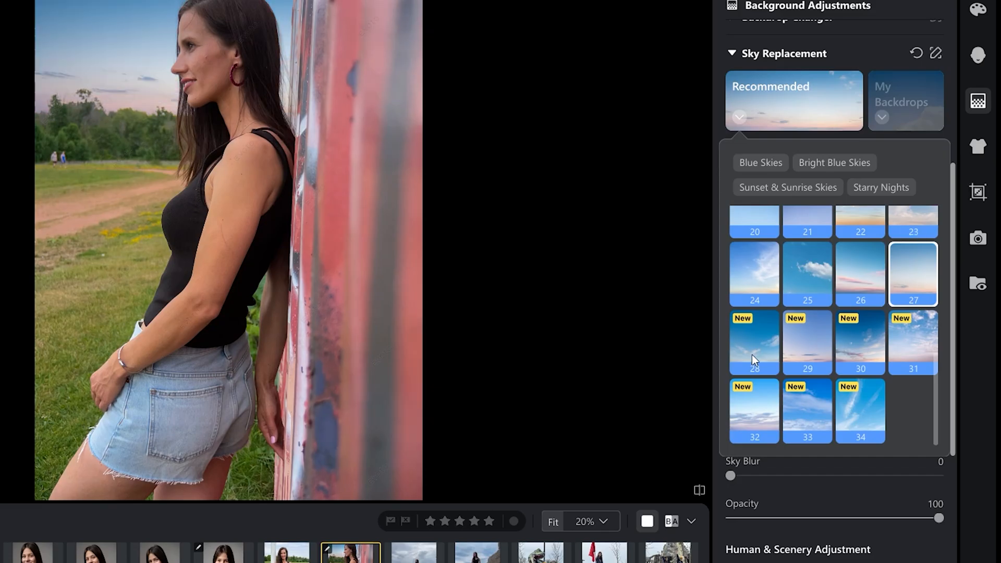
{"action": "left_click", "coordinate": [807, 343]}
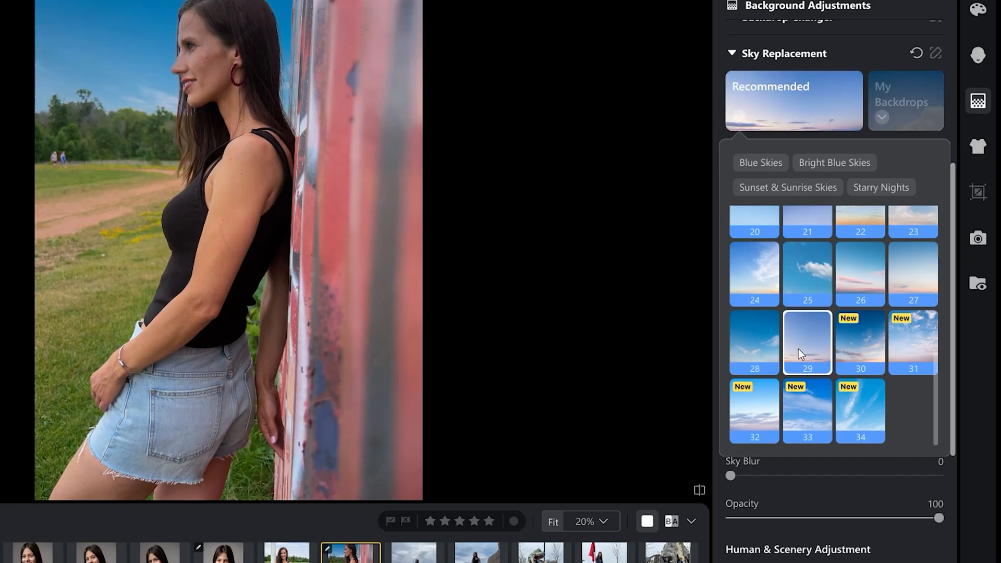
{"action": "left_click", "coordinate": [913, 342]}
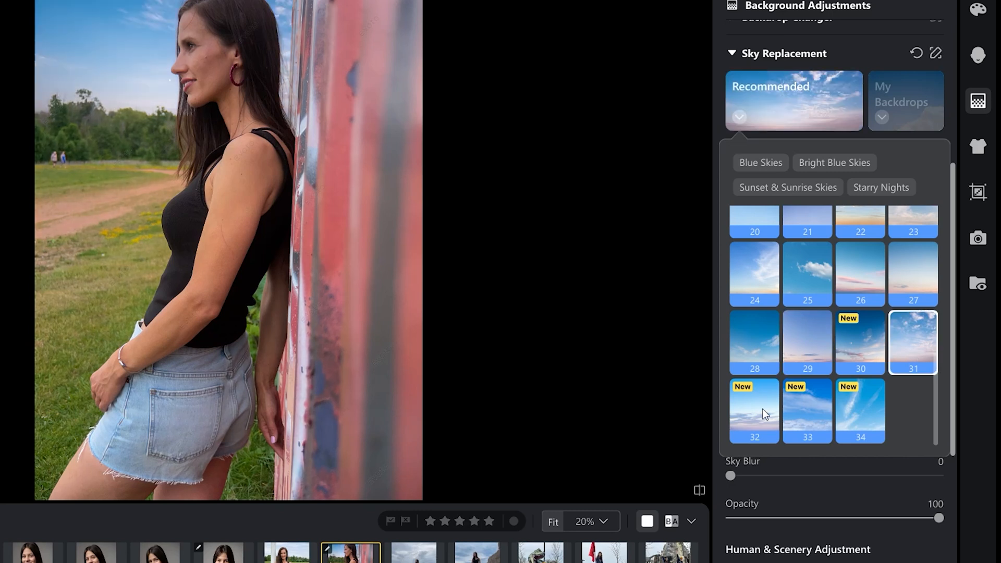
{"action": "left_click", "coordinate": [754, 411]}
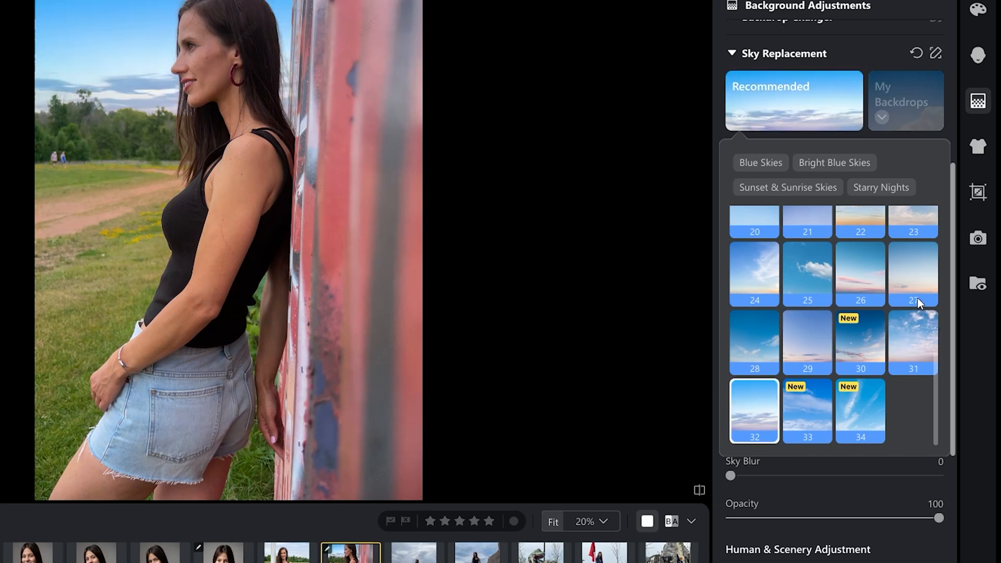
{"action": "left_click", "coordinate": [913, 273]}
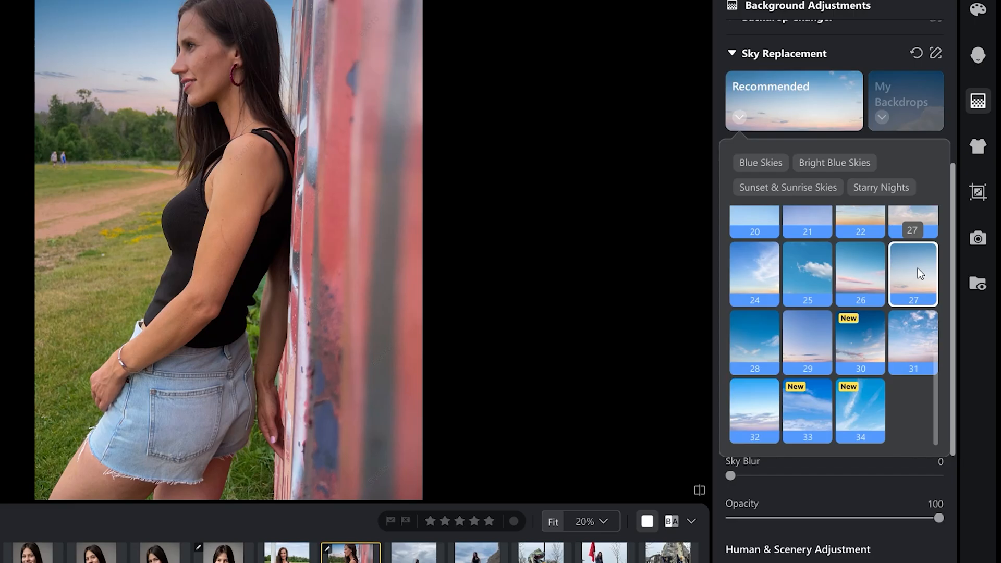
{"action": "left_click", "coordinate": [860, 273]}
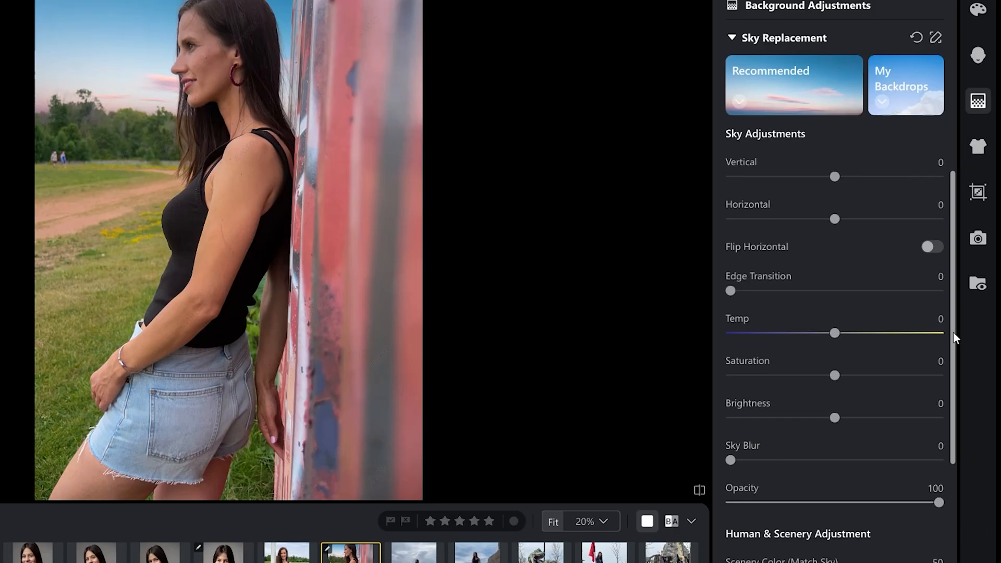
Fine-tune the replacement sky's position, warmth, saturation, blur and brightness
{"action": "left_click_drag", "start_coordinate": [836, 176], "coordinate": [840, 177]}
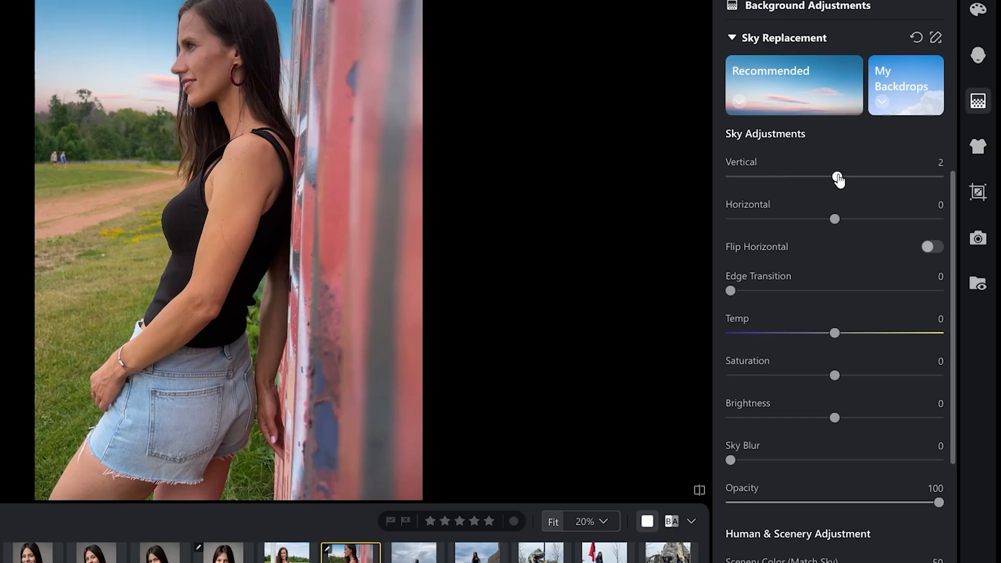
{"action": "left_click_drag", "start_coordinate": [834, 178], "coordinate": [795, 178]}
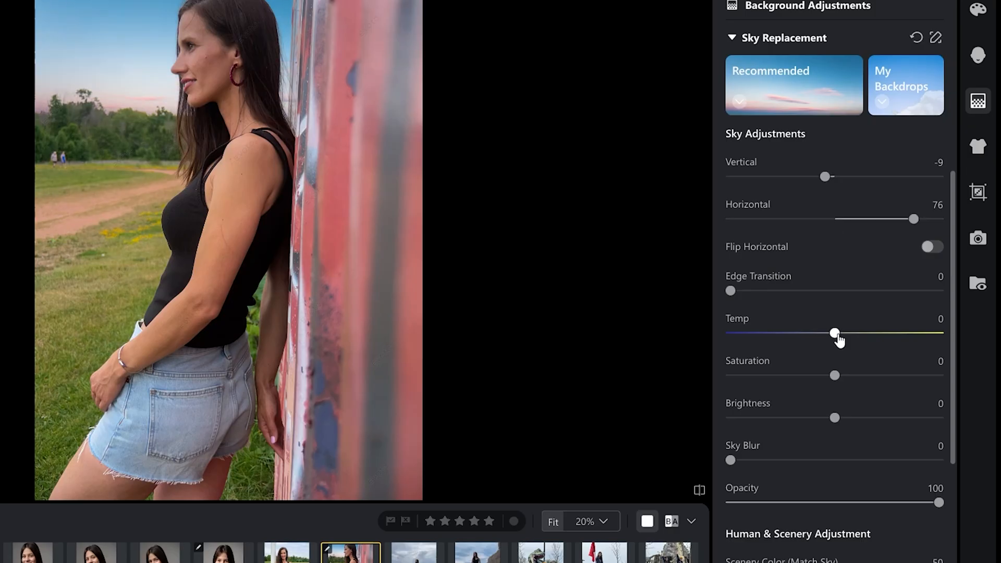
{"action": "left_click_drag", "start_coordinate": [835, 333], "coordinate": [873, 333]}
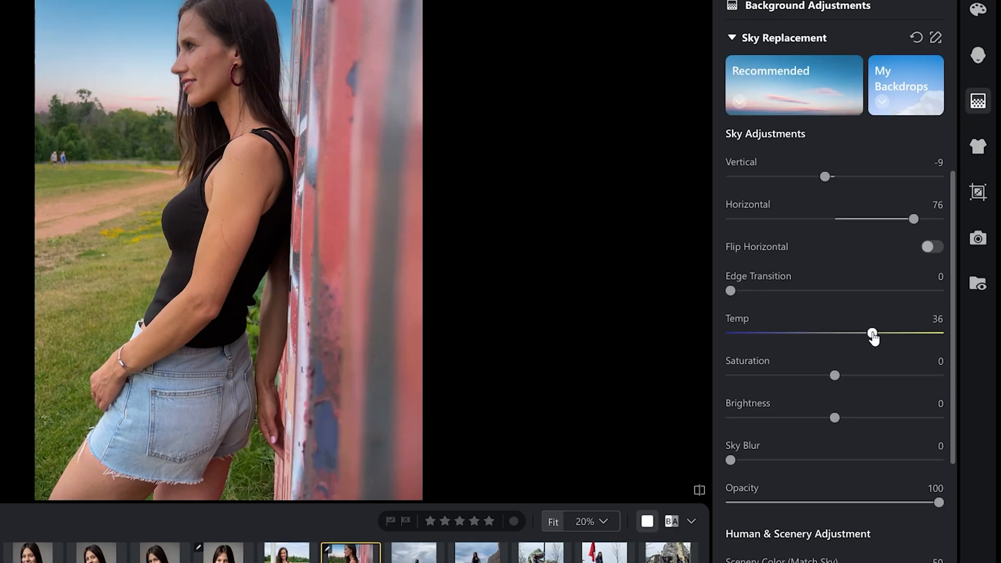
{"action": "left_click_drag", "start_coordinate": [873, 333], "coordinate": [845, 333]}
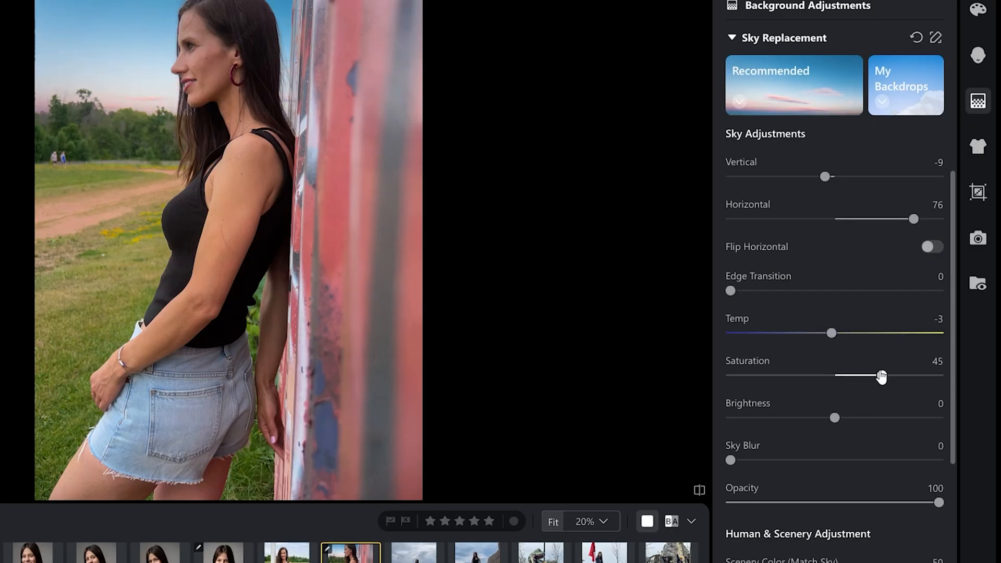
{"action": "left_click_drag", "start_coordinate": [881, 376], "coordinate": [845, 376]}
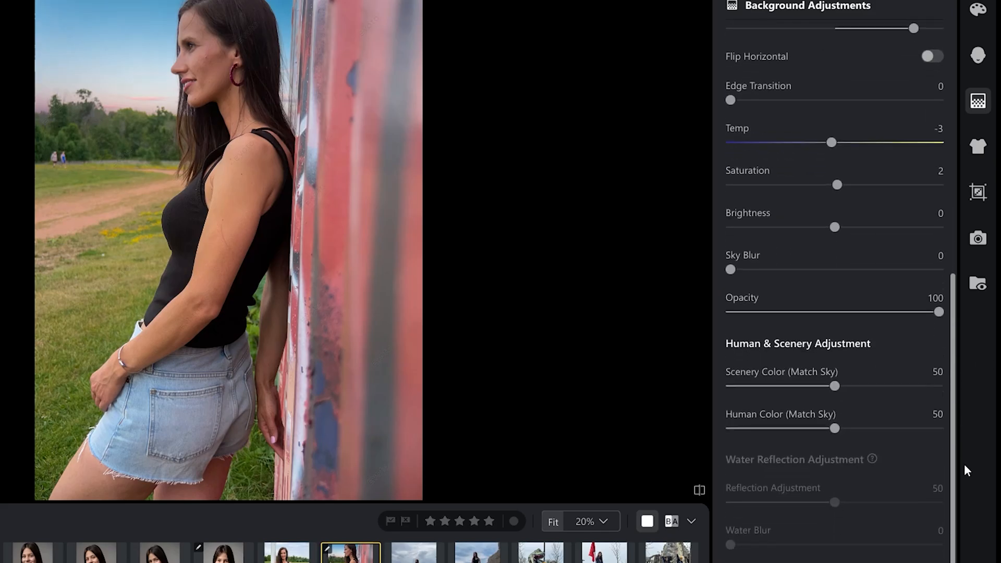
{"action": "left_click_drag", "start_coordinate": [731, 269], "coordinate": [847, 269]}
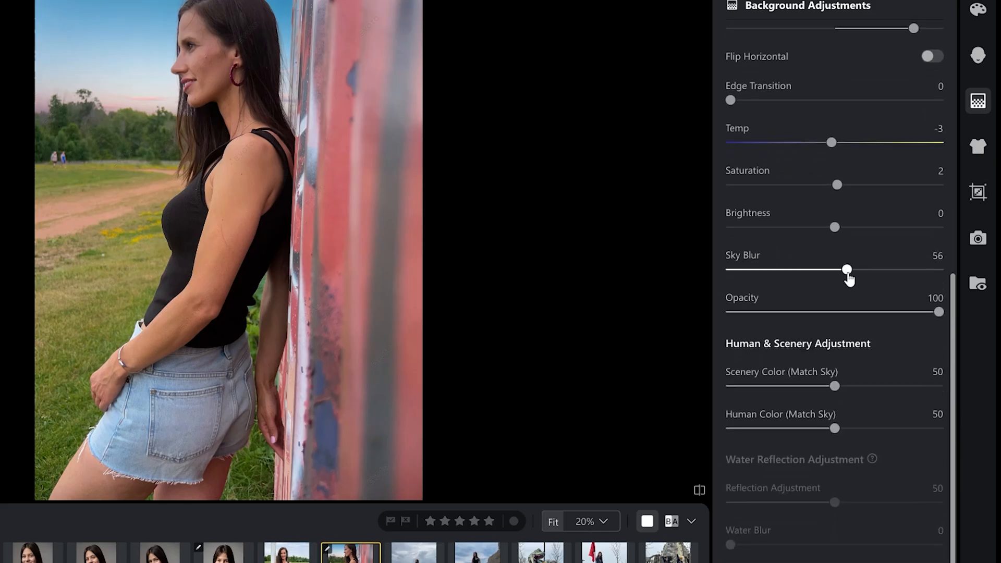
{"action": "left_click_drag", "start_coordinate": [846, 270], "coordinate": [938, 269]}
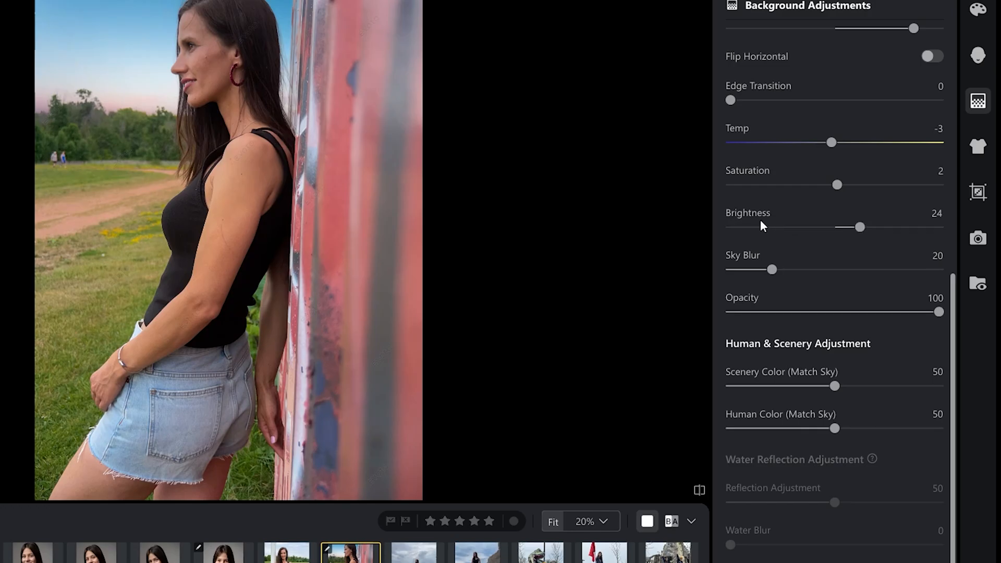
{"action": "left_click_drag", "start_coordinate": [831, 142], "coordinate": [842, 142]}
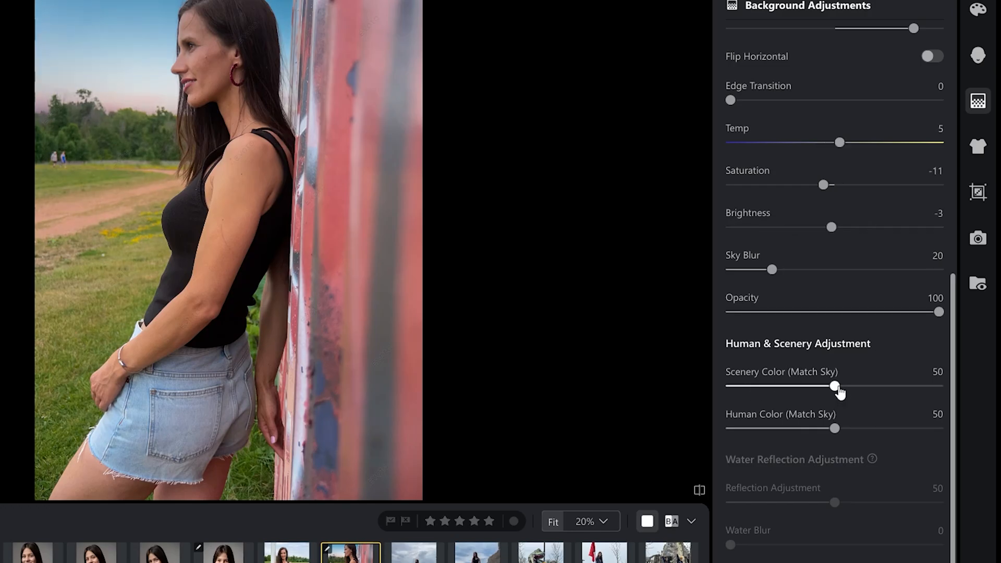
Match the scenery colour to the sky at about 58, then open the man's studio photo
{"action": "left_click_drag", "start_coordinate": [834, 385], "coordinate": [939, 385]}
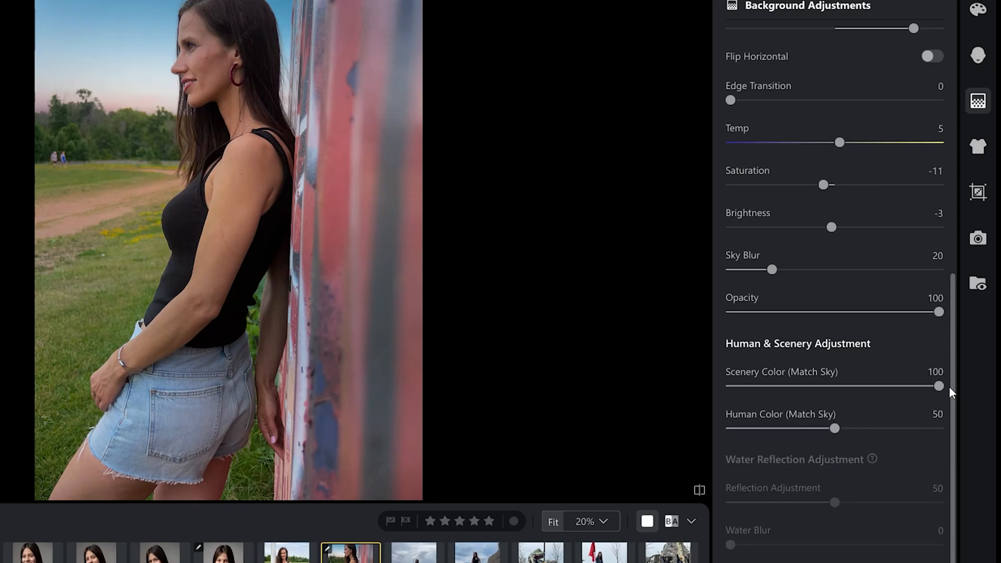
{"action": "left_click_drag", "start_coordinate": [938, 386], "coordinate": [826, 388]}
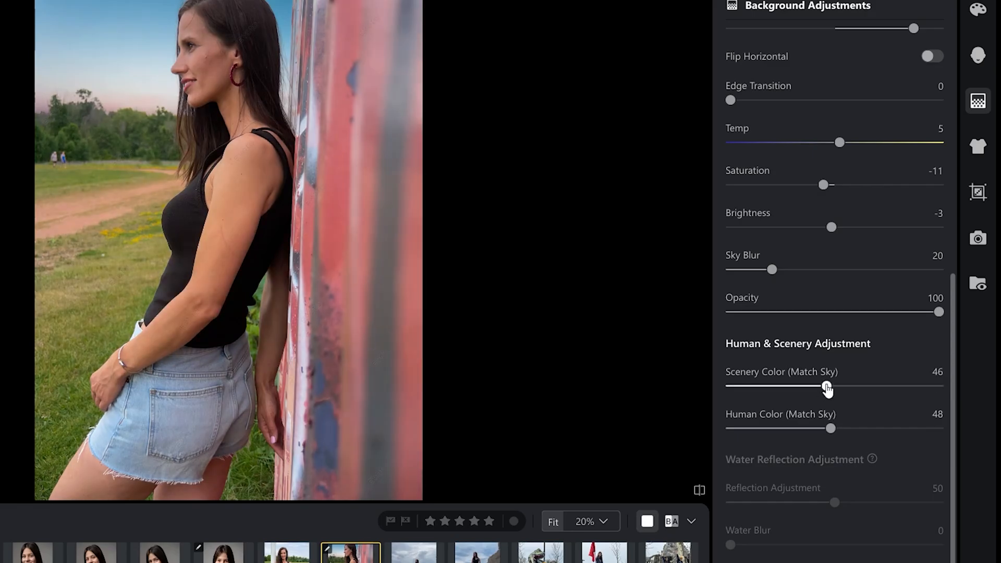
{"action": "left_click_drag", "start_coordinate": [829, 388], "coordinate": [851, 388]}
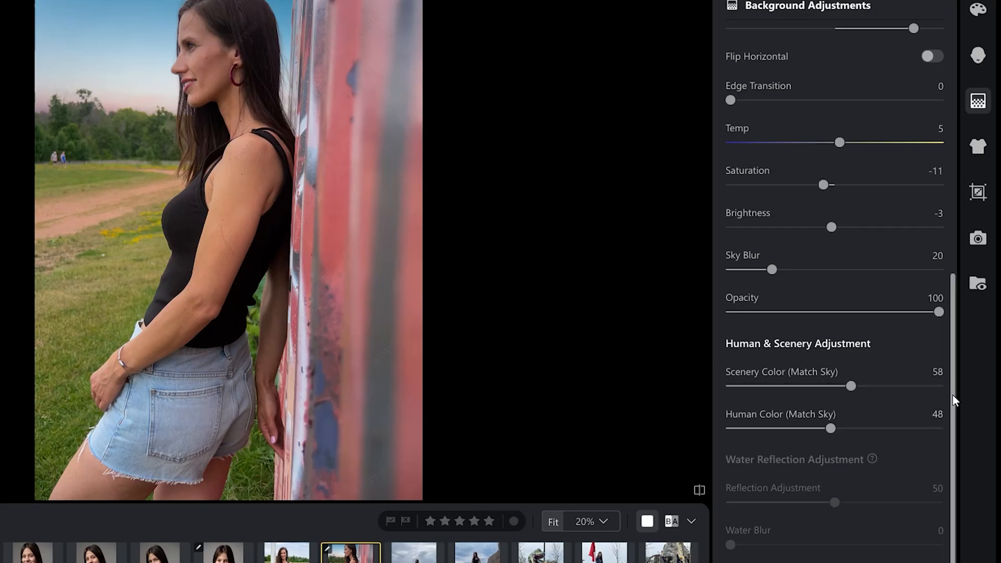
{"action": "left_click", "coordinate": [738, 525]}
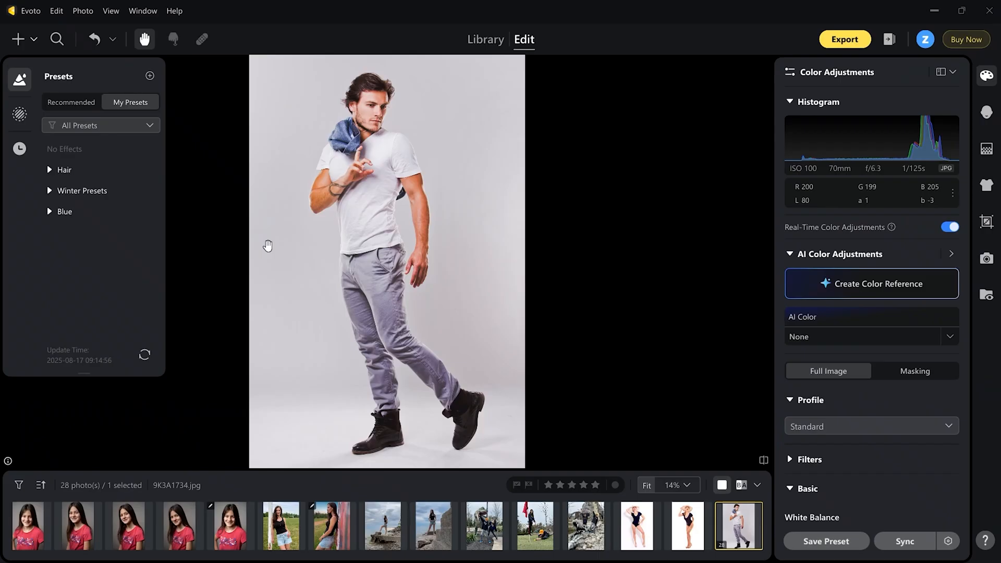
{"action": "mouse_move", "coordinate": [277, 277]}
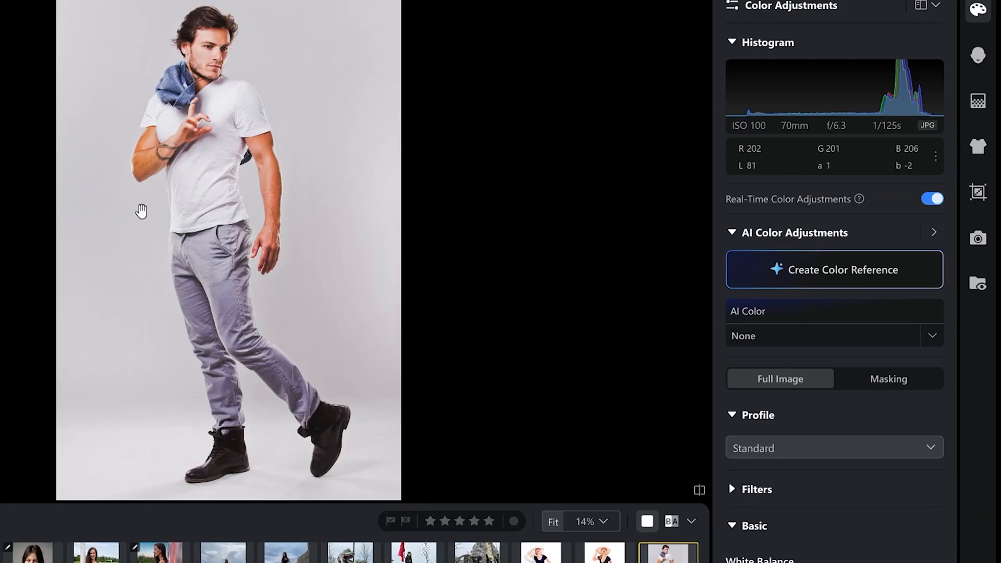
{"action": "mouse_move", "coordinate": [970, 52]}
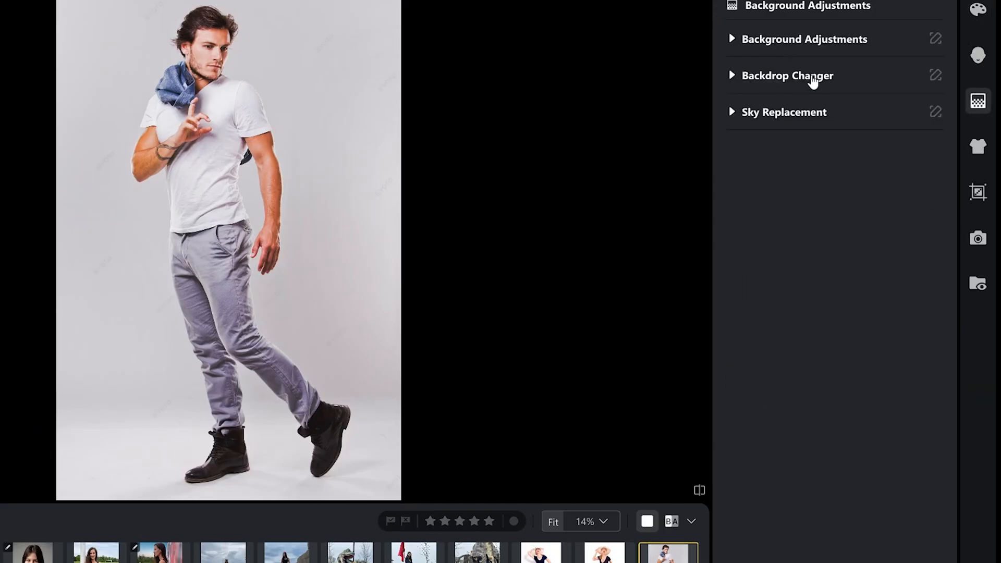
In Backdrop Changer, try Transparent and grey backdrops, settling on White
{"action": "left_click", "coordinate": [787, 75]}
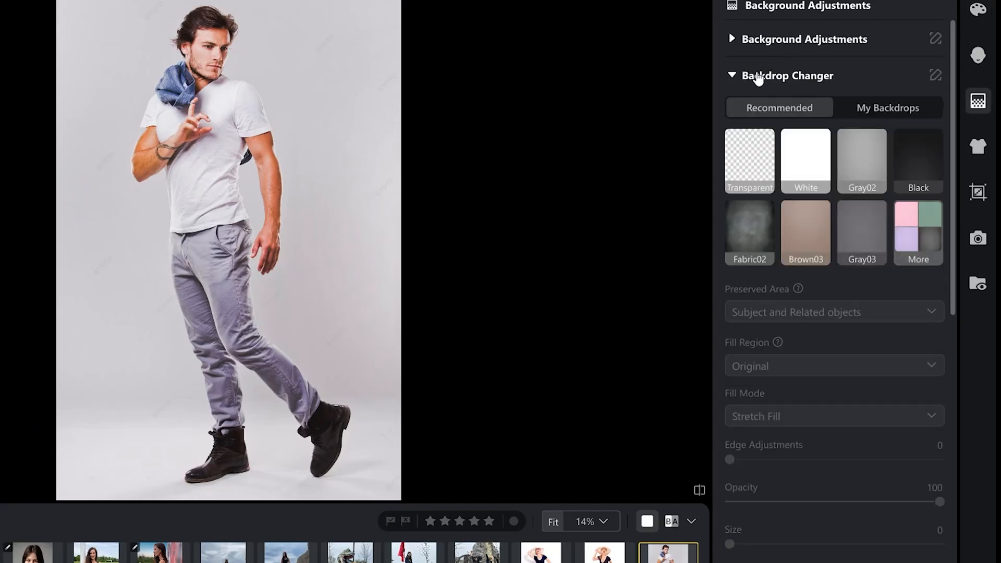
{"action": "left_click", "coordinate": [749, 160]}
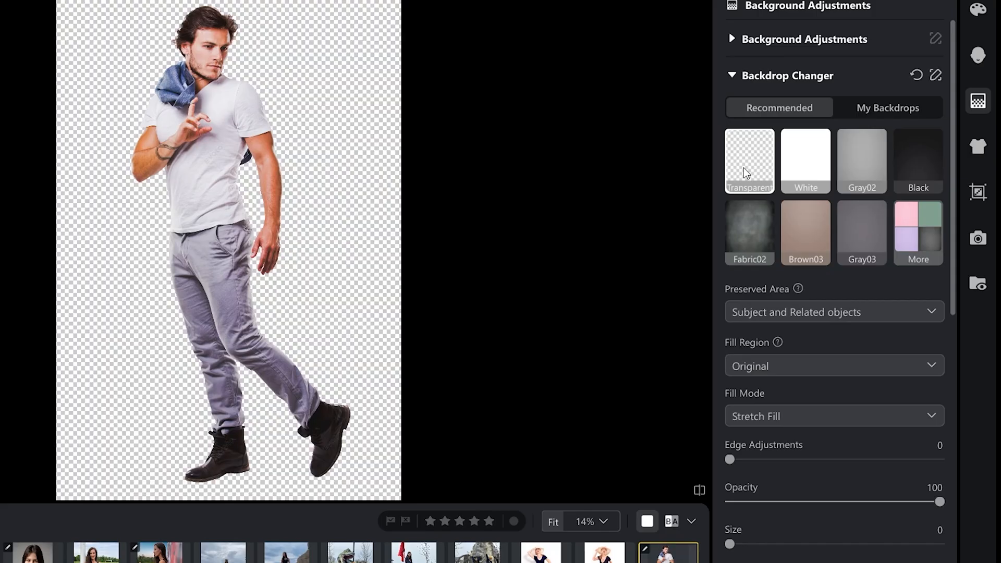
{"action": "left_click", "coordinate": [805, 161]}
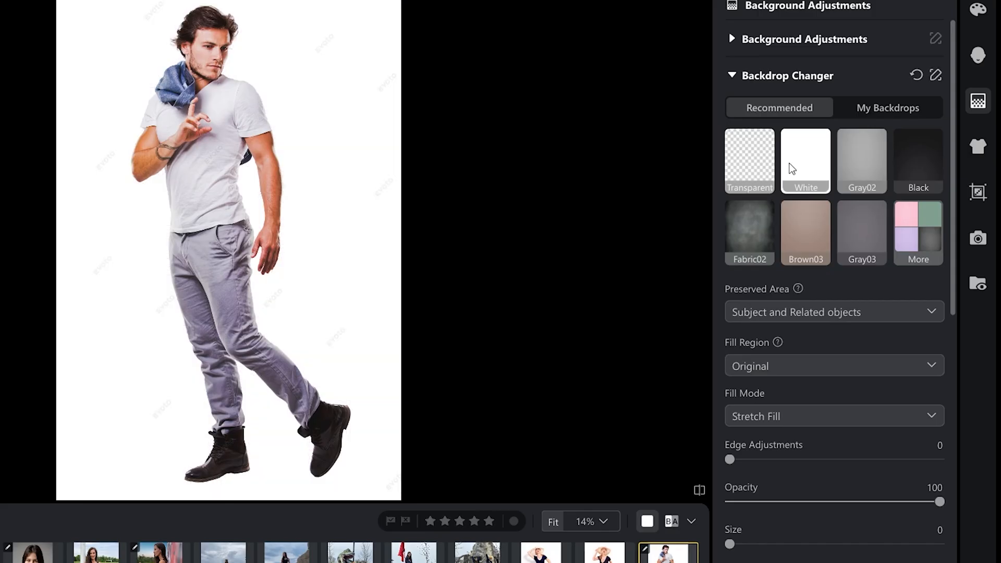
{"action": "mouse_move", "coordinate": [800, 157]}
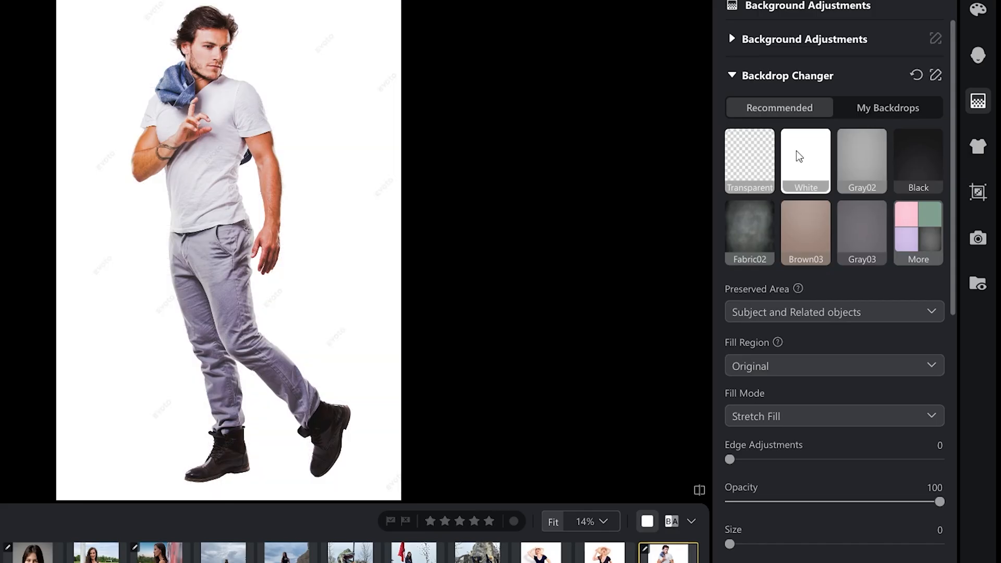
{"action": "left_click", "coordinate": [861, 160]}
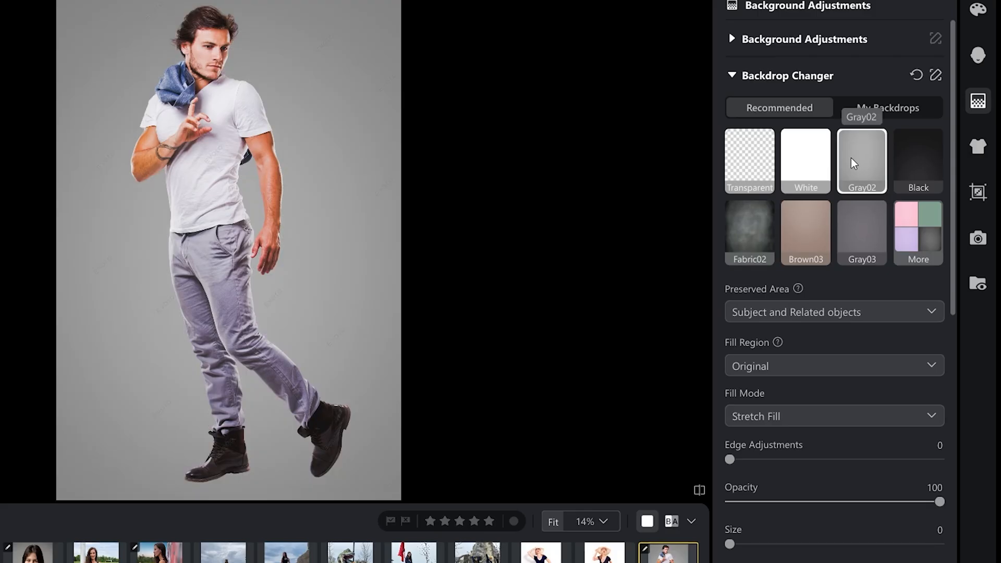
{"action": "left_click", "coordinate": [806, 160]}
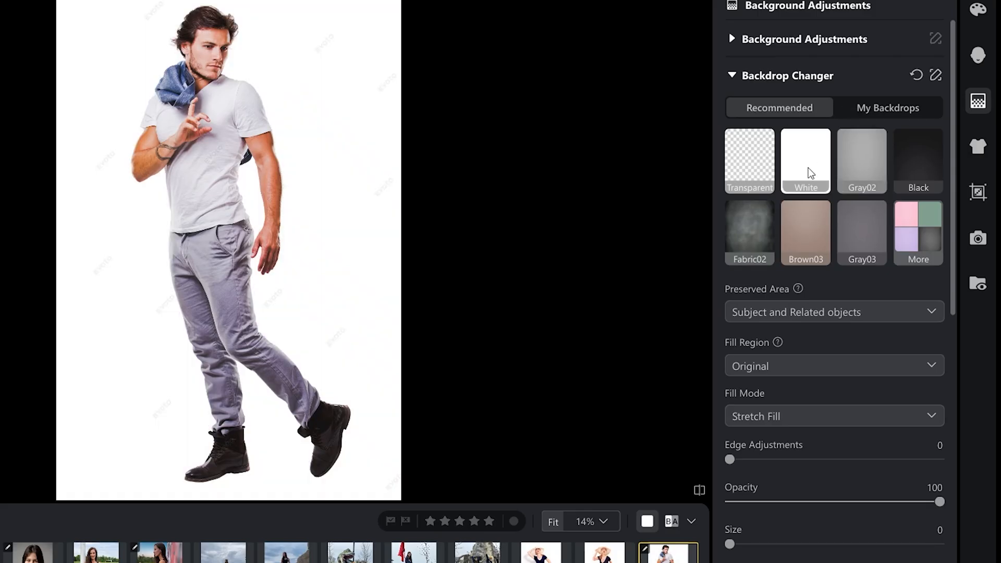
Turn on AI Retain Shadows and choose the Soft added shadow after trying Hard
{"action": "scroll", "scroll_direction": "down", "scroll_amount": 3}
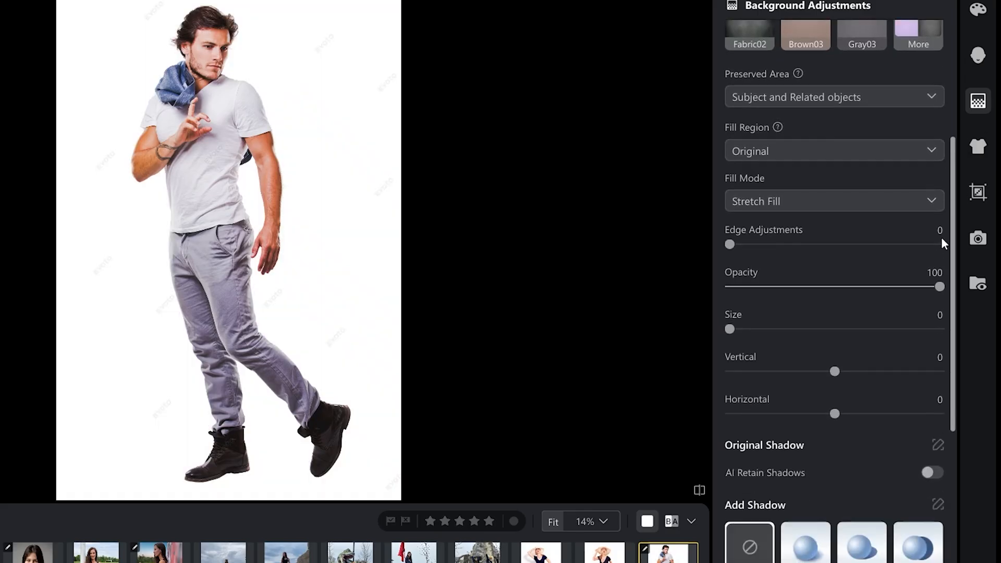
{"action": "scroll", "scroll_direction": "down", "scroll_amount": 3}
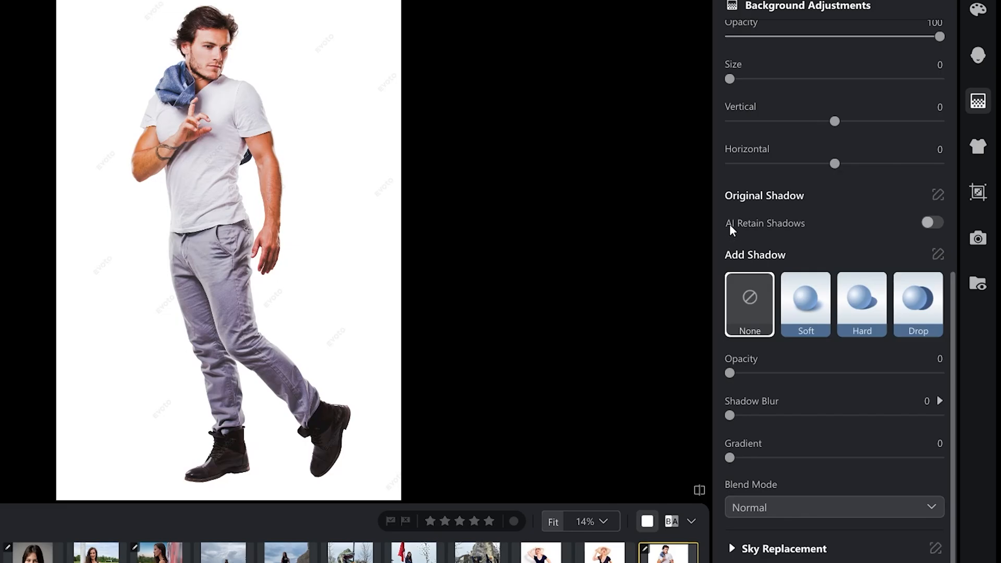
{"action": "mouse_move", "coordinate": [936, 220]}
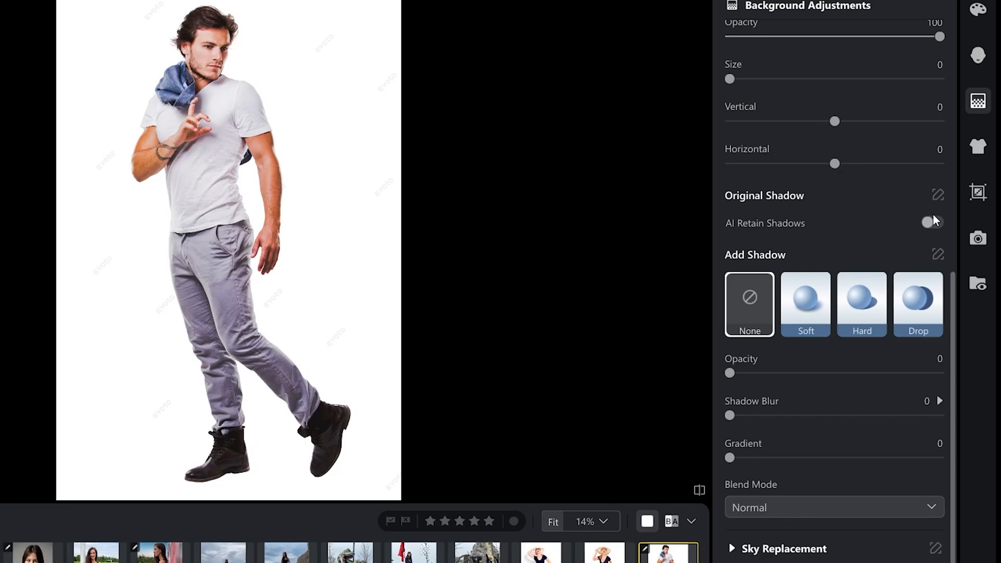
{"action": "left_click", "coordinate": [928, 223]}
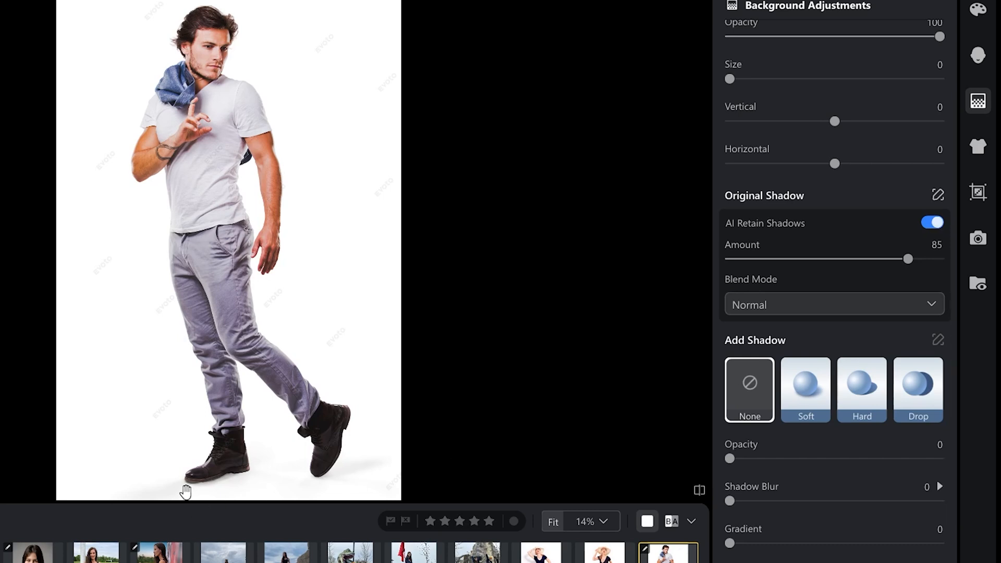
{"action": "left_click", "coordinate": [805, 390]}
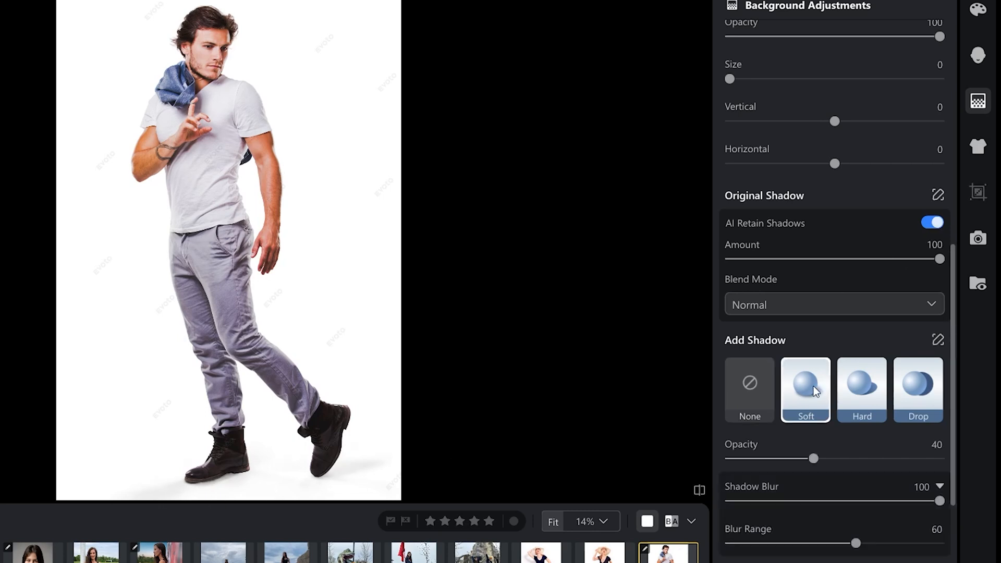
{"action": "left_click", "coordinate": [862, 389]}
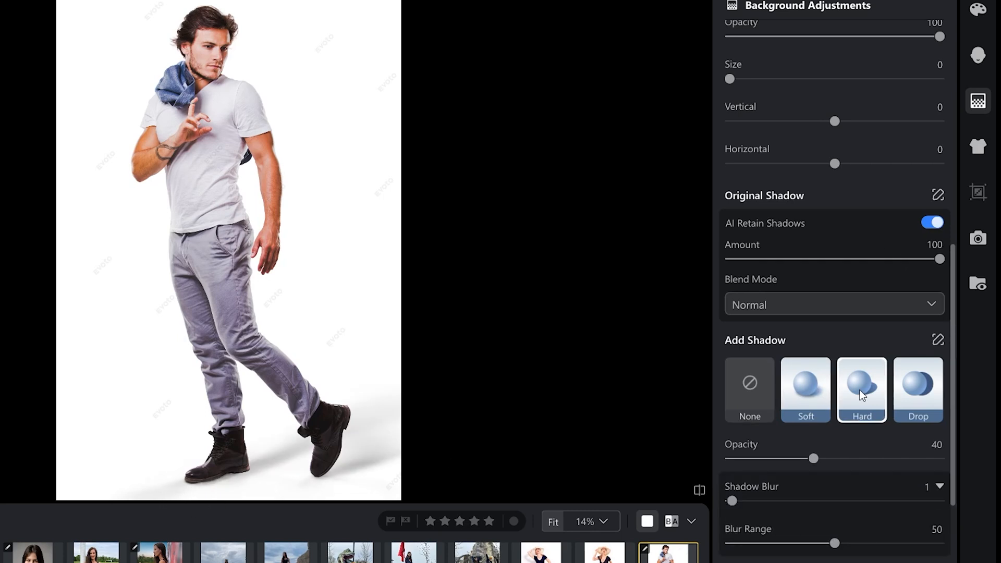
{"action": "left_click", "coordinate": [862, 389]}
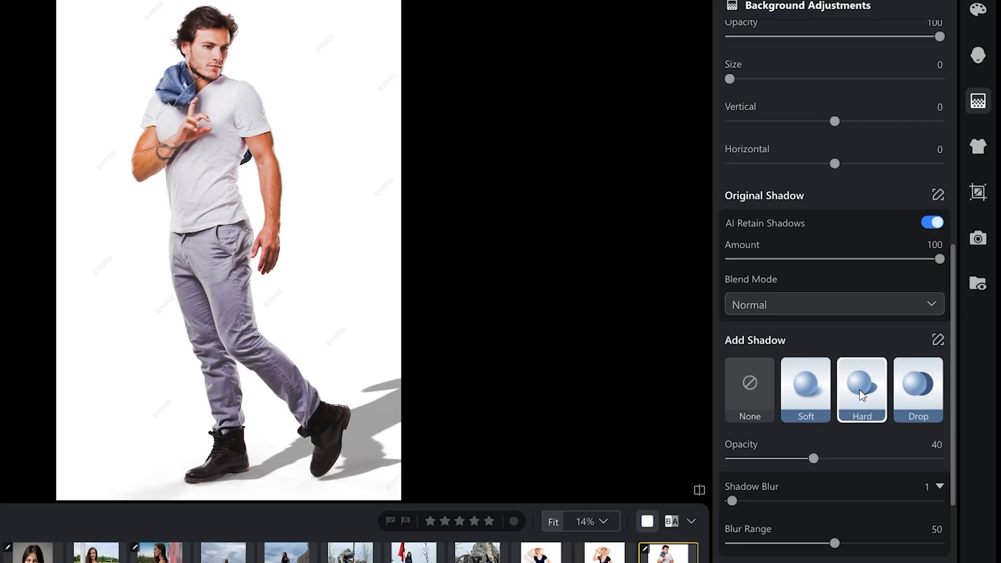
{"action": "left_click", "coordinate": [806, 390]}
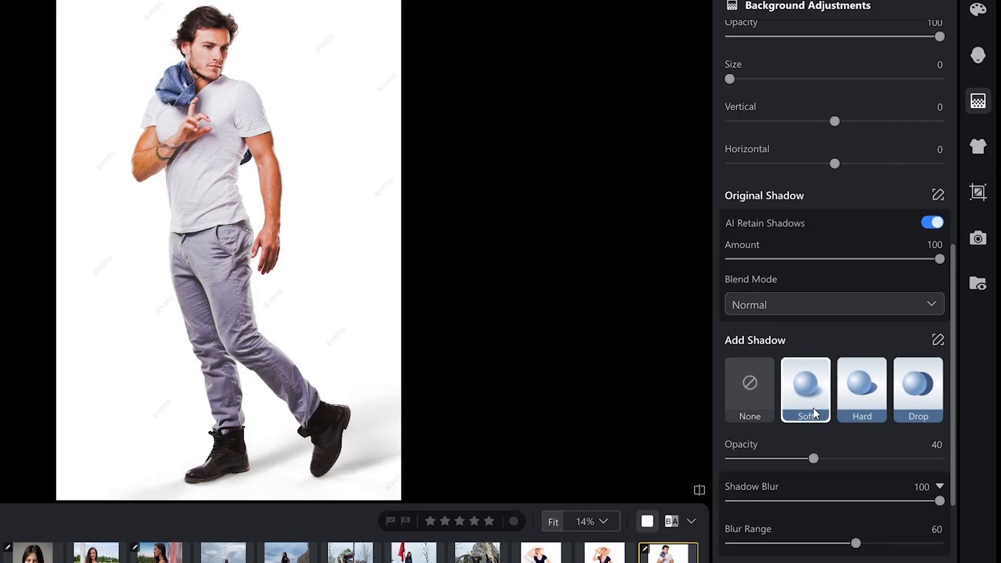
Set the soft shadow's opacity to about 26 and blur range 62, then open the girl's portrait
{"action": "left_click_drag", "start_coordinate": [813, 459], "coordinate": [754, 459]}
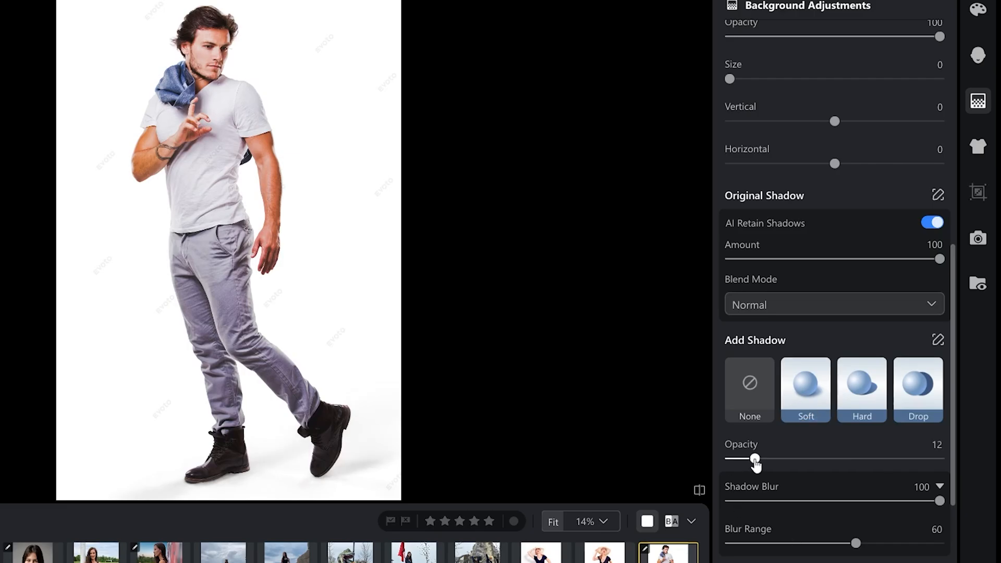
{"action": "left_click_drag", "start_coordinate": [754, 460], "coordinate": [824, 460]}
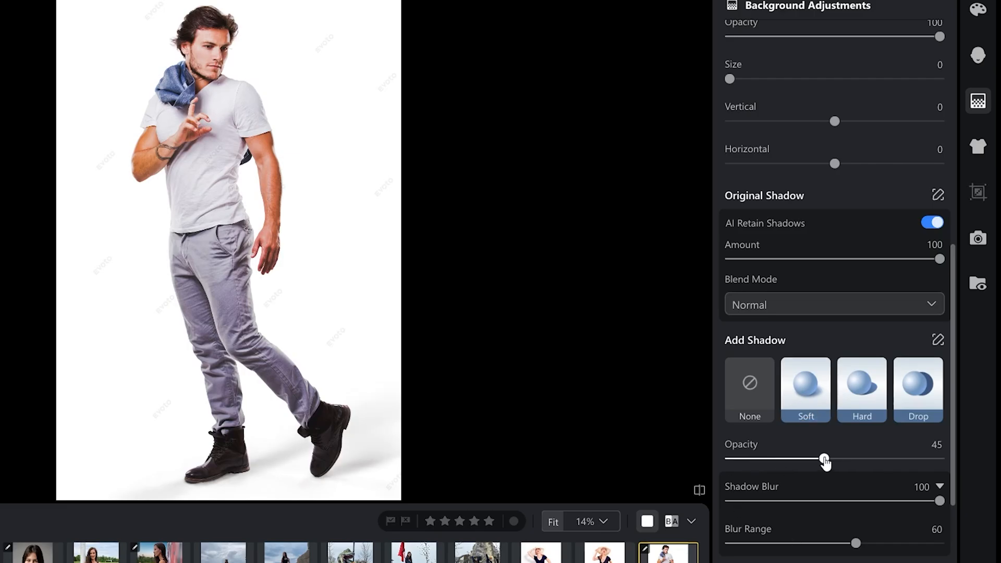
{"action": "left_click_drag", "start_coordinate": [825, 458], "coordinate": [938, 459]}
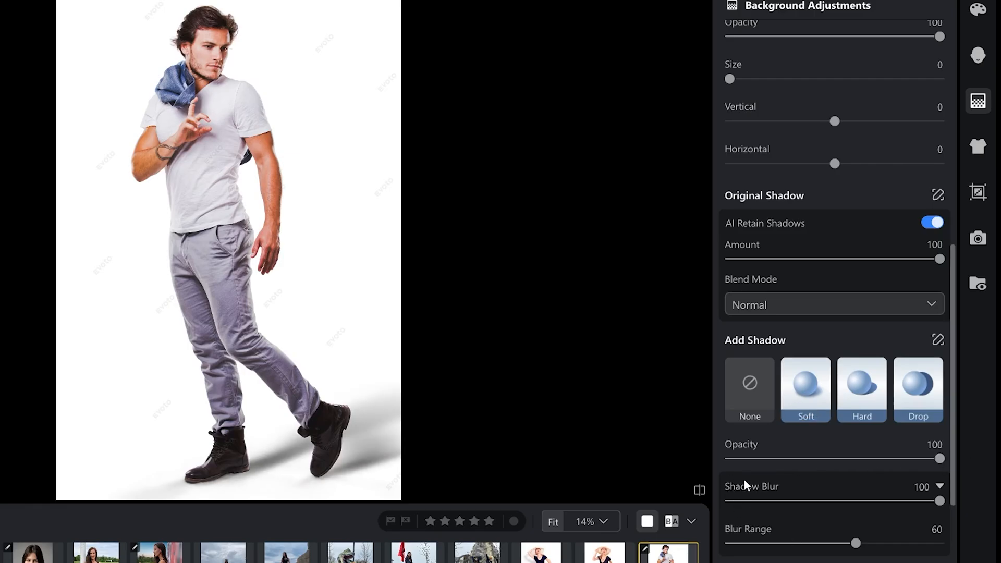
{"action": "left_click_drag", "start_coordinate": [940, 458], "coordinate": [780, 458]}
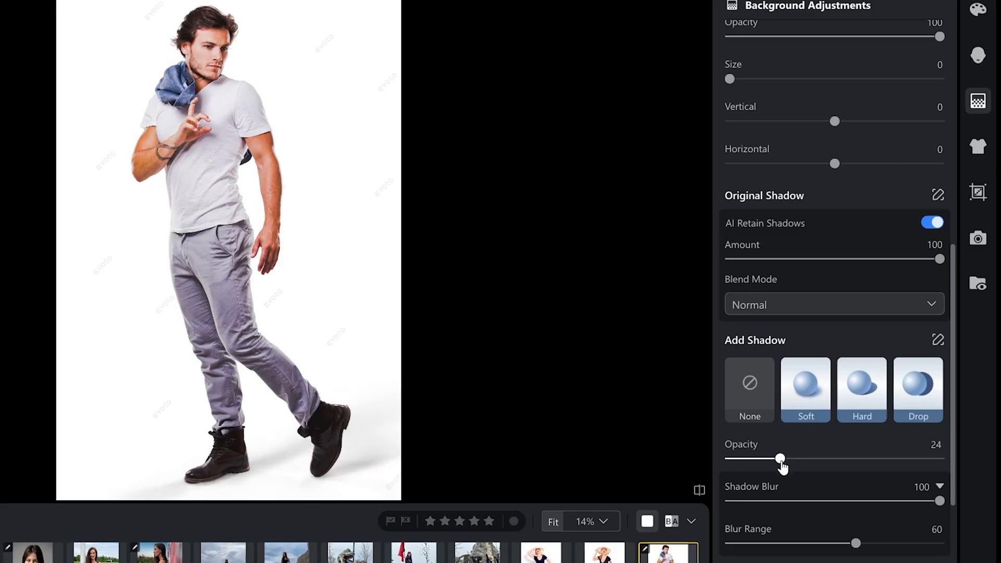
{"action": "left_click_drag", "start_coordinate": [856, 543], "coordinate": [859, 546]}
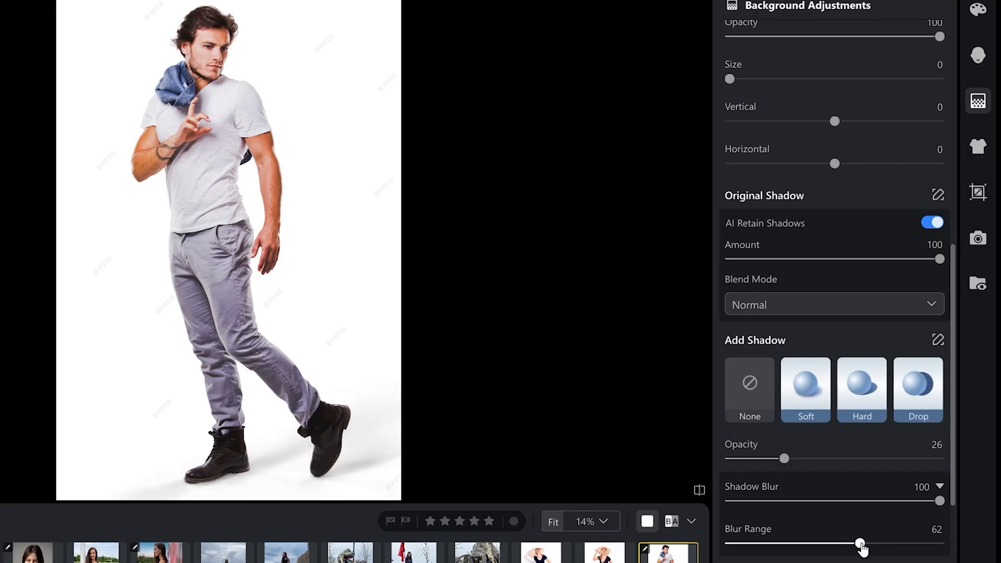
{"action": "left_click", "coordinate": [977, 9]}
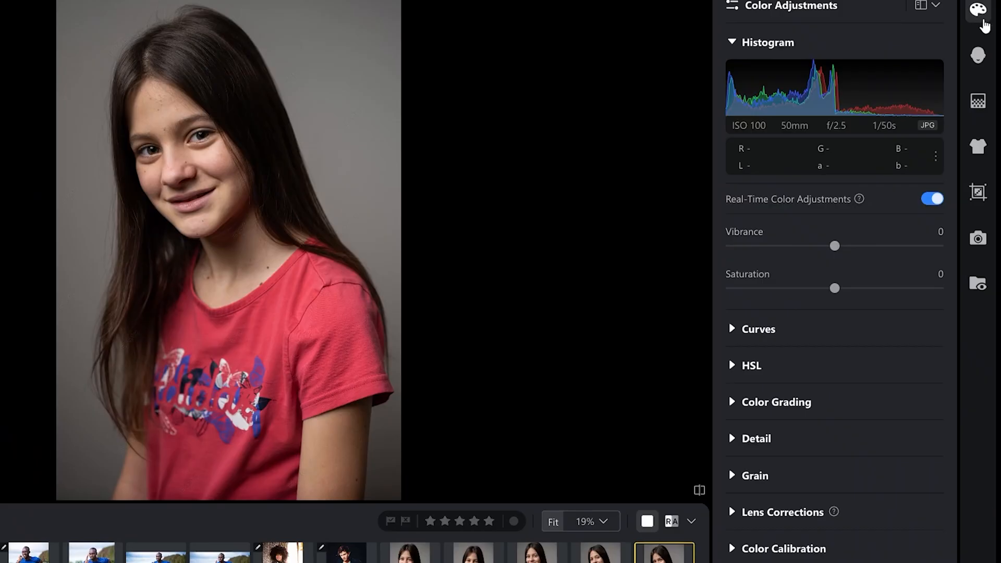
{"action": "mouse_move", "coordinate": [974, 16]}
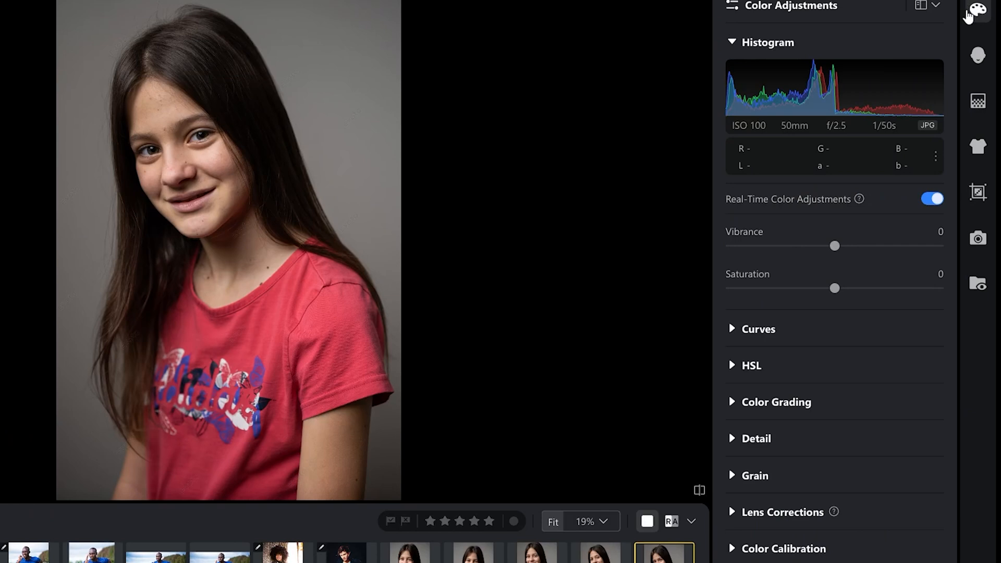
{"action": "mouse_move", "coordinate": [939, 11]}
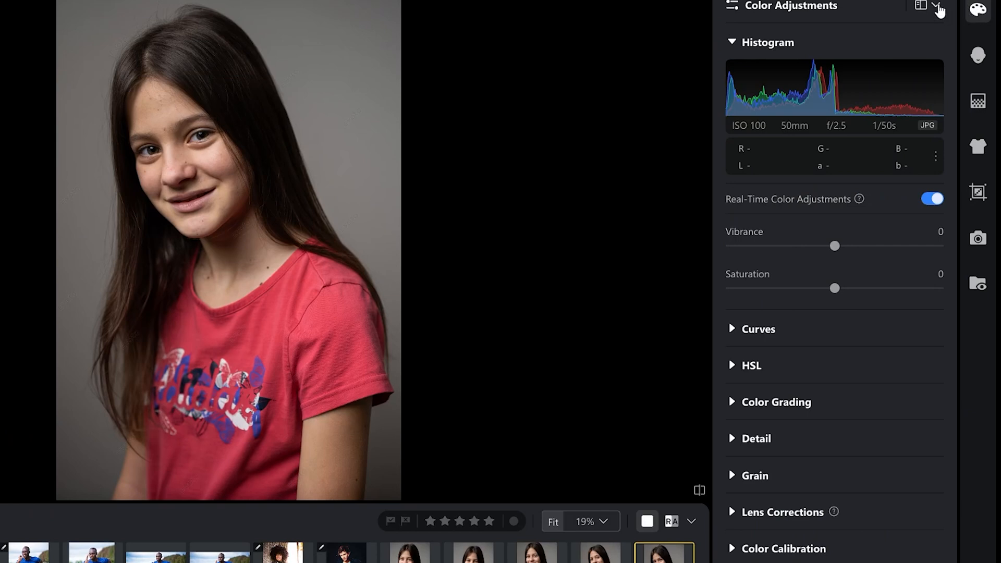
Show only the AI Color Adjustments panel and scroll down to Color Match
{"action": "left_click", "coordinate": [939, 7]}
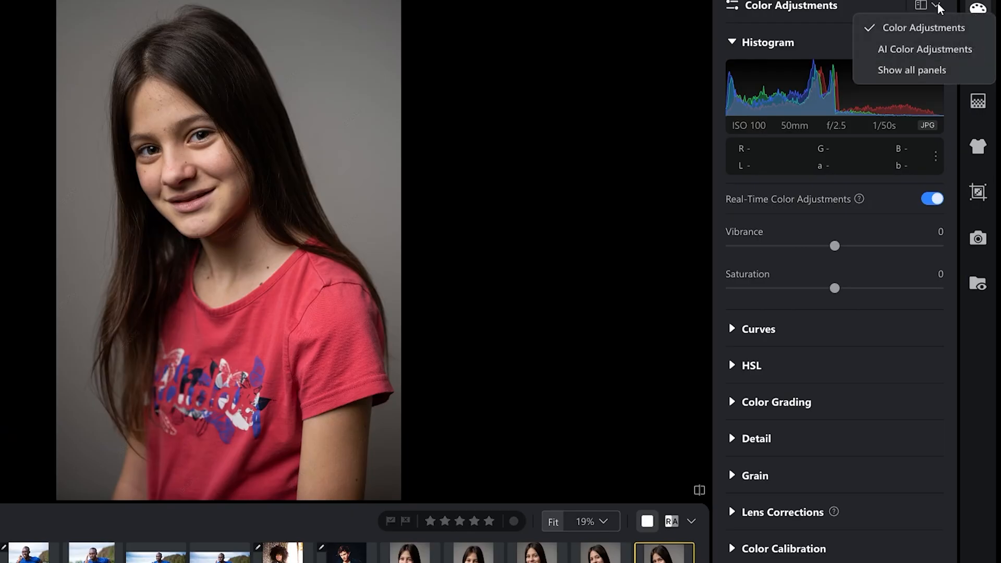
{"action": "mouse_move", "coordinate": [926, 49]}
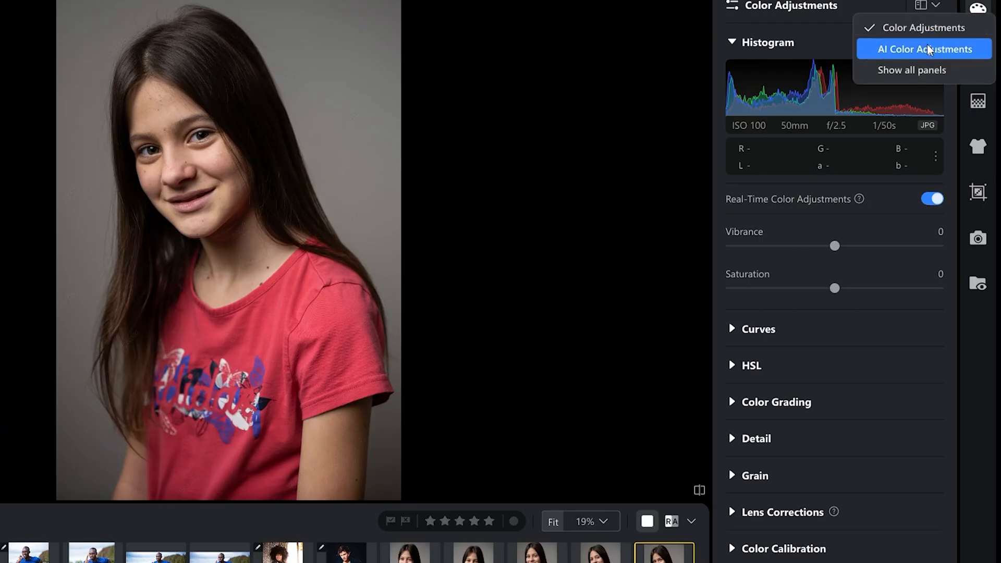
{"action": "left_click", "coordinate": [926, 49]}
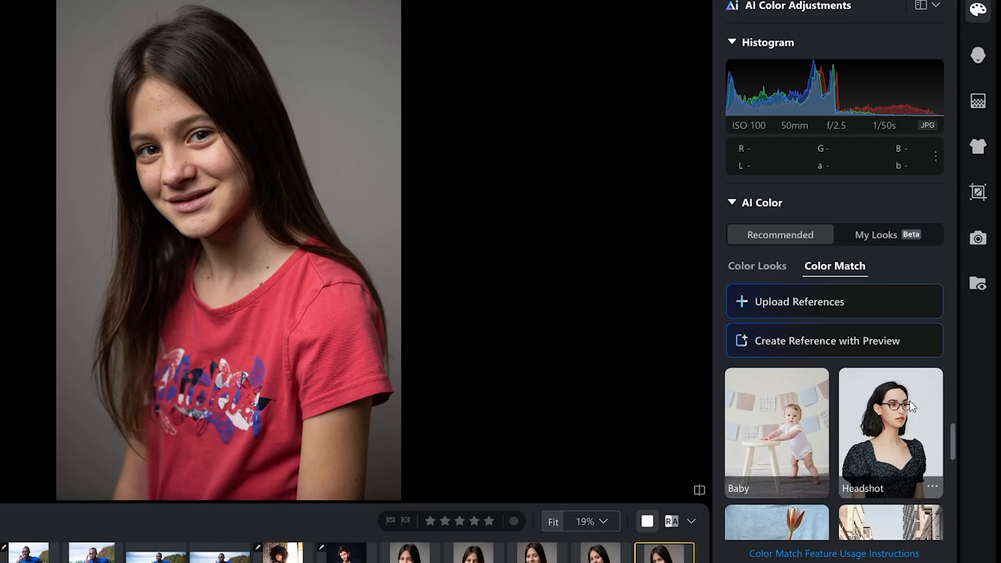
{"action": "scroll", "scroll_direction": "down", "scroll_amount": 3}
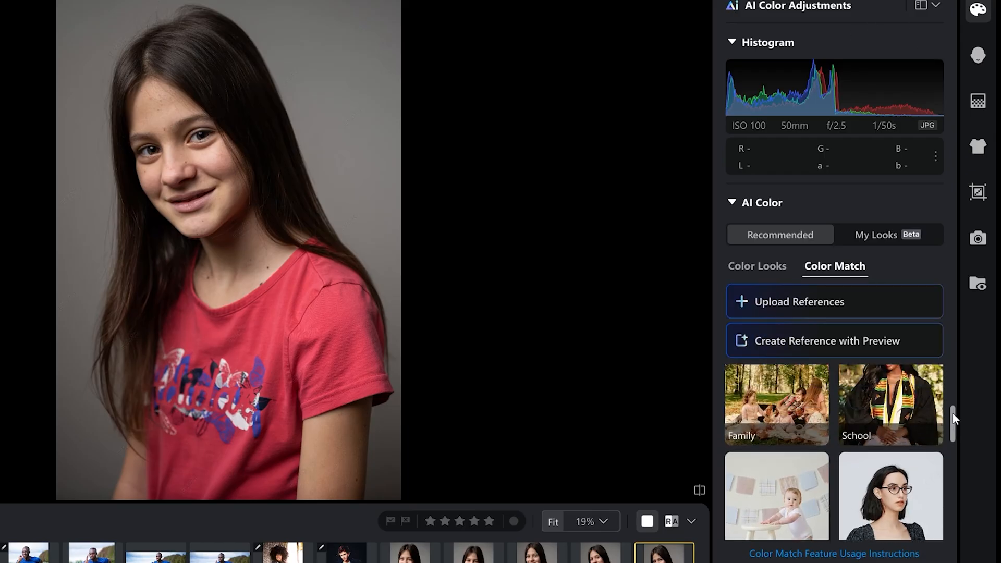
{"action": "scroll", "scroll_direction": "down", "scroll_amount": 3}
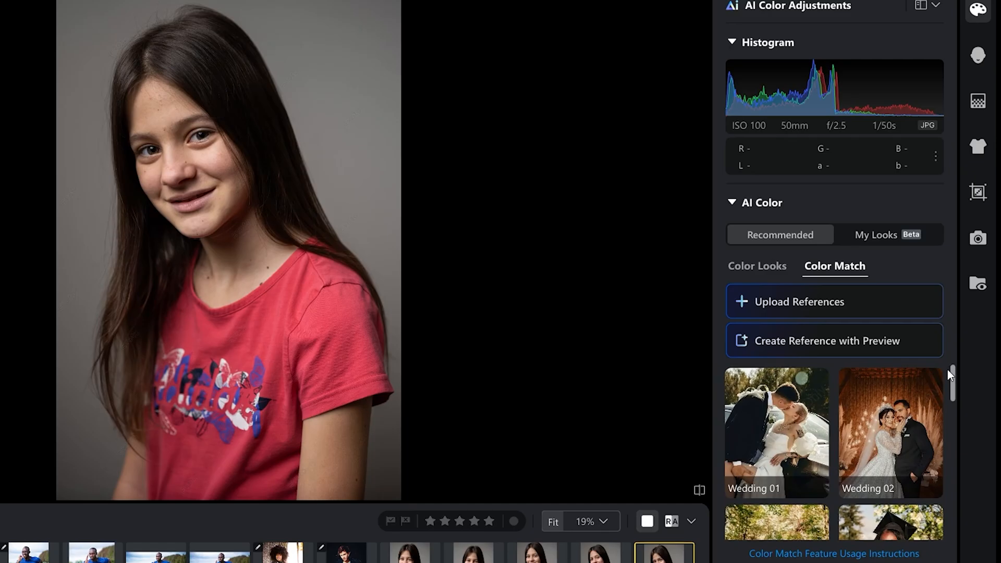
{"action": "scroll", "scroll_direction": "down", "scroll_amount": 3}
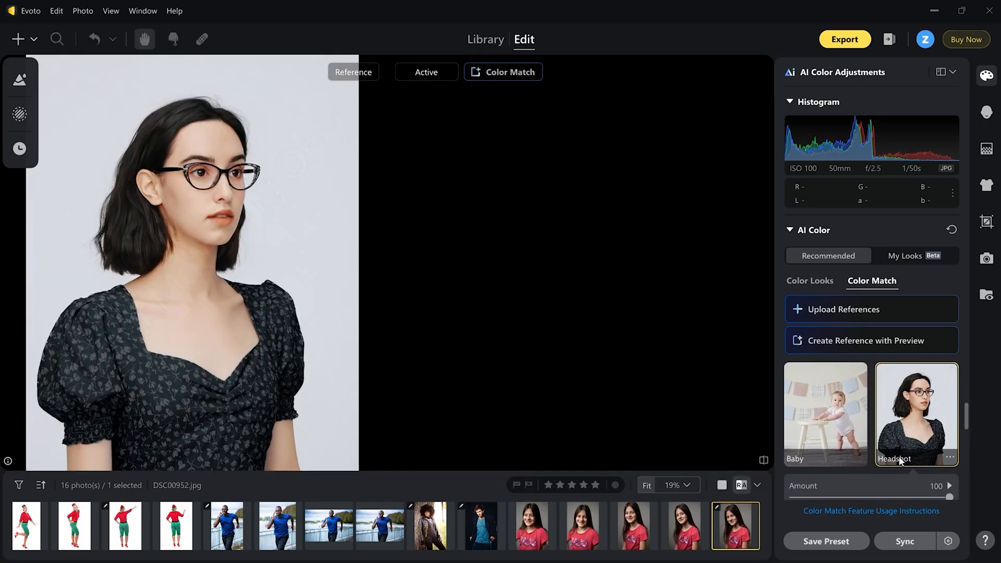
Open the Headshot matching settings and switch between Before/After and Reference comparison views
{"action": "left_click", "coordinate": [915, 413]}
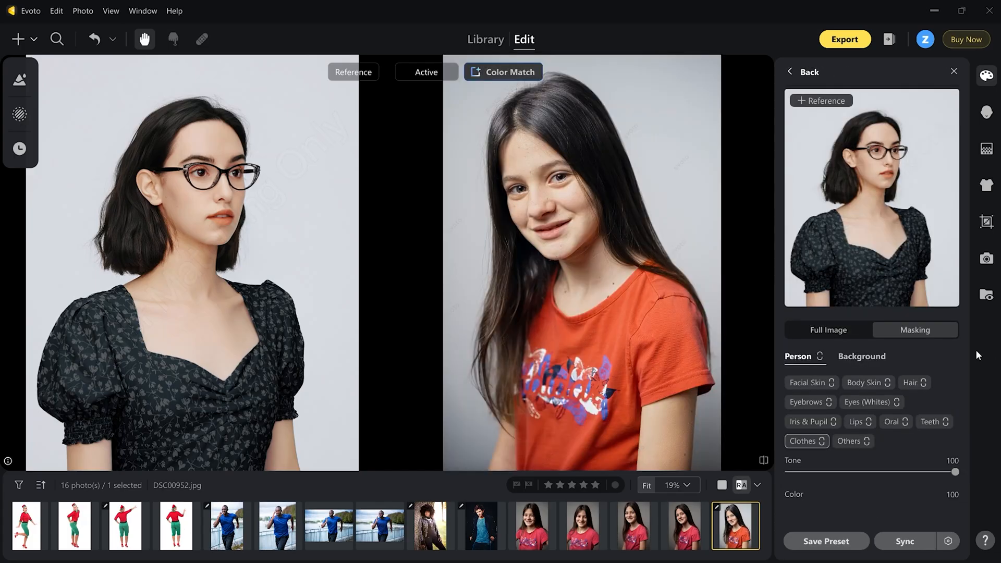
{"action": "mouse_move", "coordinate": [250, 179]}
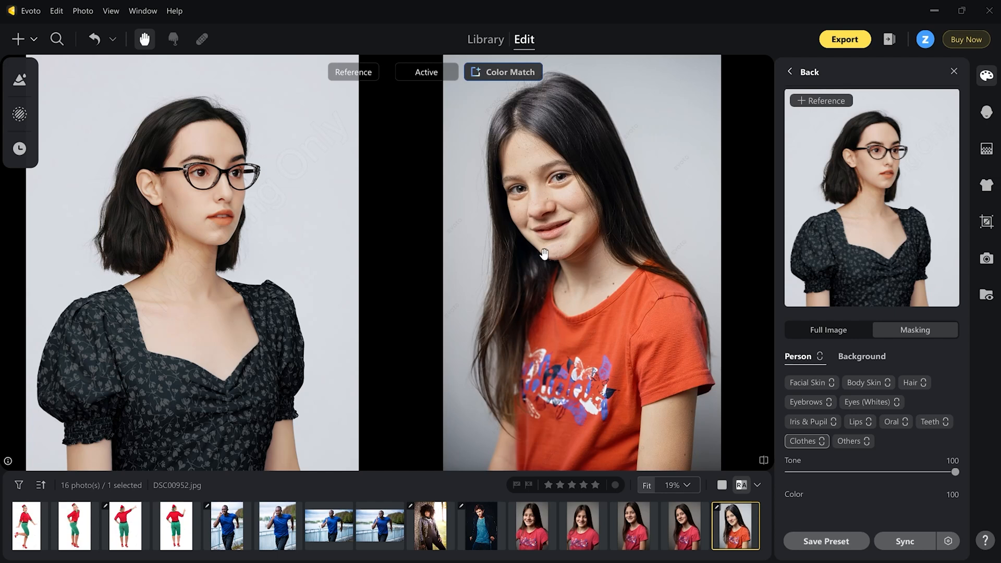
{"action": "left_click", "coordinate": [758, 486]}
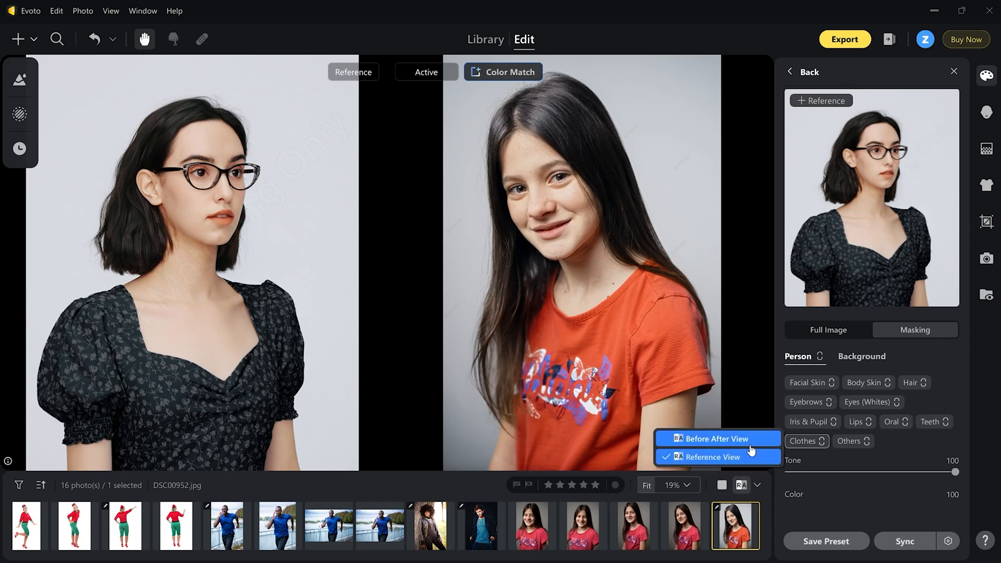
{"action": "left_click", "coordinate": [715, 439]}
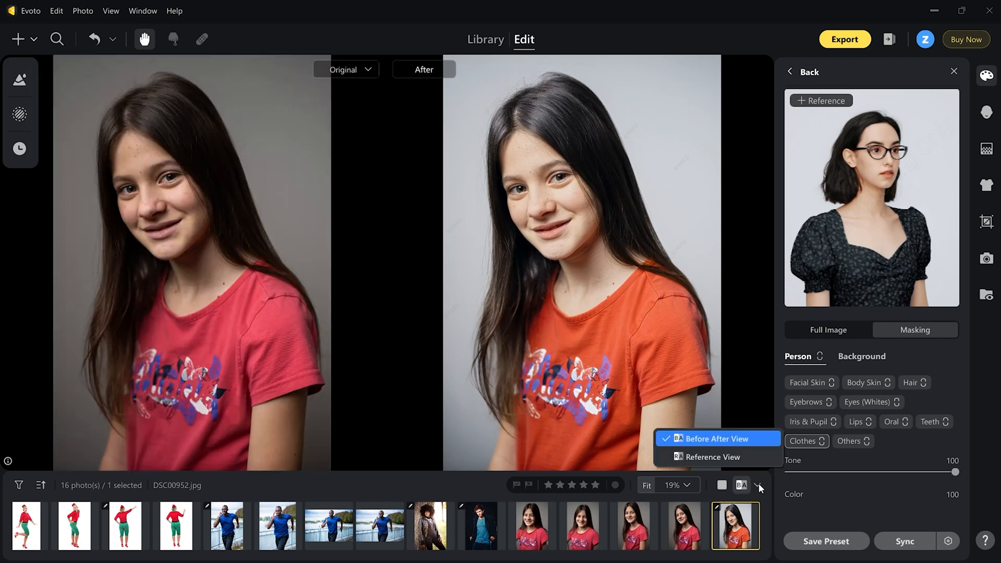
{"action": "left_click", "coordinate": [709, 457]}
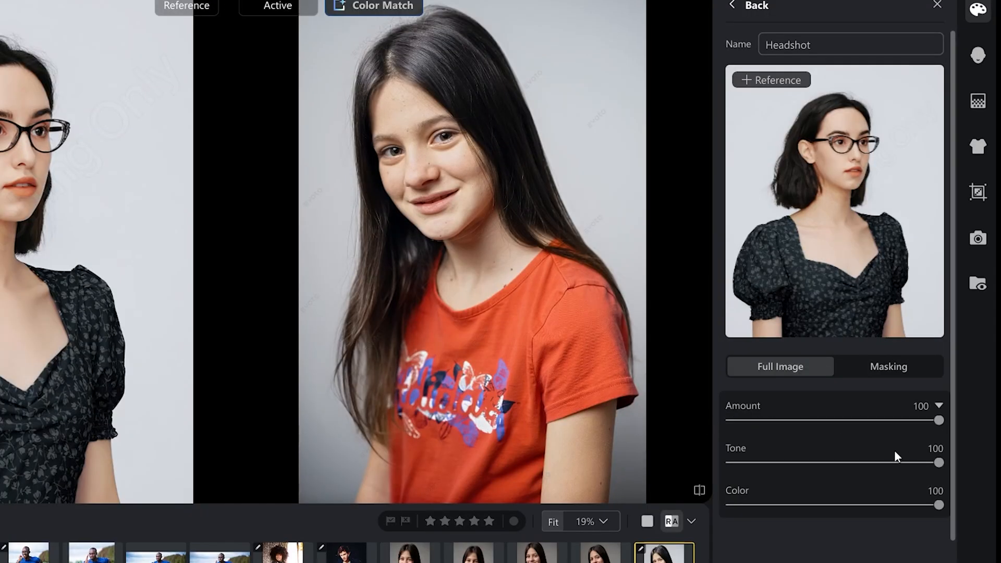
{"action": "left_click", "coordinate": [888, 366]}
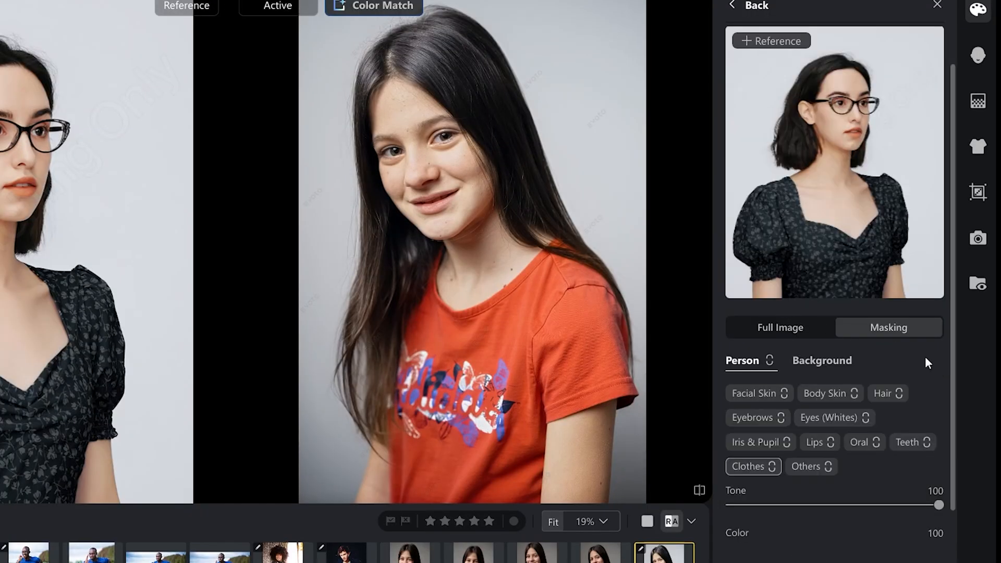
{"action": "left_click", "coordinate": [691, 522]}
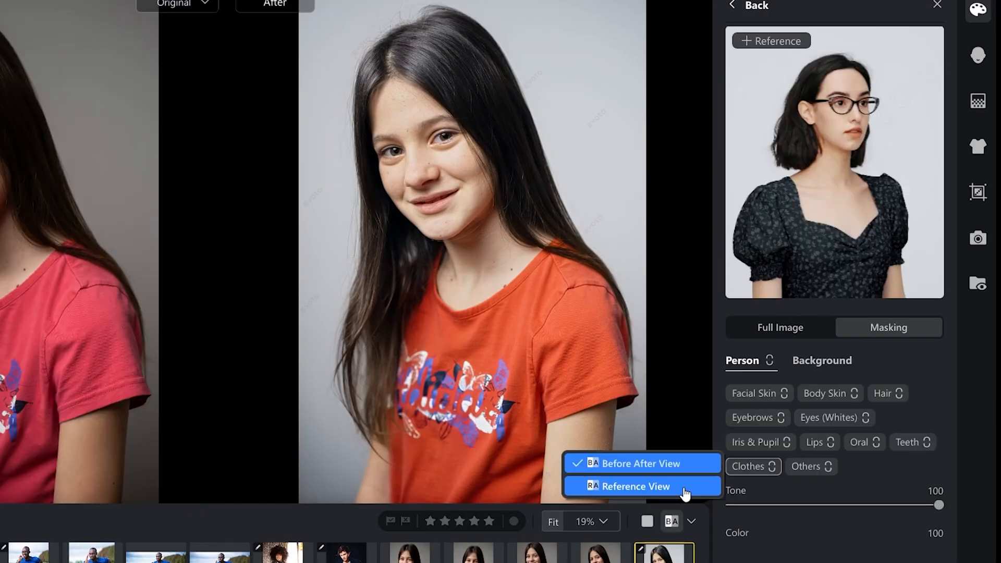
{"action": "left_click", "coordinate": [640, 486]}
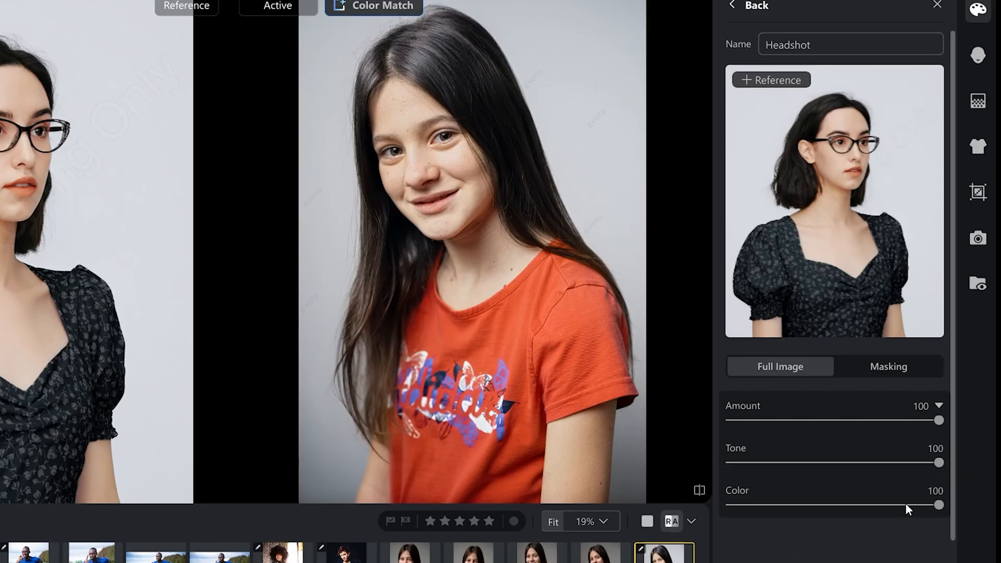
Preview Tone and Color matching at zero, then restore them to 100
{"action": "left_click_drag", "start_coordinate": [939, 463], "coordinate": [733, 462]}
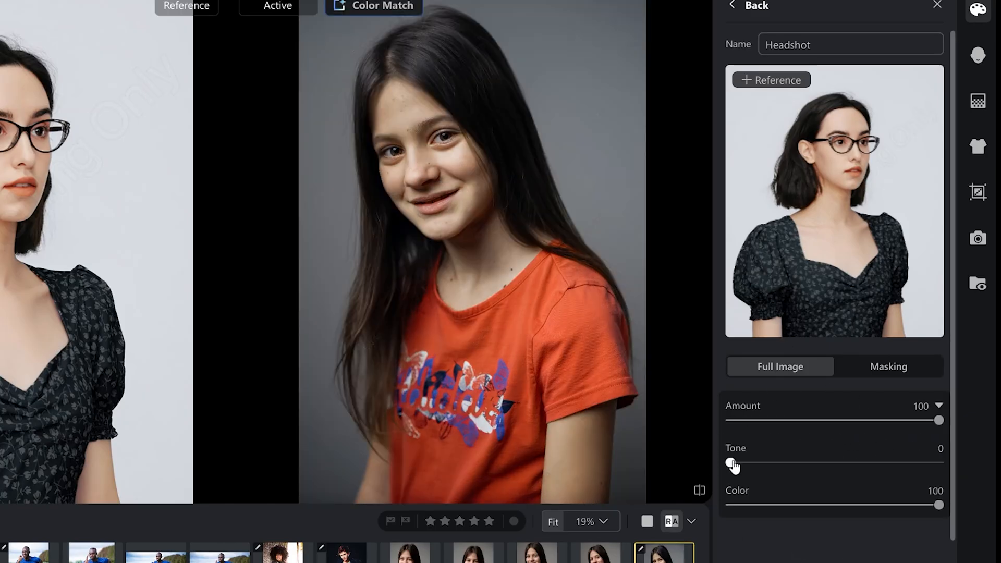
{"action": "left_click_drag", "start_coordinate": [733, 463], "coordinate": [939, 462]}
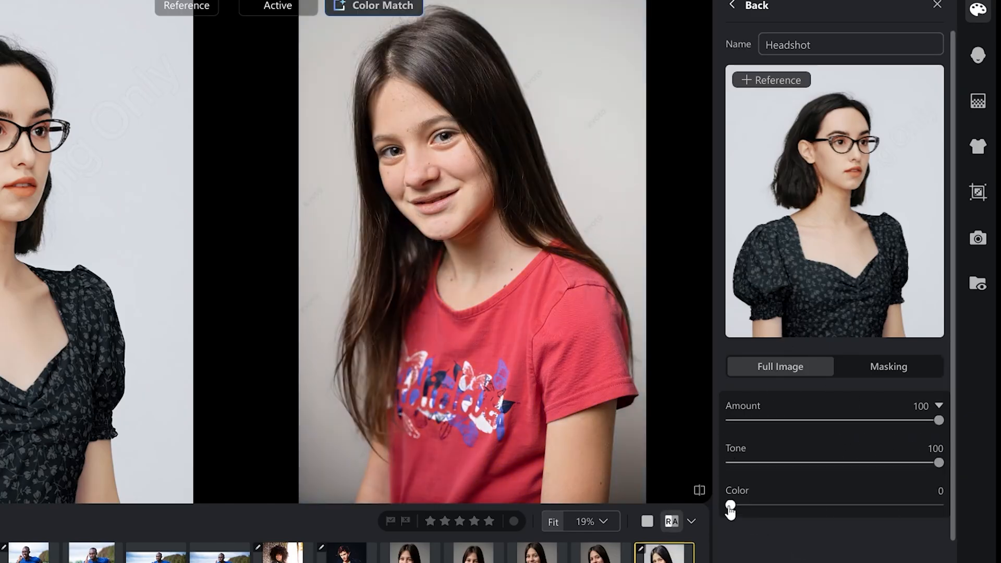
{"action": "left_click_drag", "start_coordinate": [731, 504], "coordinate": [939, 504]}
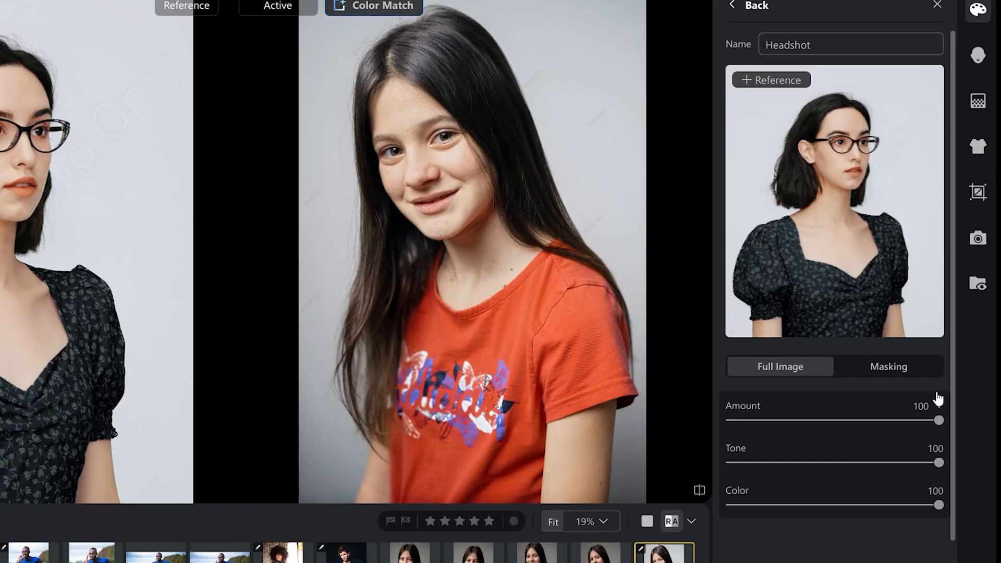
Set Facial Skin colour matching to 45, trying tone at half before restoring it
{"action": "left_click", "coordinate": [887, 366]}
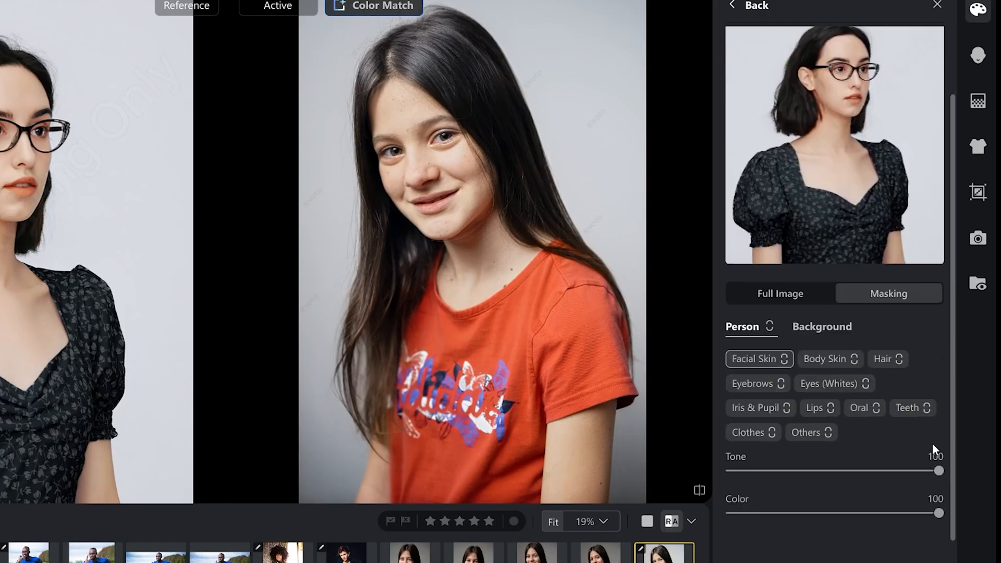
{"action": "left_click_drag", "start_coordinate": [939, 513], "coordinate": [934, 513]}
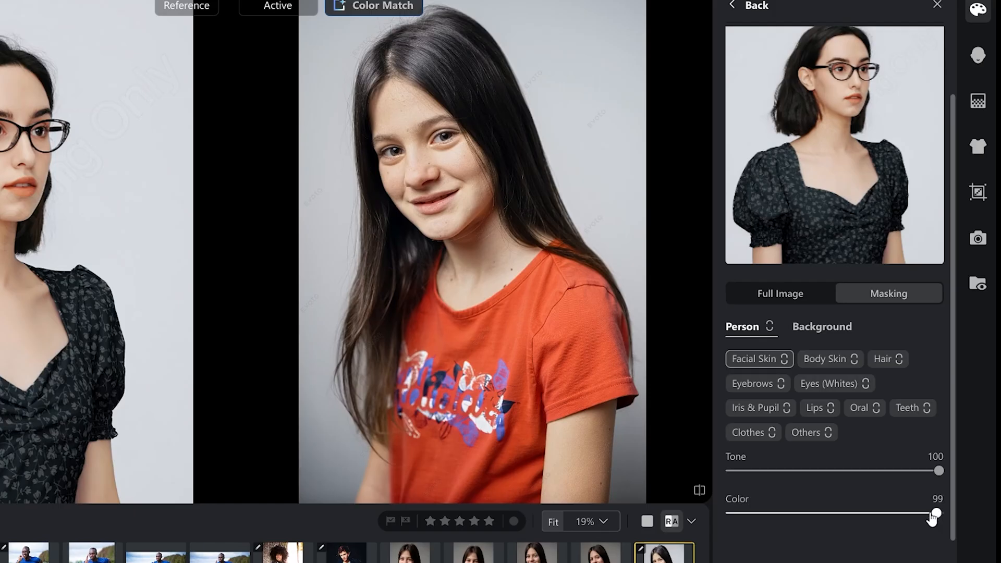
{"action": "left_click_drag", "start_coordinate": [935, 514], "coordinate": [824, 514]}
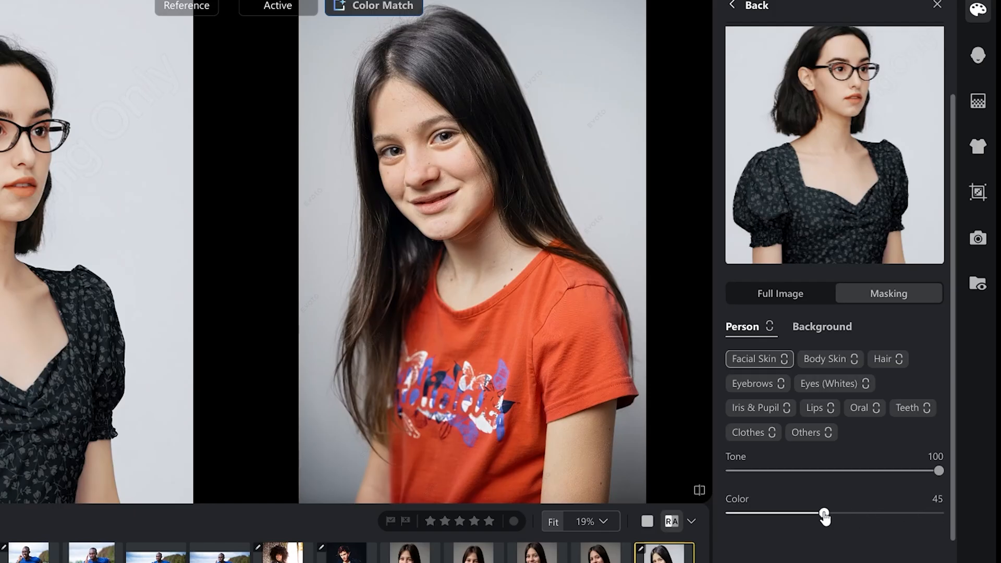
{"action": "left_click_drag", "start_coordinate": [939, 470], "coordinate": [930, 473]}
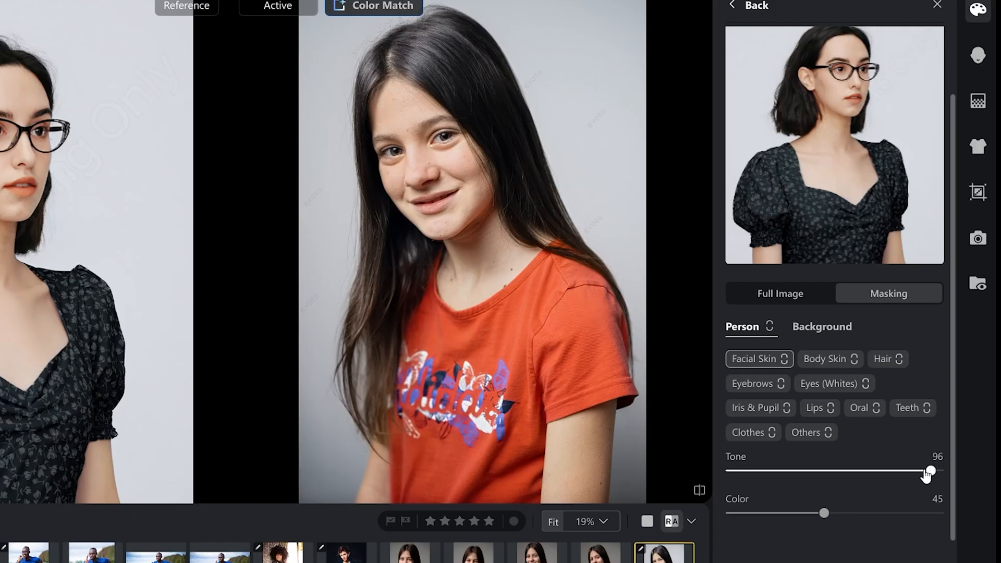
{"action": "left_click_drag", "start_coordinate": [927, 472], "coordinate": [869, 472]}
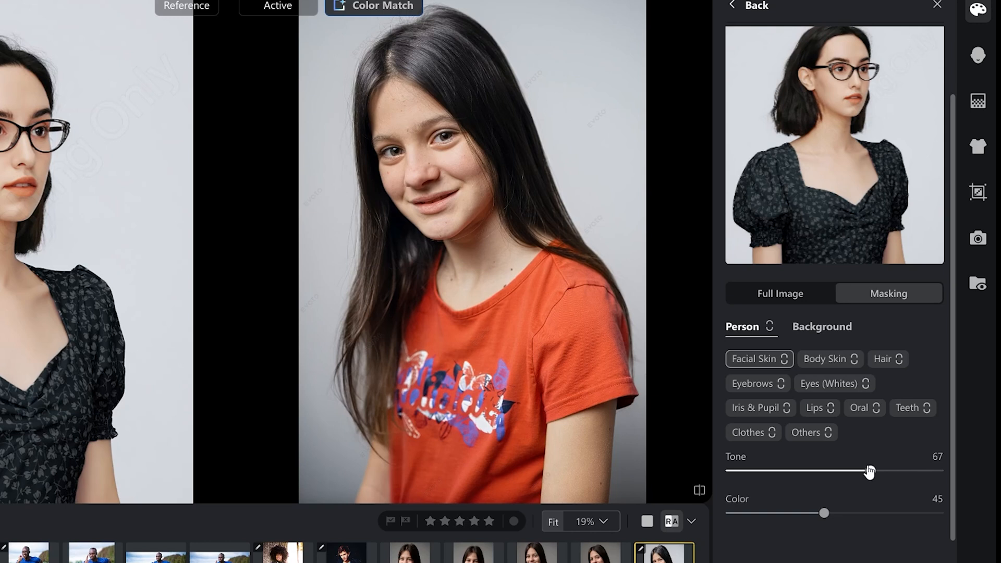
{"action": "left_click_drag", "start_coordinate": [870, 471], "coordinate": [830, 470]}
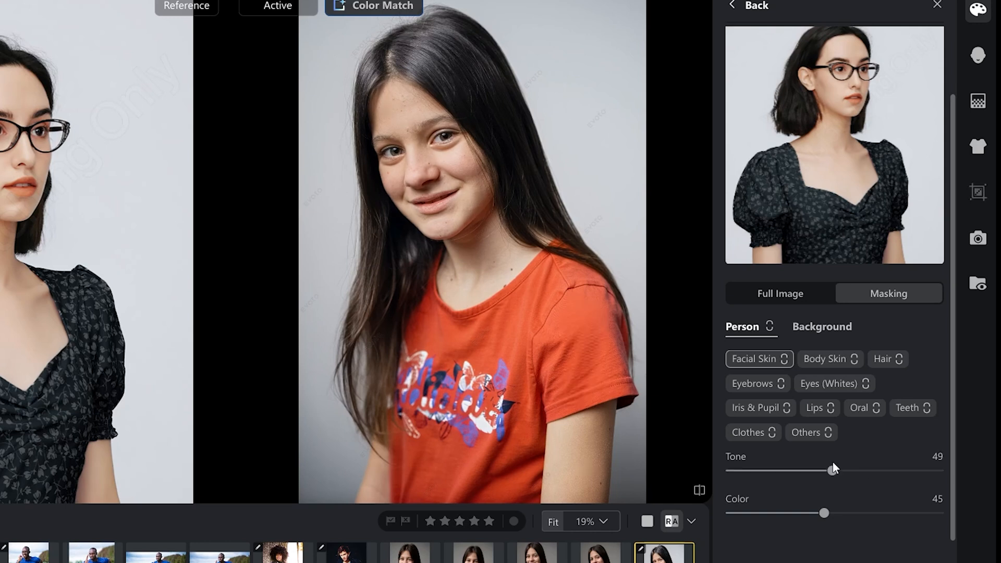
{"action": "left_click_drag", "start_coordinate": [834, 471], "coordinate": [938, 471]}
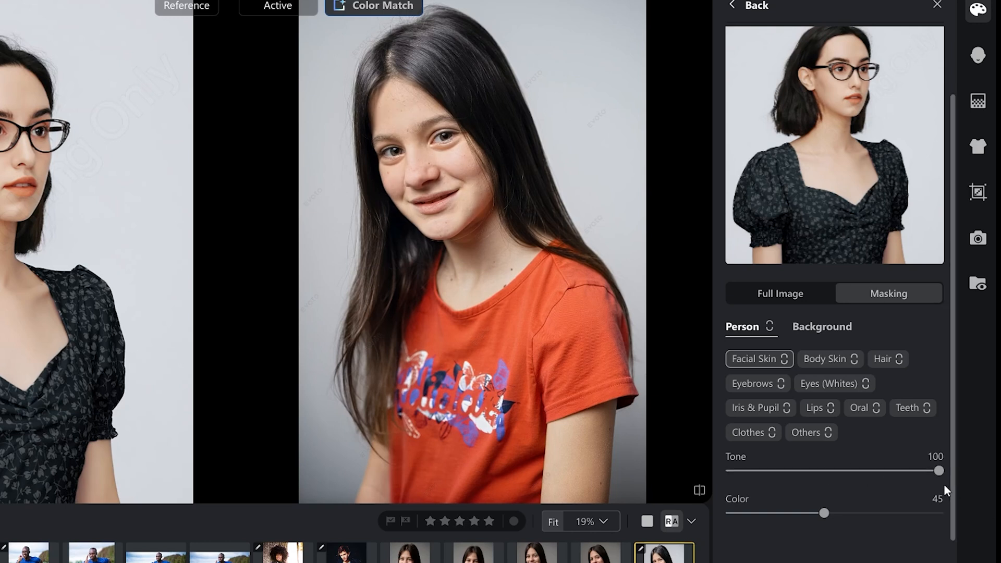
Set the Clothes region colour matching to 20
{"action": "left_click", "coordinate": [753, 433]}
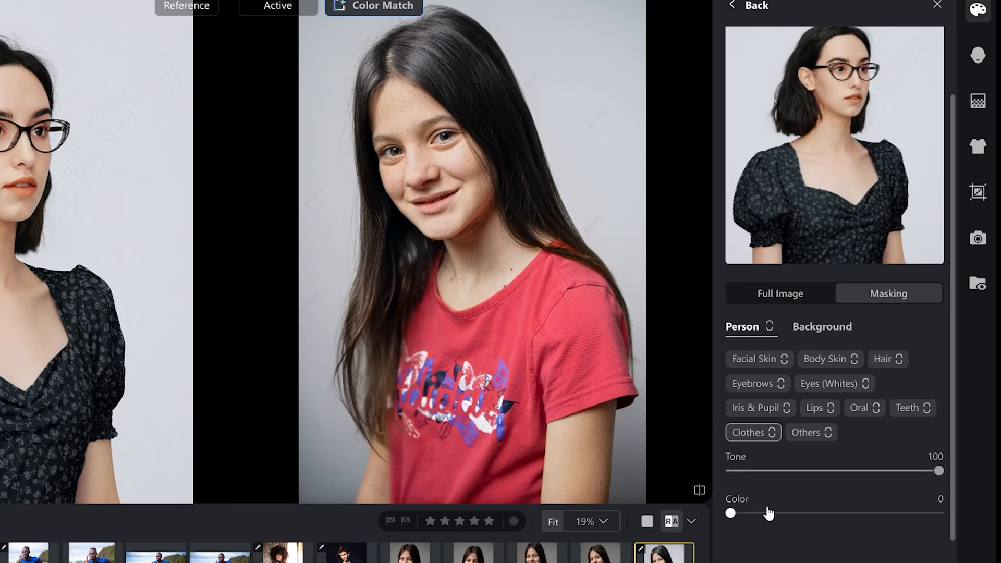
{"action": "left_click_drag", "start_coordinate": [731, 512], "coordinate": [771, 513]}
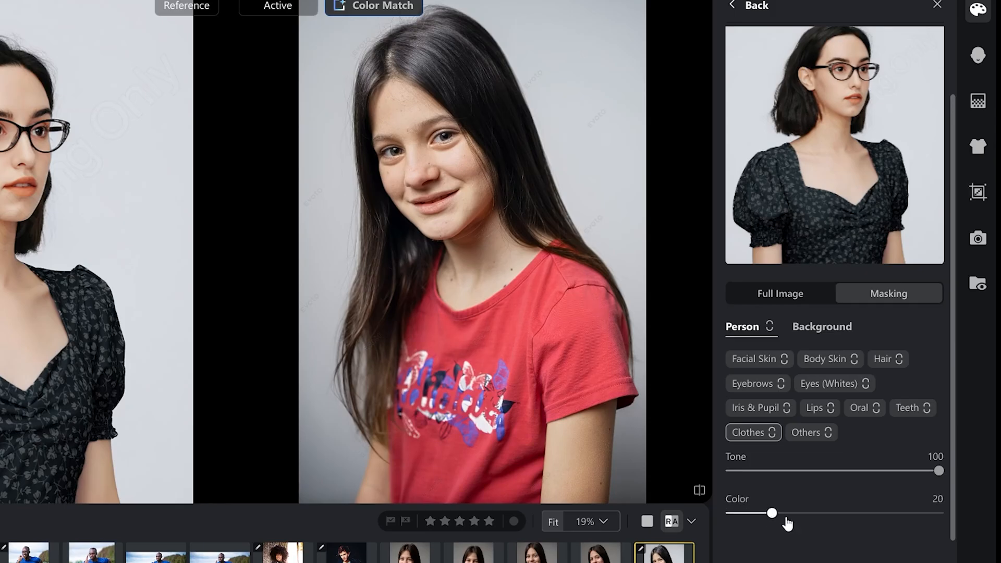
{"action": "left_click_drag", "start_coordinate": [938, 470], "coordinate": [893, 470]}
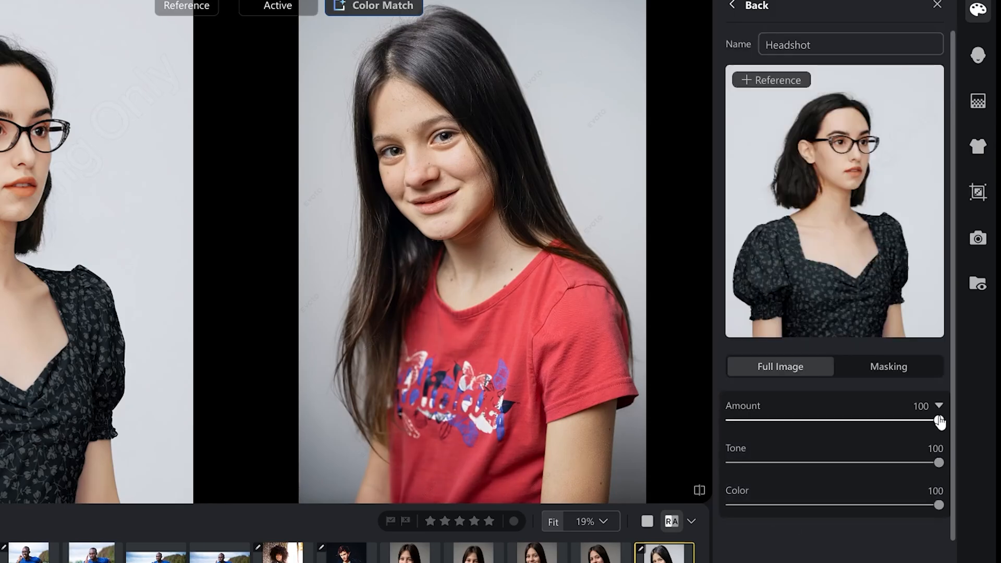
Lower the Full Image match Amount to 53 and view the edited photo alone
{"action": "left_click_drag", "start_coordinate": [939, 421], "coordinate": [915, 421]}
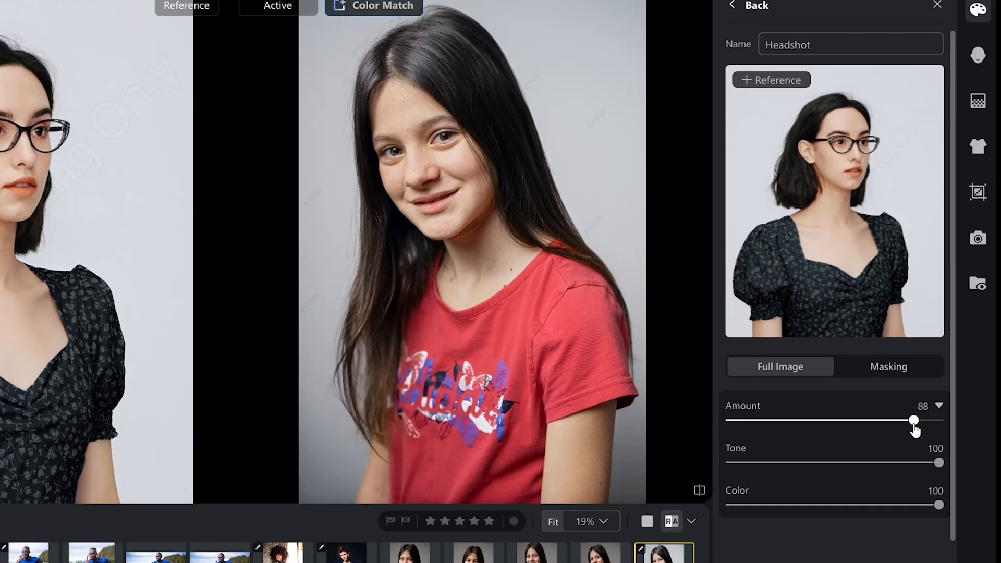
{"action": "left_click_drag", "start_coordinate": [913, 422], "coordinate": [820, 421]}
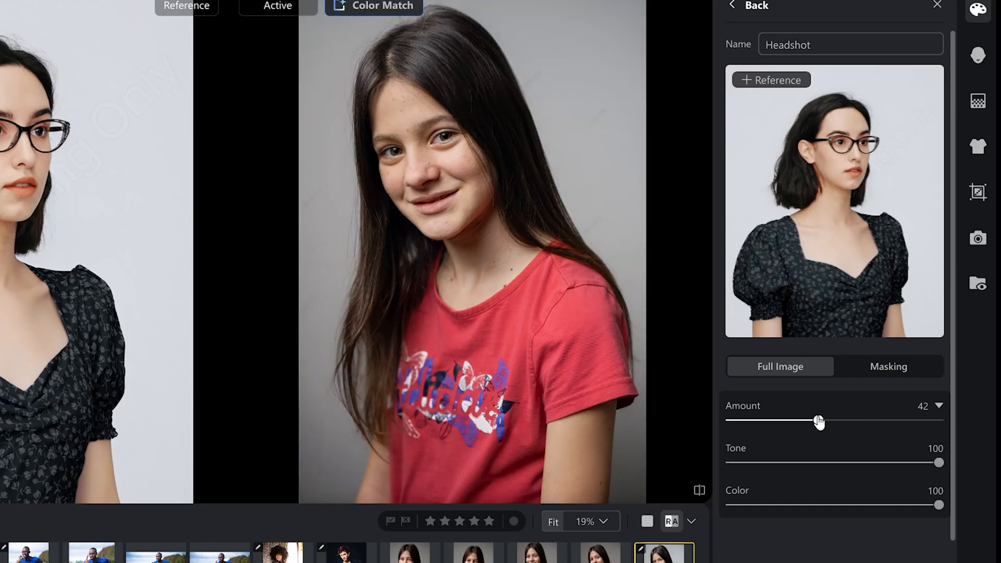
{"action": "left_click_drag", "start_coordinate": [820, 420], "coordinate": [841, 421]}
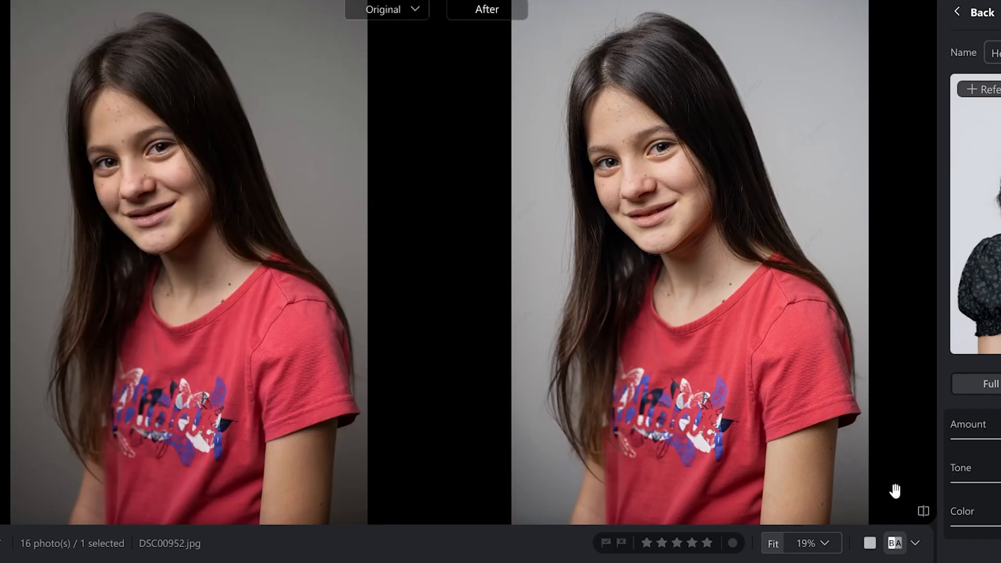
{"action": "left_click", "coordinate": [895, 543]}
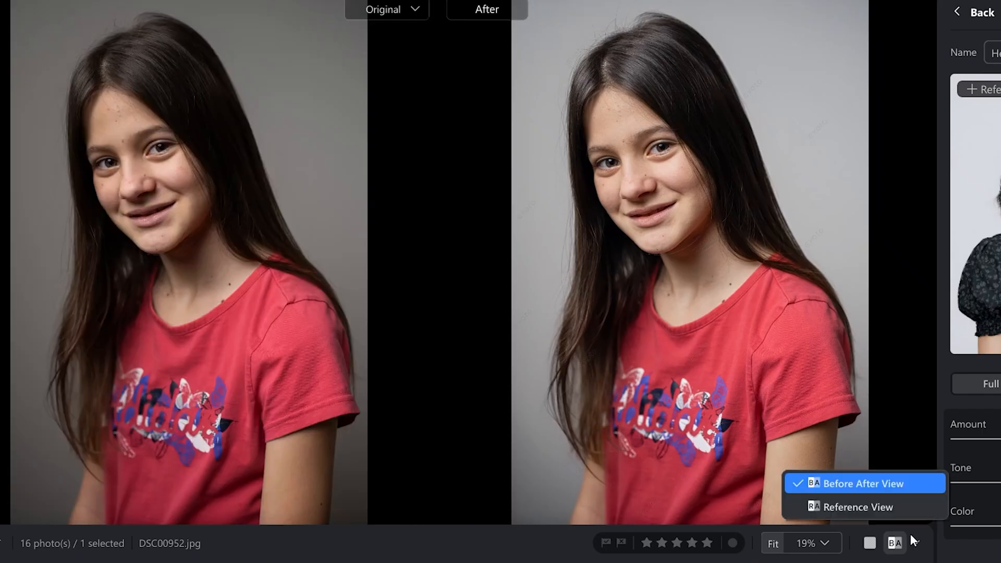
{"action": "left_click", "coordinate": [858, 507]}
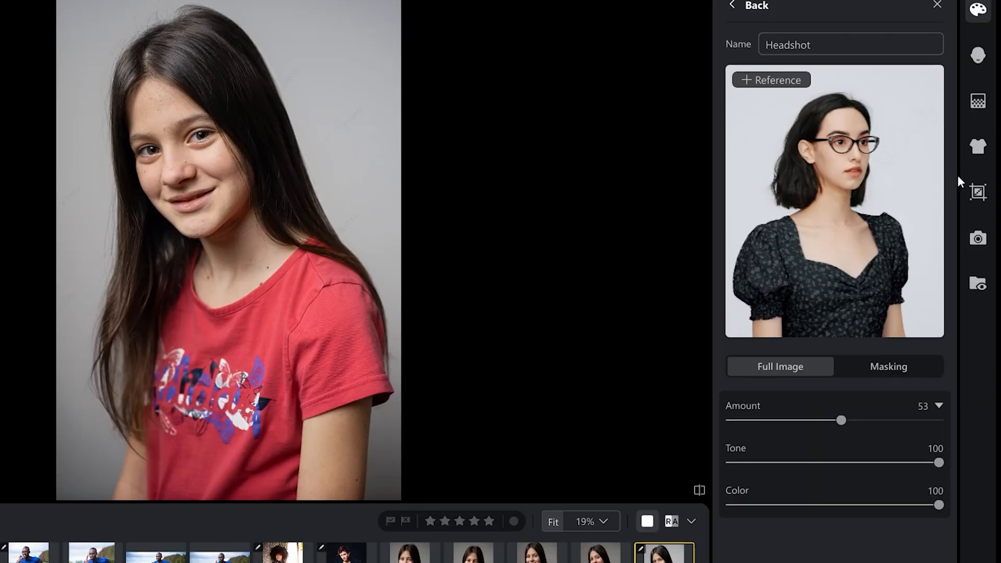
Apply a fixed-ratio crop with AI Subject Locate, toggling eye-level alignment on and off
{"action": "left_click", "coordinate": [978, 191]}
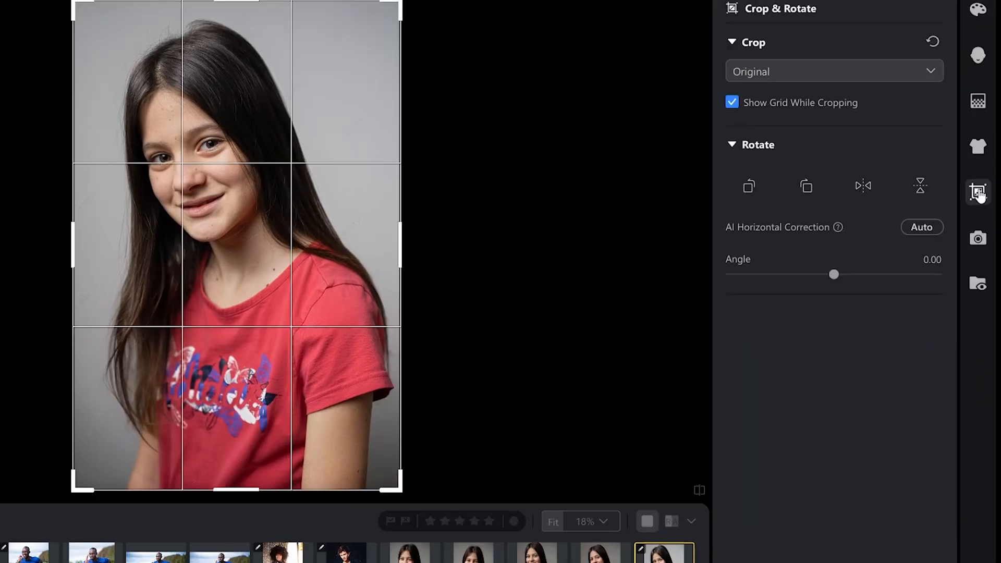
{"action": "left_click", "coordinate": [834, 71]}
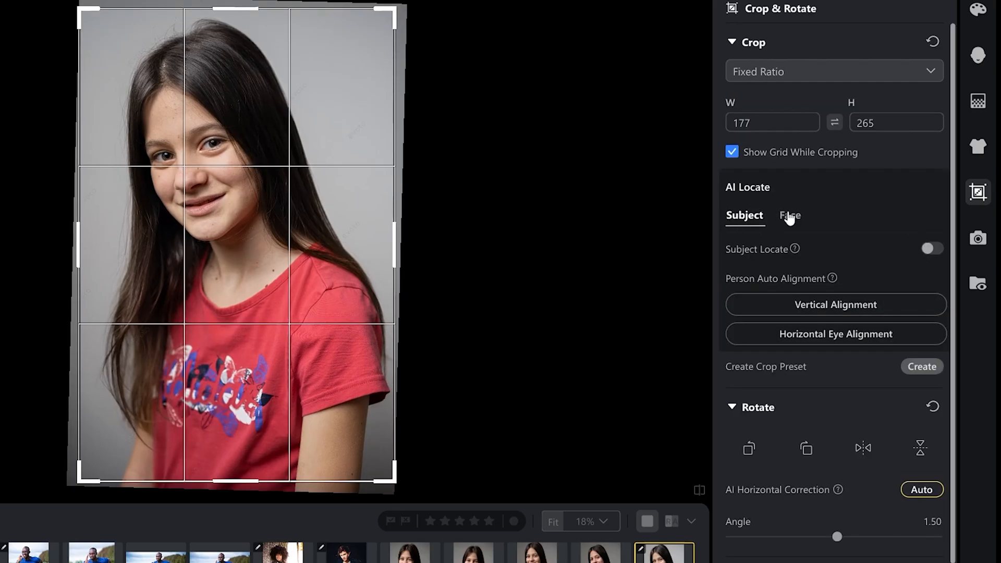
{"action": "left_click", "coordinate": [790, 215]}
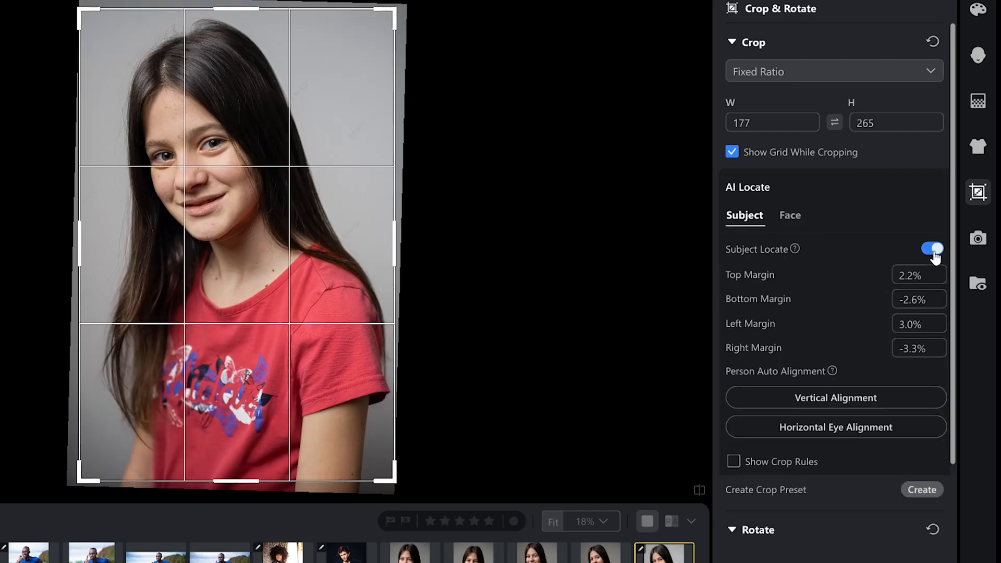
{"action": "left_click", "coordinate": [836, 428]}
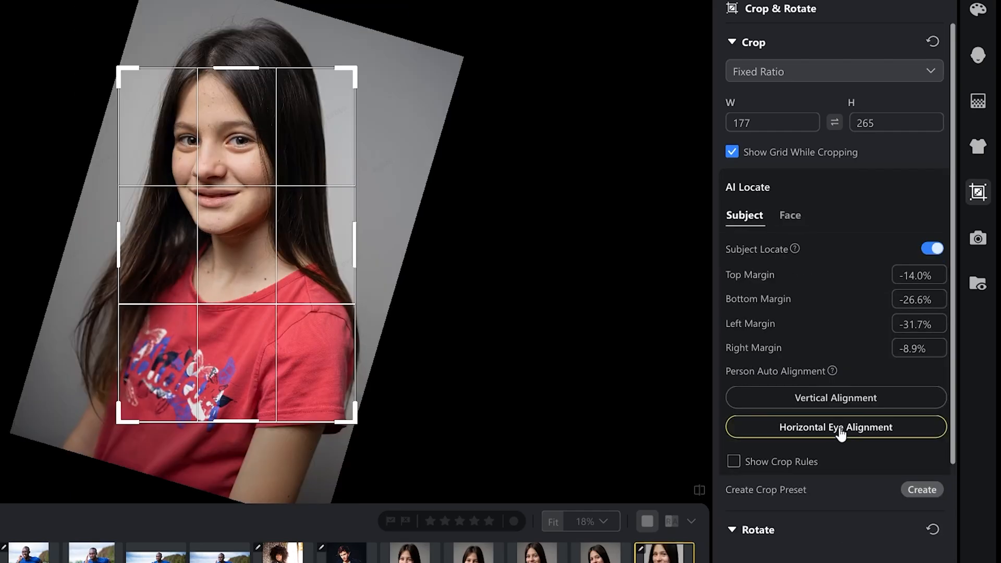
{"action": "left_click", "coordinate": [835, 427]}
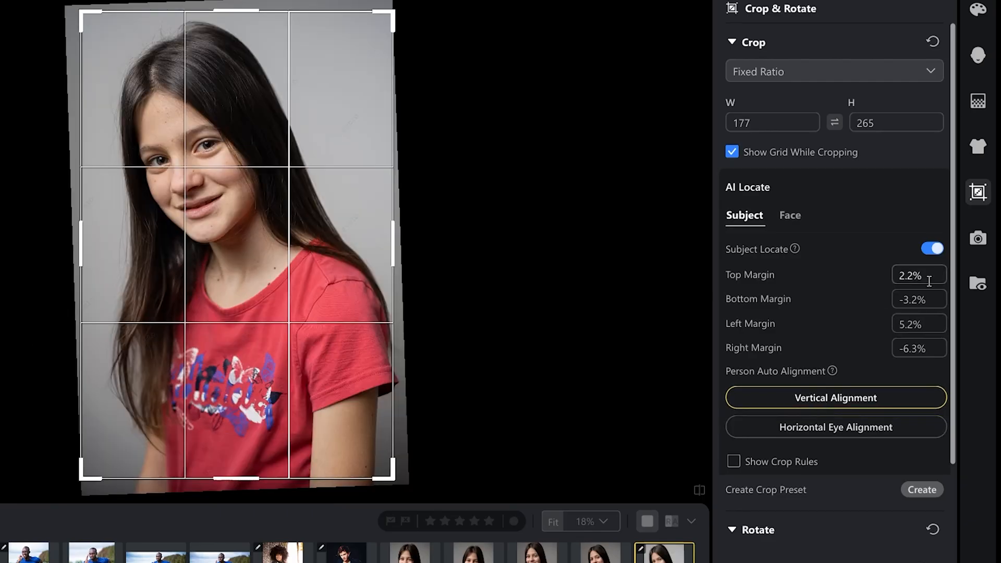
Switch AI Locate to Face, frame Head + Top, and adjust the top margin
{"action": "left_click", "coordinate": [791, 216]}
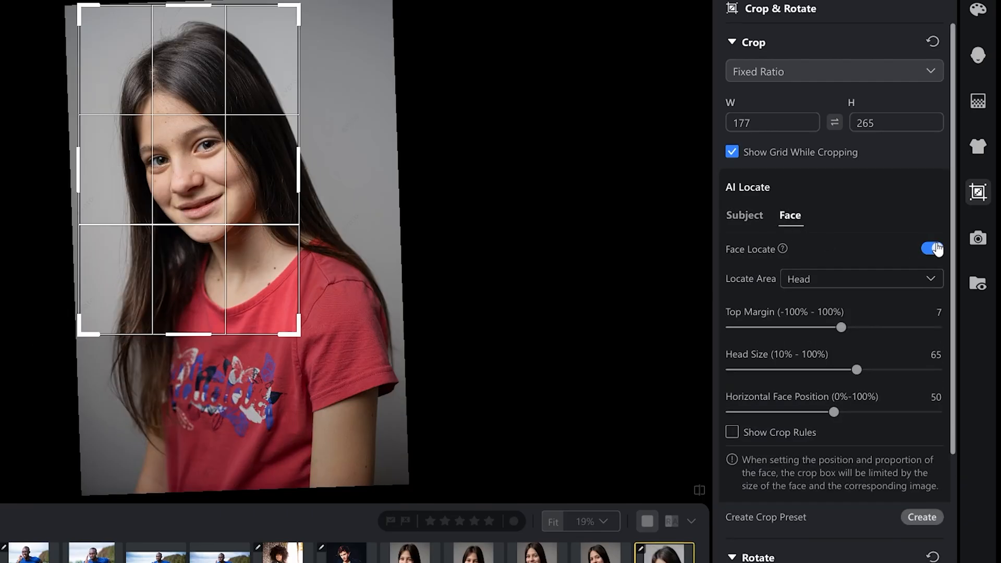
{"action": "left_click", "coordinate": [860, 279]}
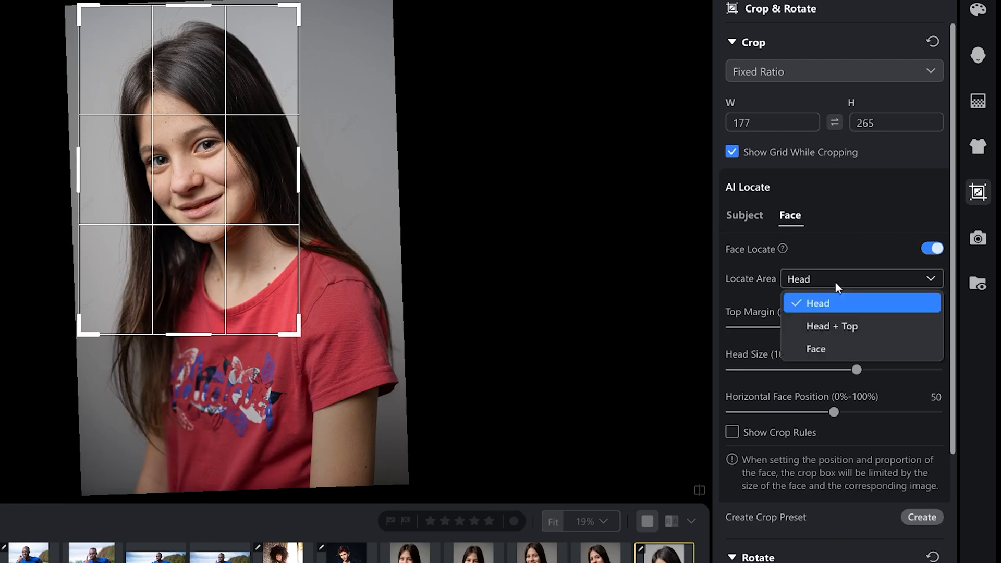
{"action": "left_click", "coordinate": [832, 326]}
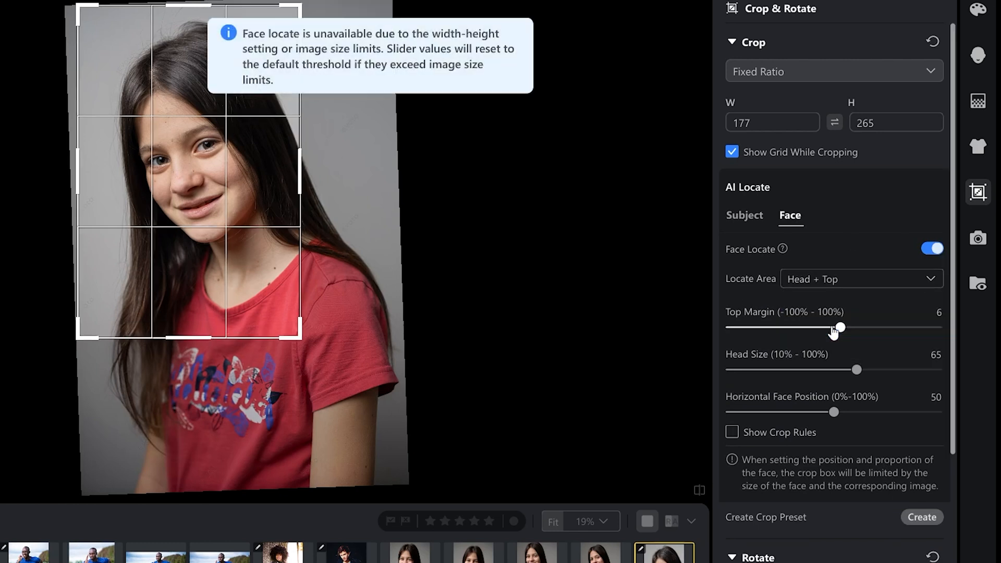
{"action": "left_click_drag", "start_coordinate": [841, 328], "coordinate": [839, 327]}
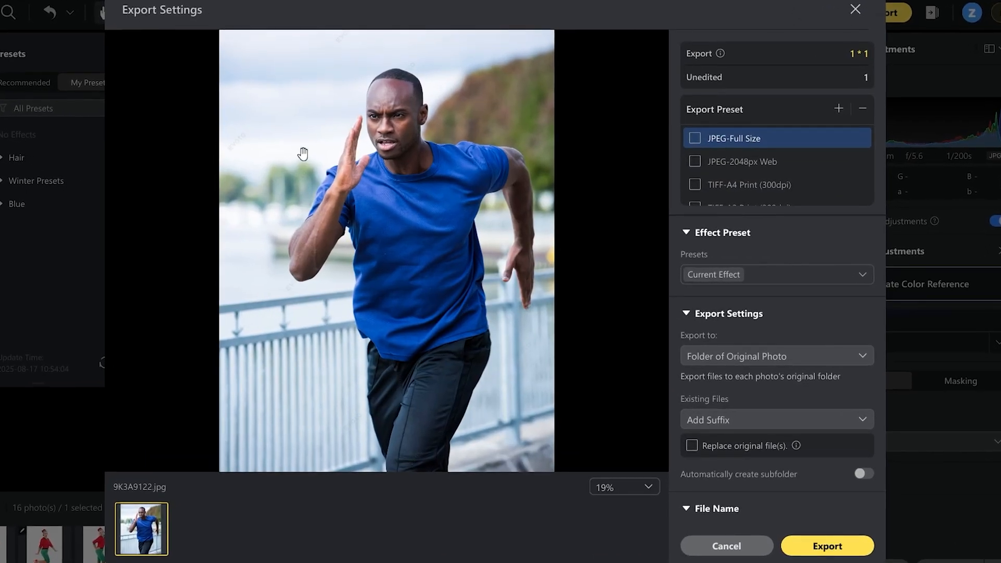
{"action": "mouse_move", "coordinate": [723, 54]}
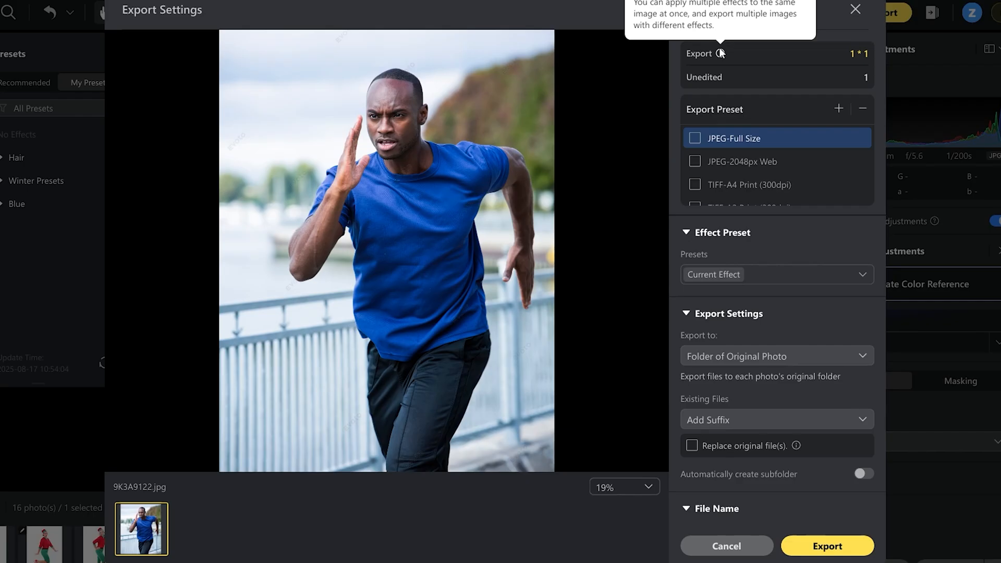
{"action": "mouse_move", "coordinate": [723, 124]}
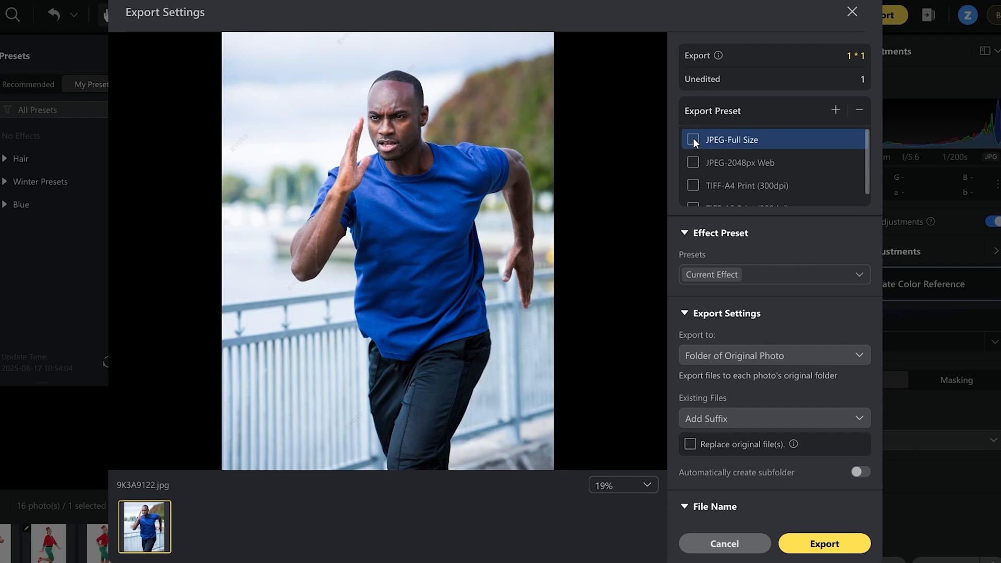
Tick the JPEG-Full Size export preset alongside the other, then untick the extras
{"action": "left_click", "coordinate": [693, 140]}
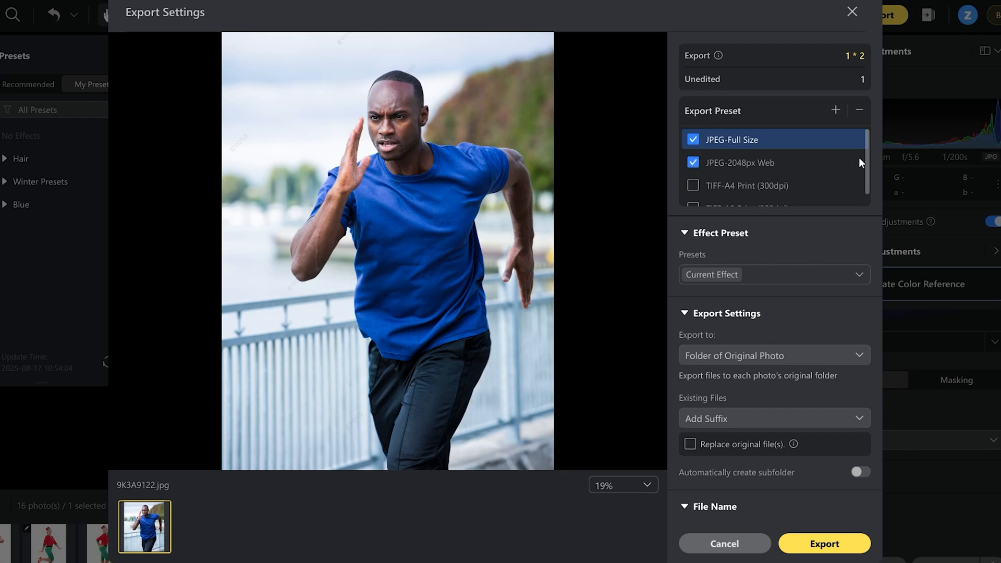
{"action": "scroll", "scroll_direction": "down", "scroll_amount": 3}
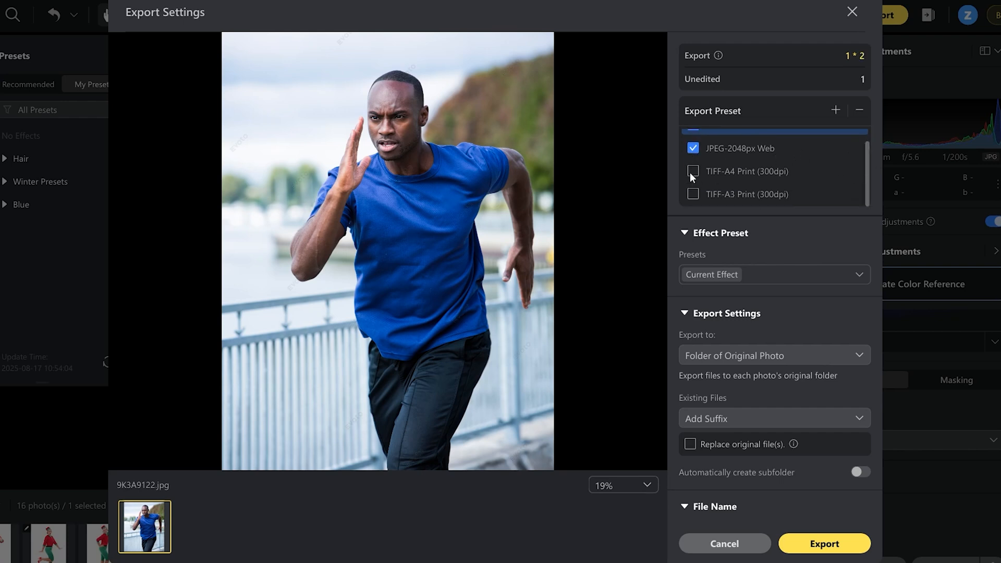
{"action": "left_click", "coordinate": [693, 176]}
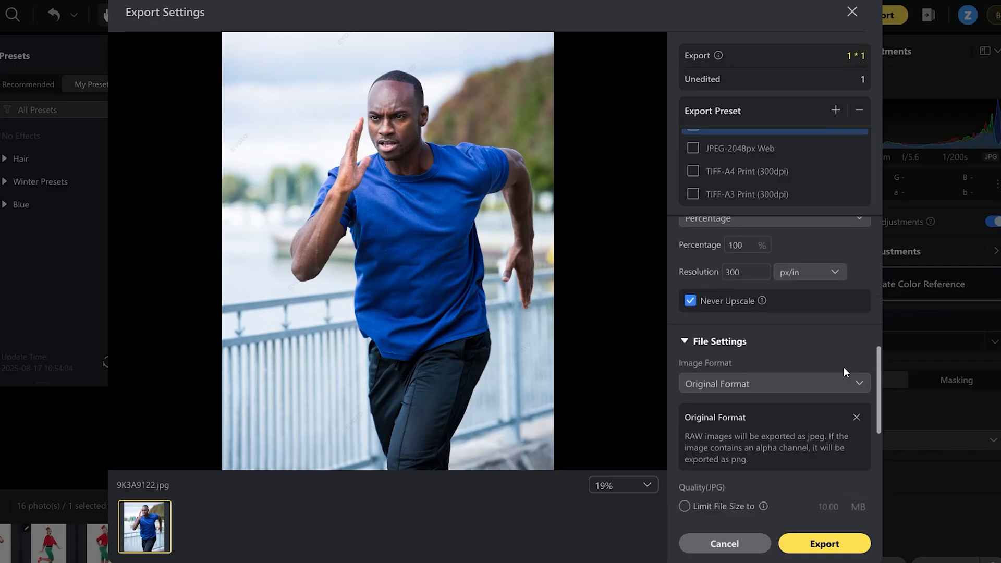
Set export Output Sharpening to For Screen and bring up the Amount choices
{"action": "scroll", "scroll_direction": "down", "scroll_amount": 3}
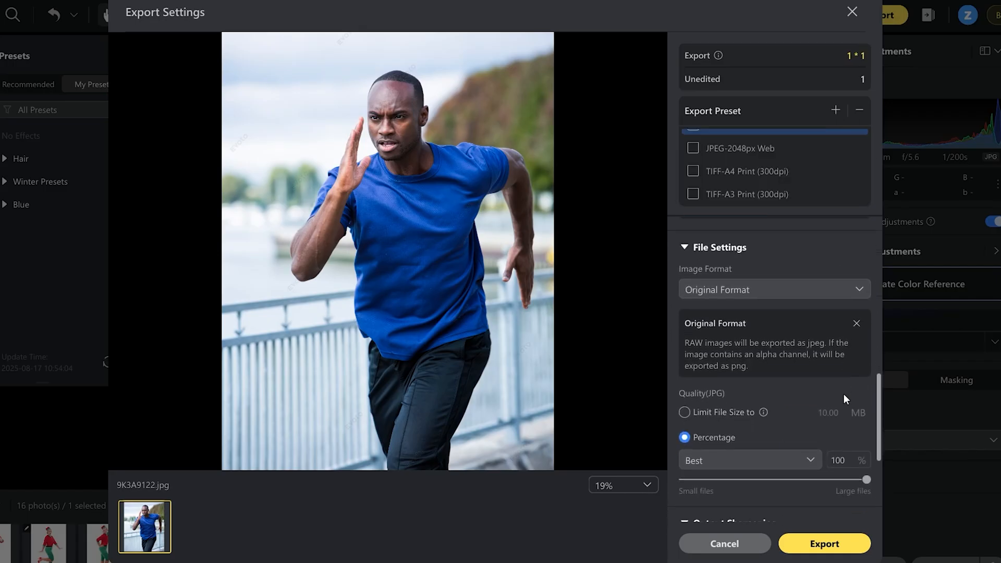
{"action": "scroll", "scroll_direction": "down", "scroll_amount": 3}
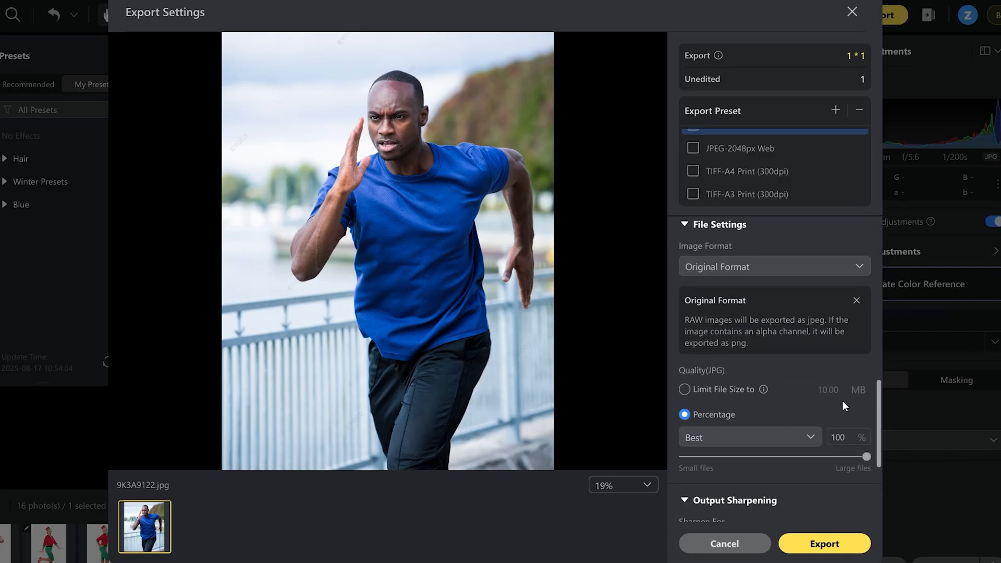
{"action": "scroll", "scroll_direction": "down", "scroll_amount": 3}
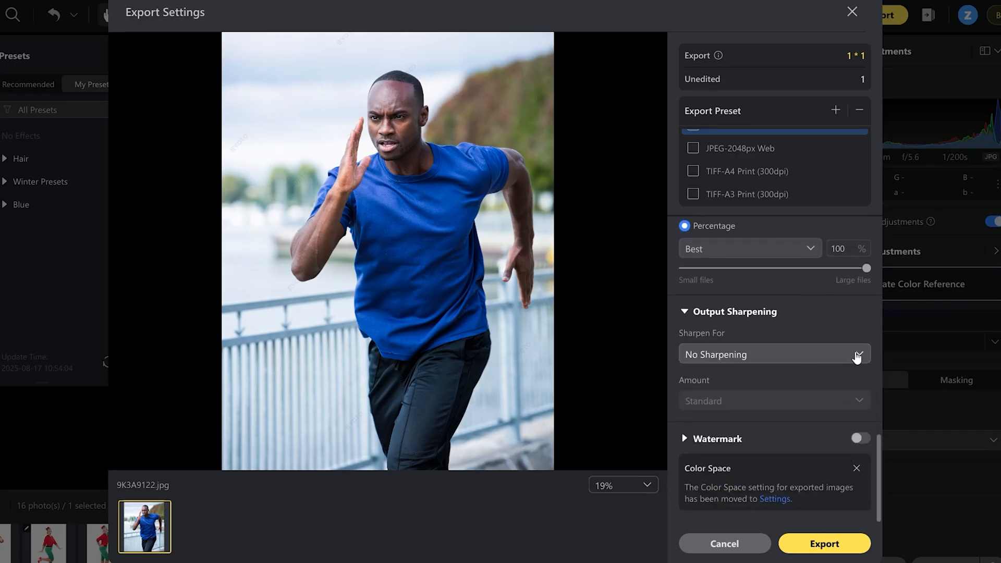
{"action": "left_click", "coordinate": [774, 355]}
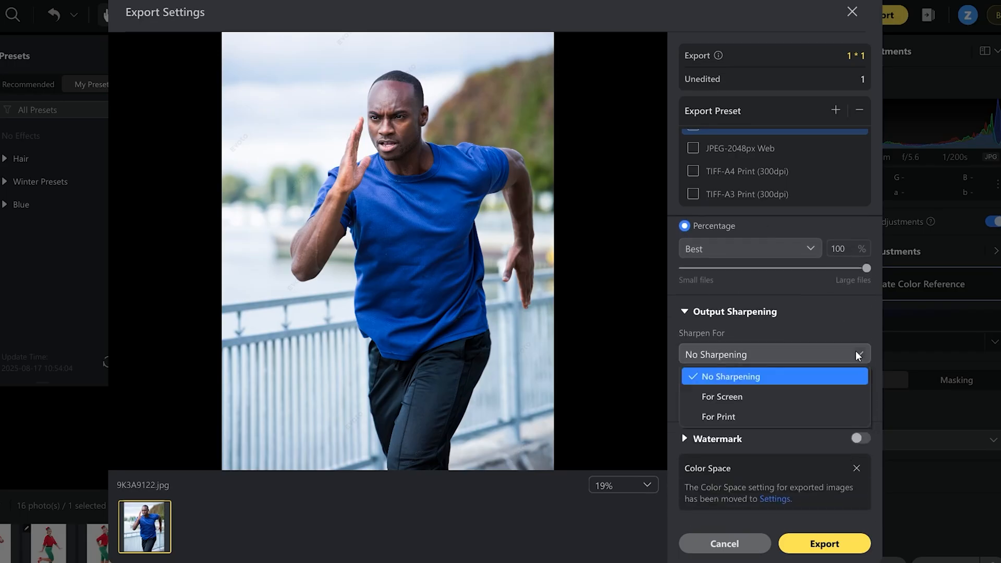
{"action": "mouse_move", "coordinate": [718, 416]}
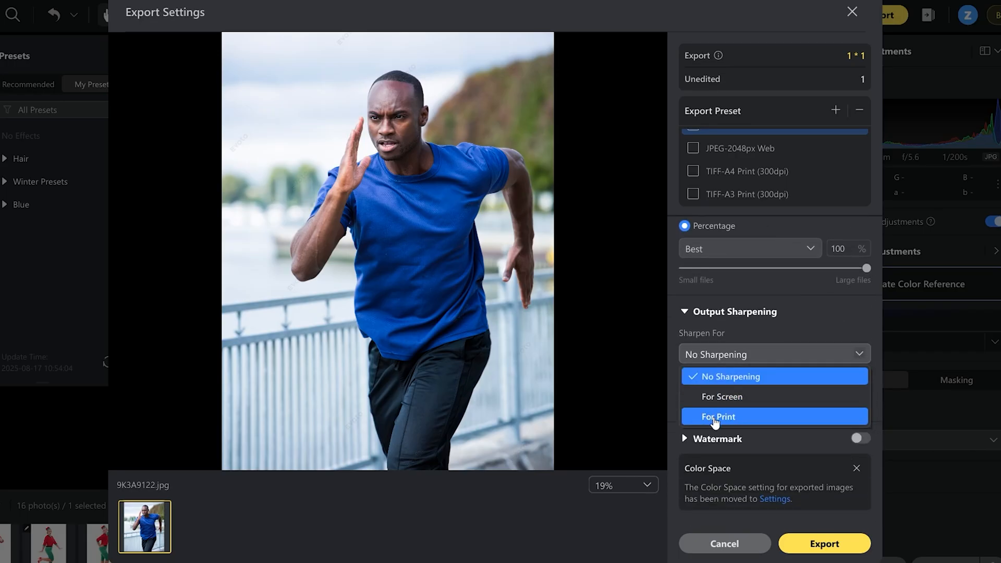
{"action": "left_click", "coordinate": [722, 396]}
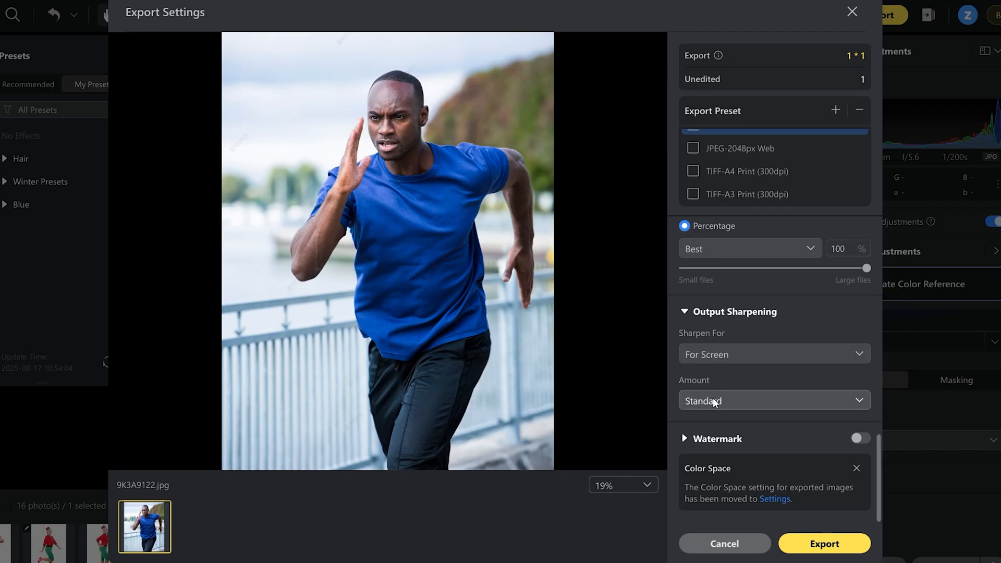
{"action": "left_click", "coordinate": [774, 400]}
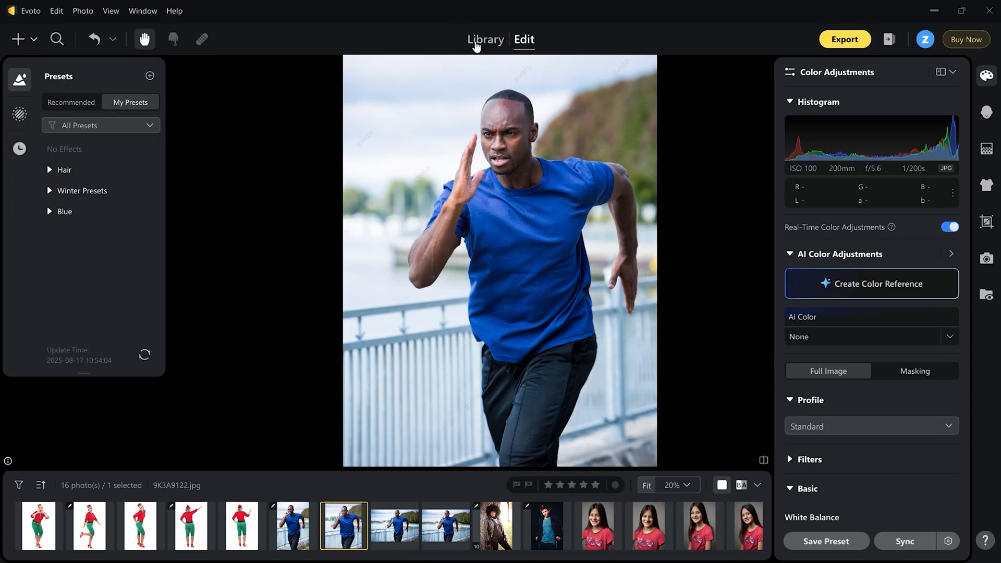
Switch to the Library view, briefly showing and dismissing Project Search
{"action": "left_click", "coordinate": [485, 40]}
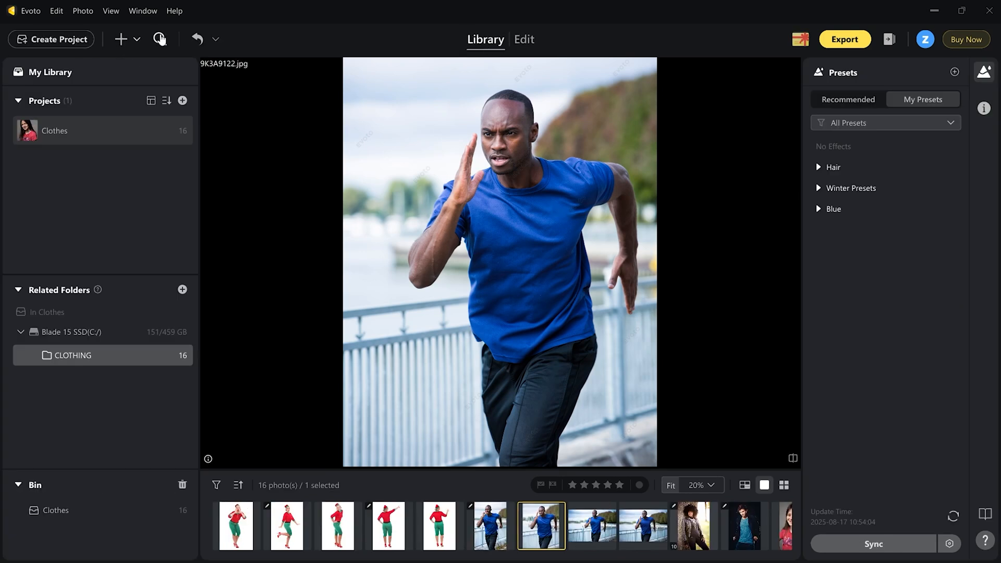
{"action": "left_click", "coordinate": [161, 40]}
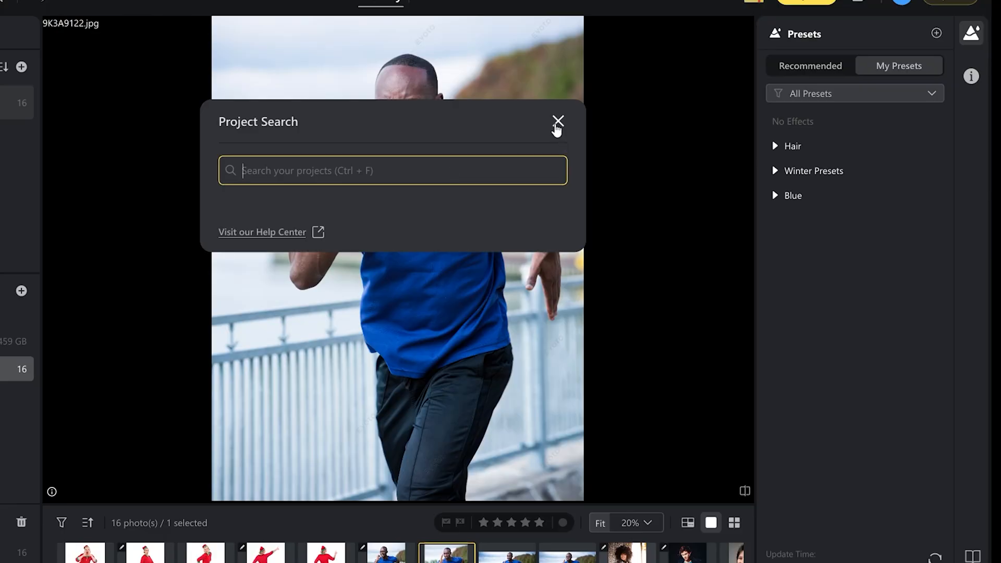
{"action": "left_click", "coordinate": [557, 121]}
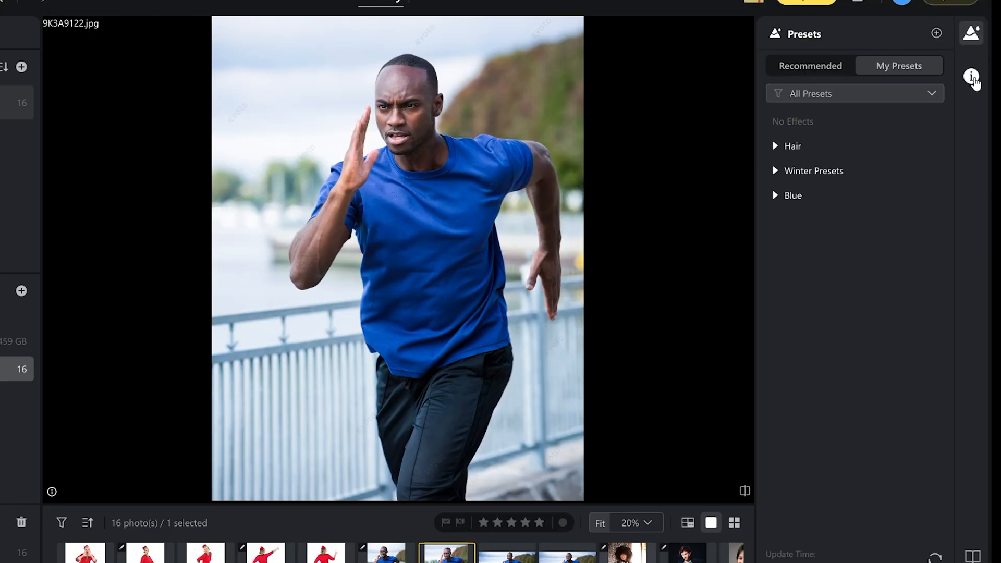
Display the running-man photo's metadata and expand the EXIF-Exposure details
{"action": "left_click", "coordinate": [971, 76]}
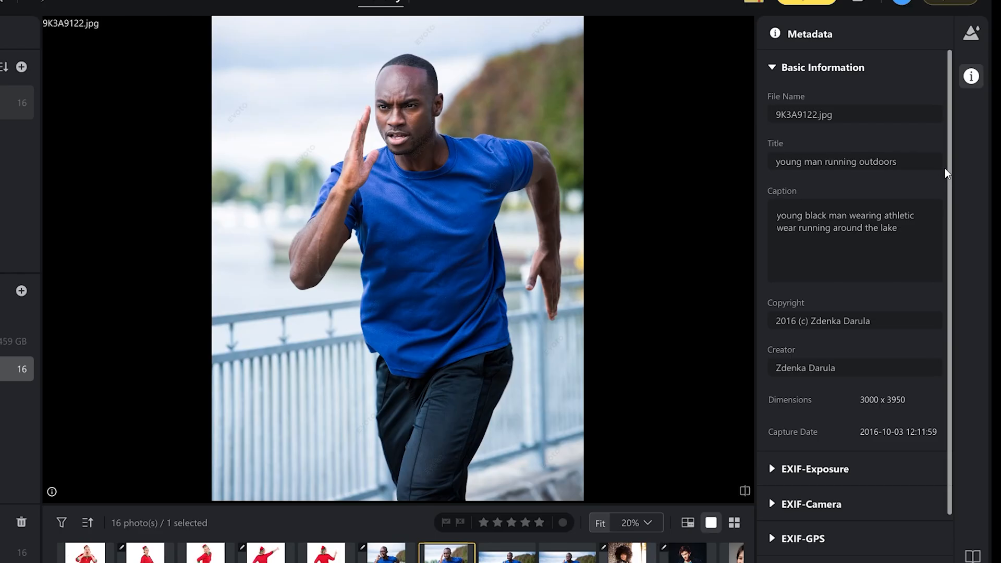
{"action": "scroll", "scroll_direction": "down", "scroll_amount": 3}
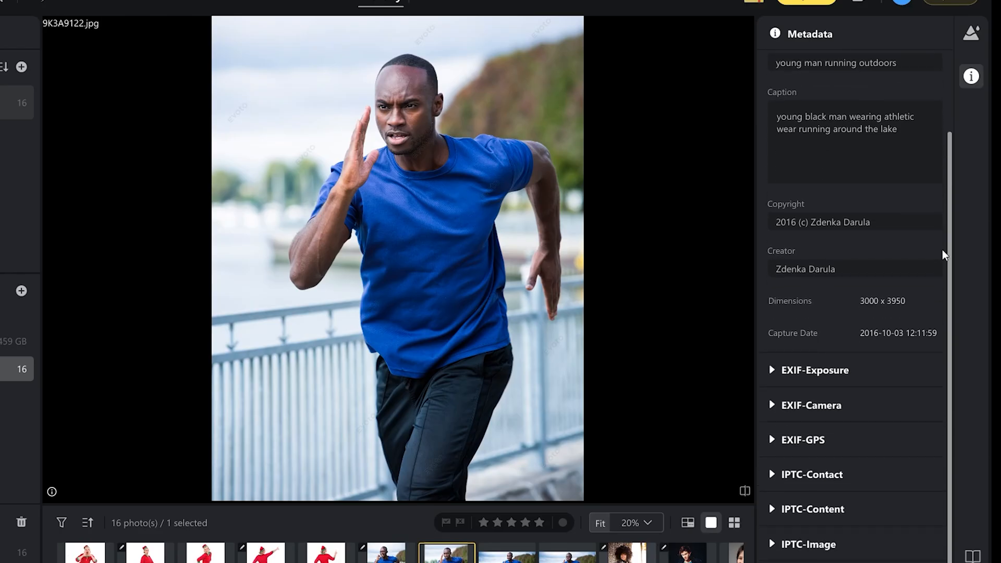
{"action": "scroll", "scroll_direction": "down", "scroll_amount": 3}
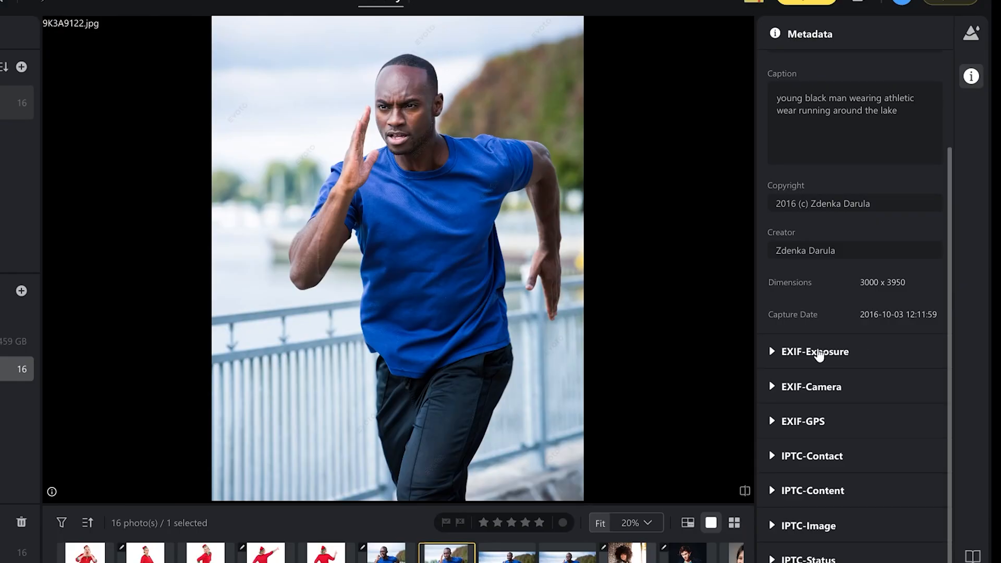
{"action": "left_click", "coordinate": [816, 351]}
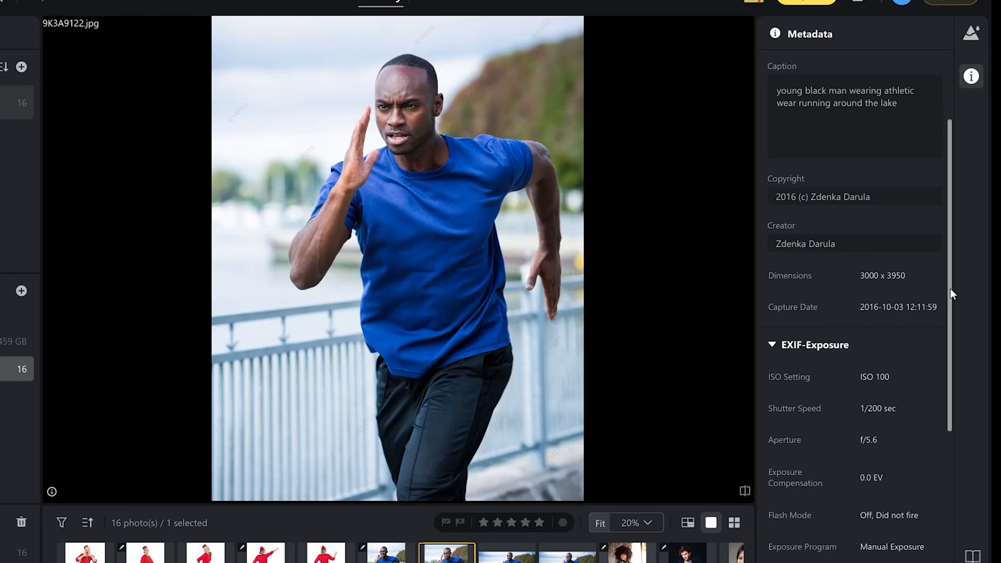
{"action": "scroll", "scroll_direction": "down", "scroll_amount": 3}
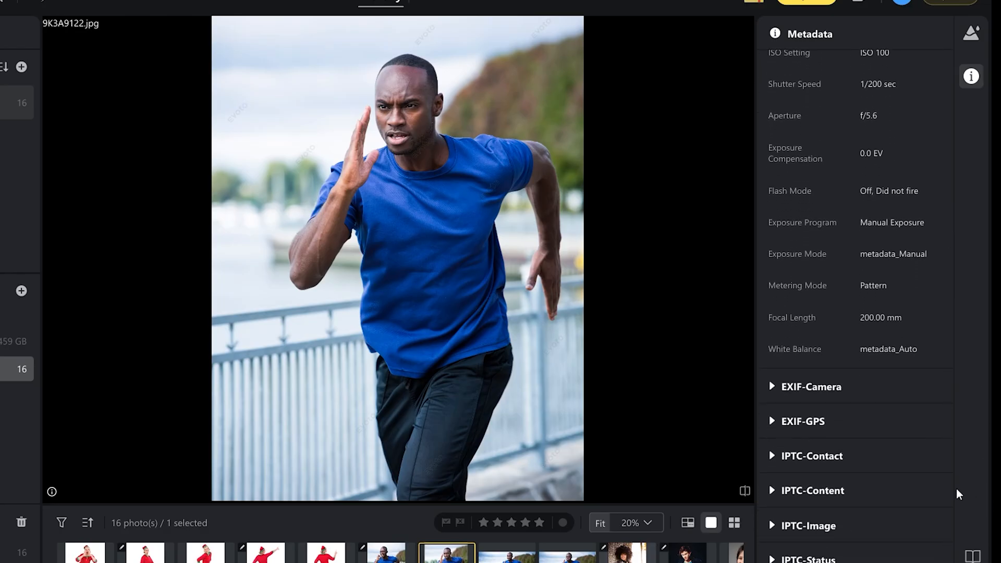